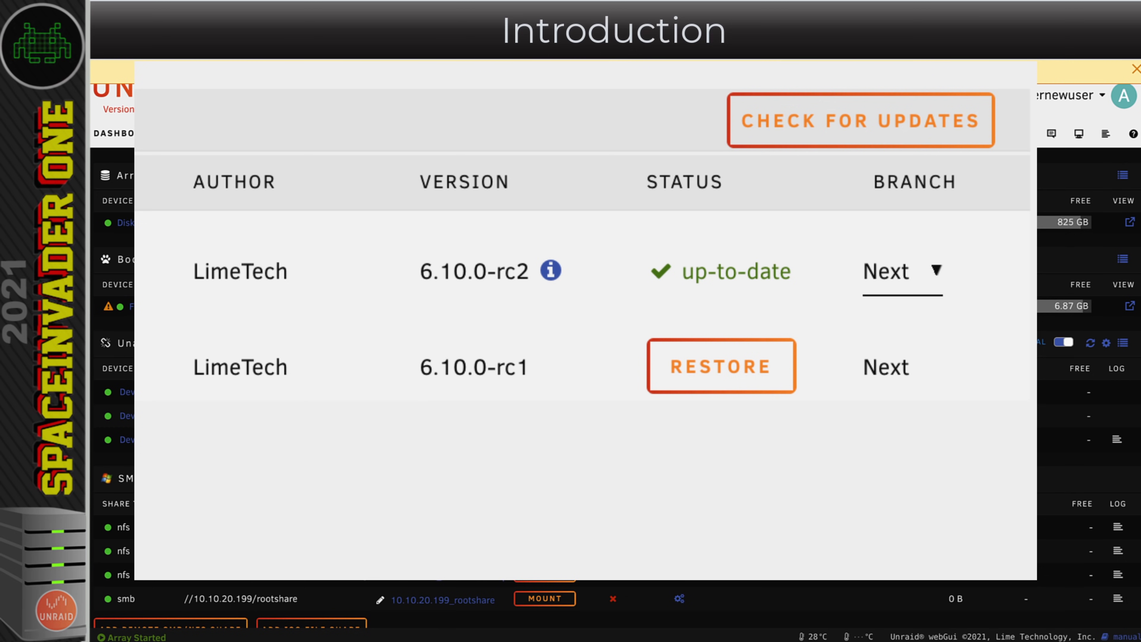
- Show the Main device overview with the server on 6.10.0-rc1 and rc2 offered
click(860, 120)
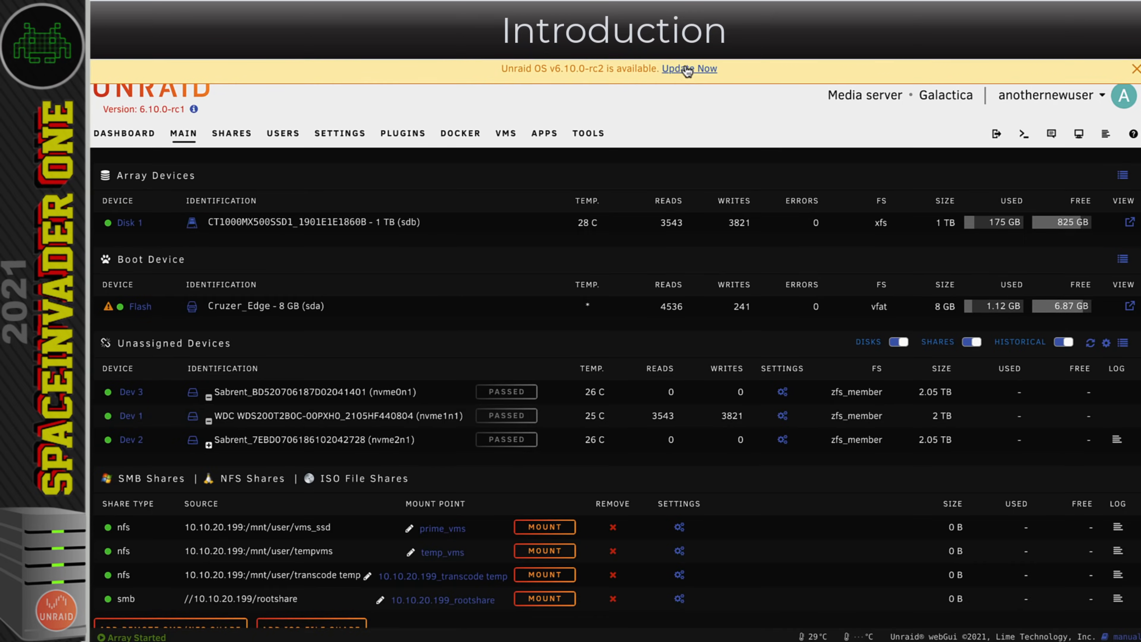
mouse_move(697, 121)
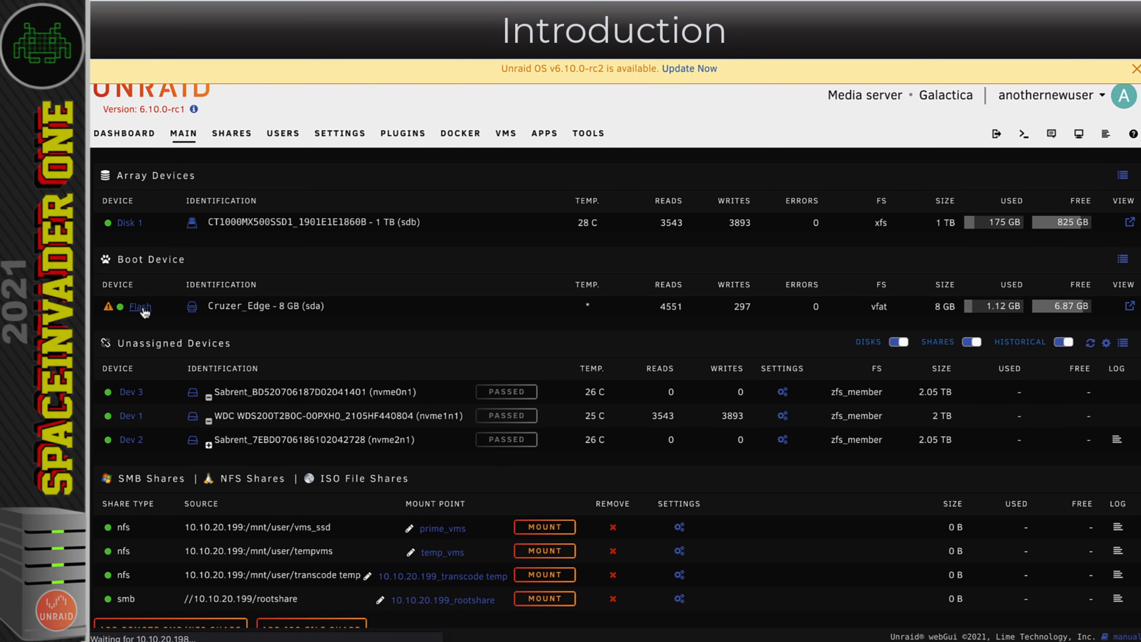
- Download a zip backup of the boot flash drive from its Flash settings and return to Main
click(140, 305)
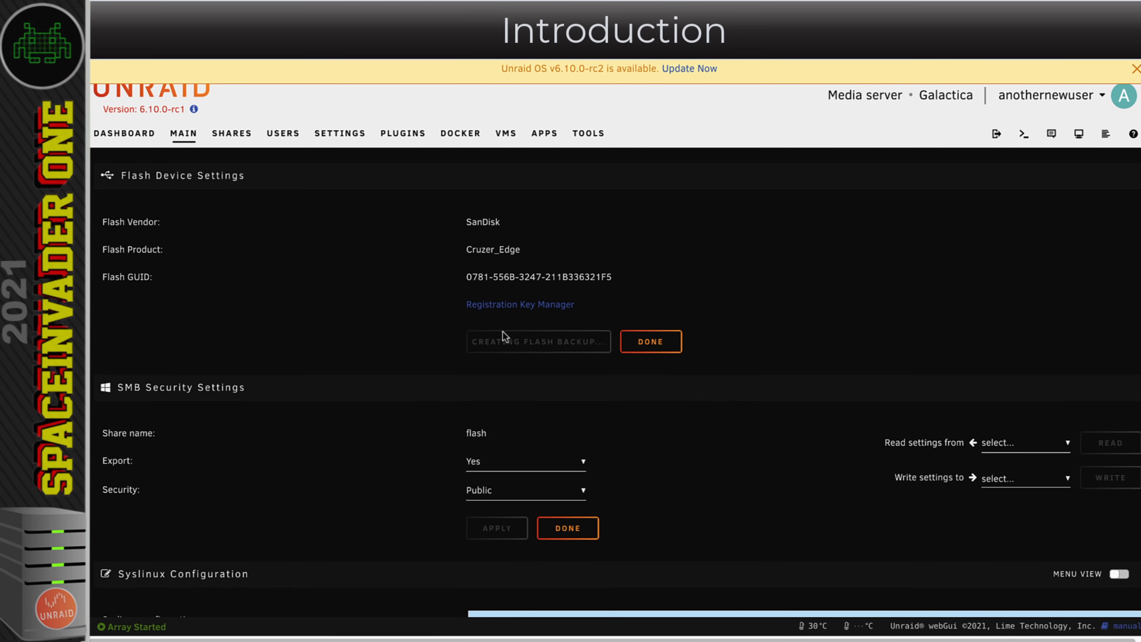
click(538, 341)
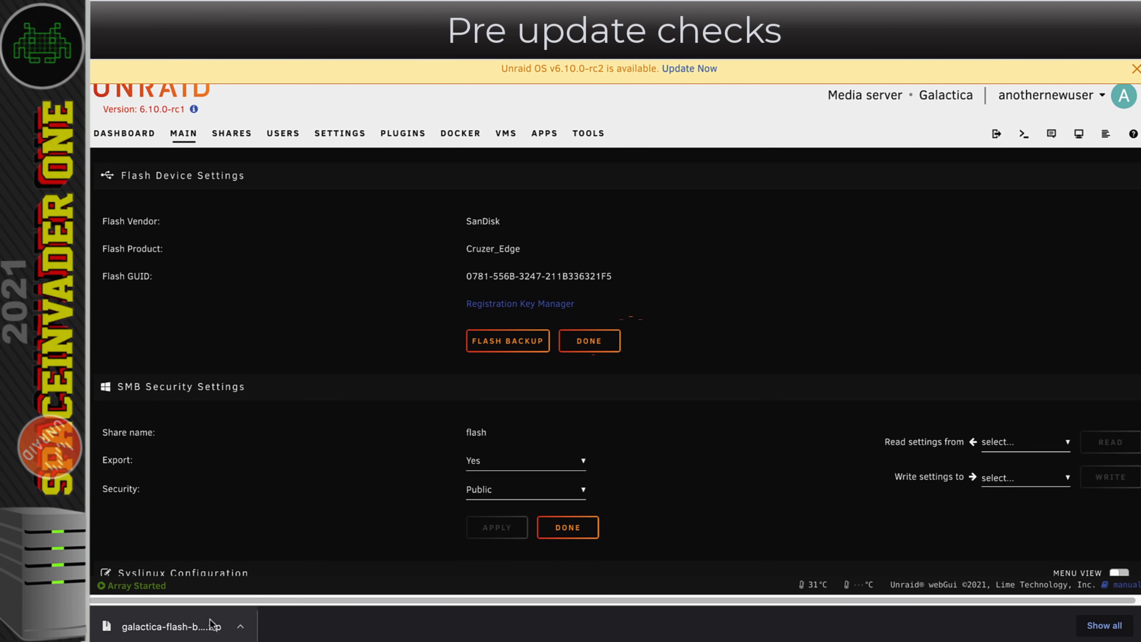
click(588, 340)
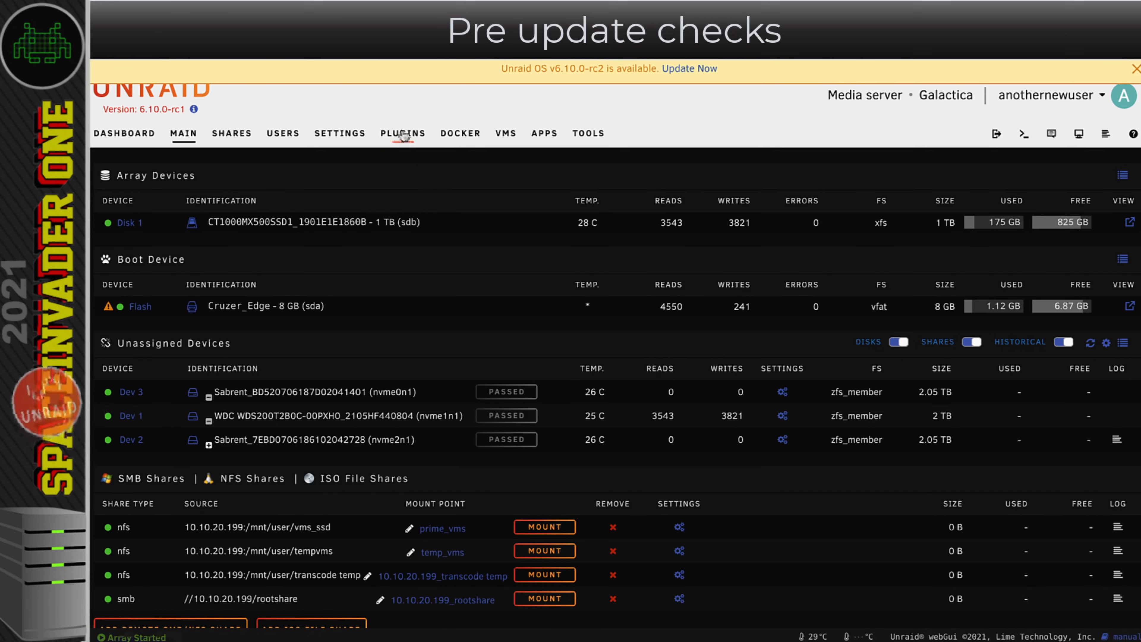
- Dismiss the Plugin Update Check results and update all installed plugins to current versions
click(402, 133)
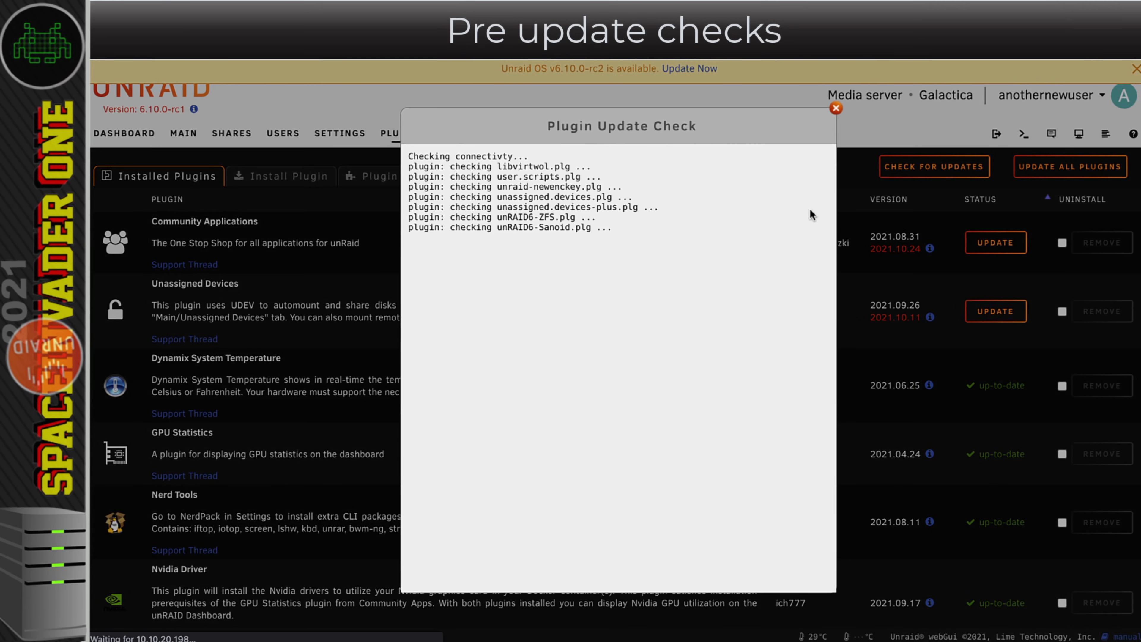
click(835, 107)
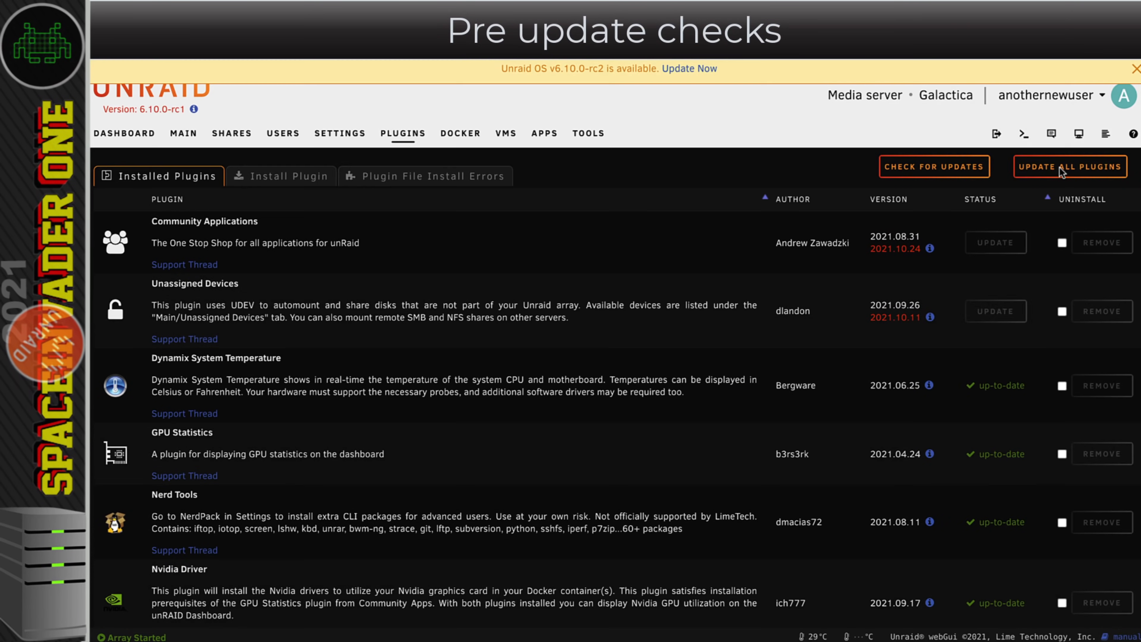
click(1069, 166)
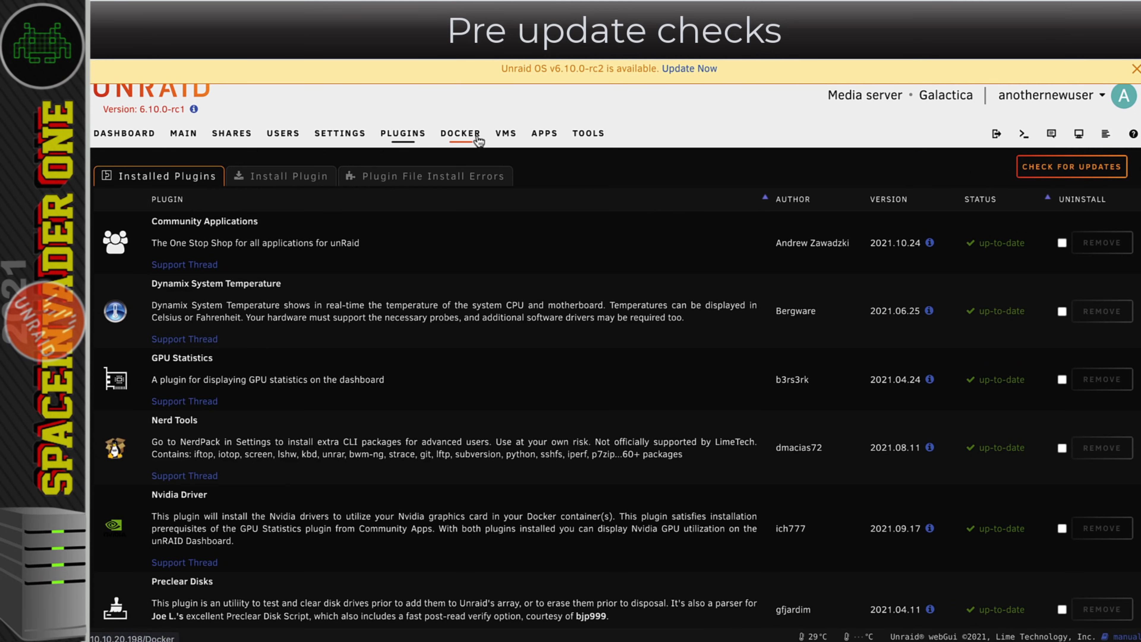
- Check the five Docker containers for updates, confirming all are up-to-date
click(460, 133)
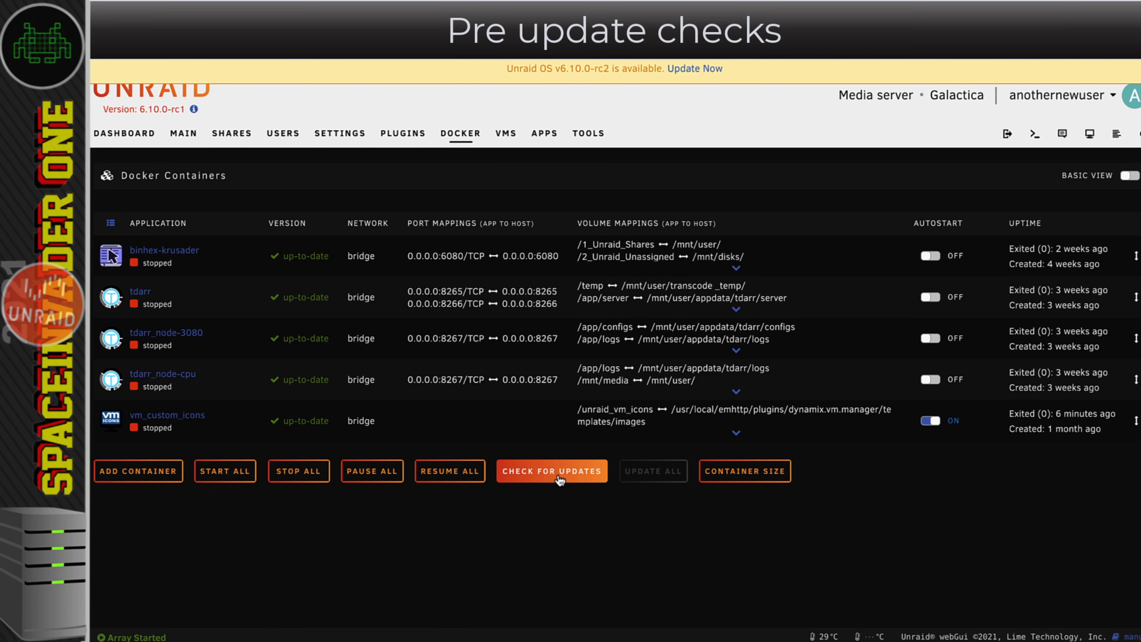
click(551, 470)
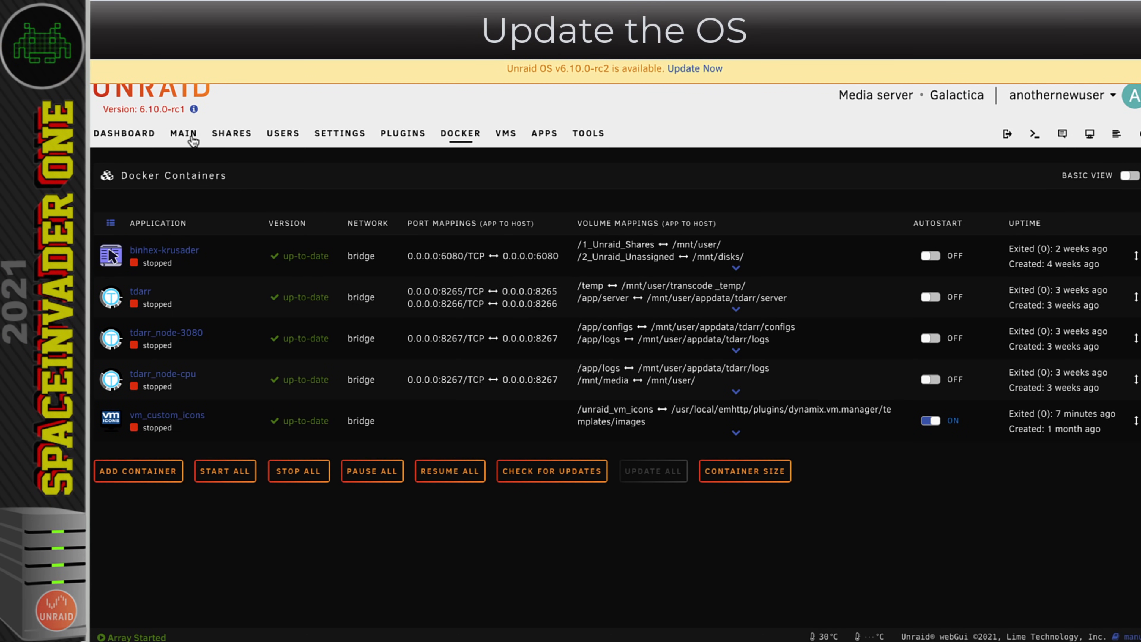
- Install Unraid OS 6.10.0-rc2 from the Main banner, writing it to flash pending a reboot
click(183, 132)
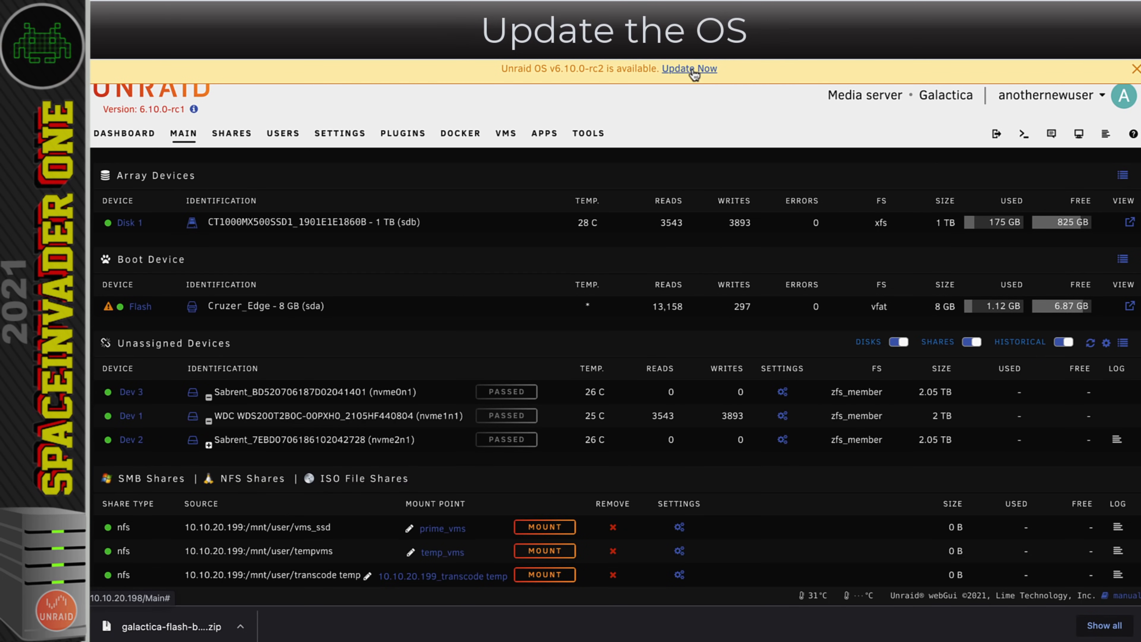
click(688, 69)
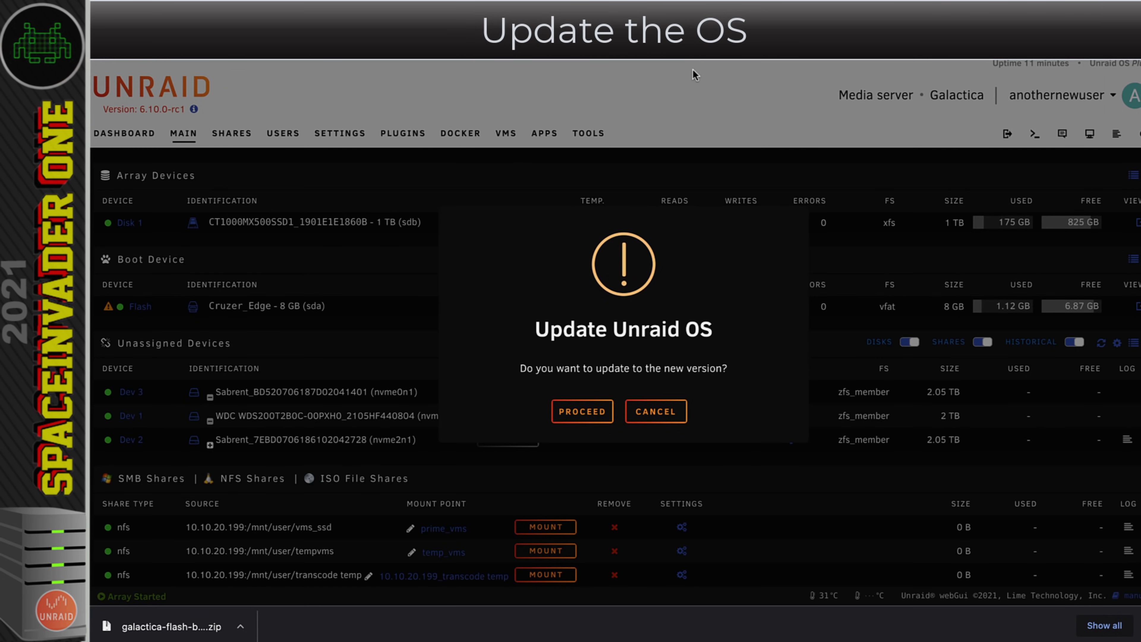
click(581, 412)
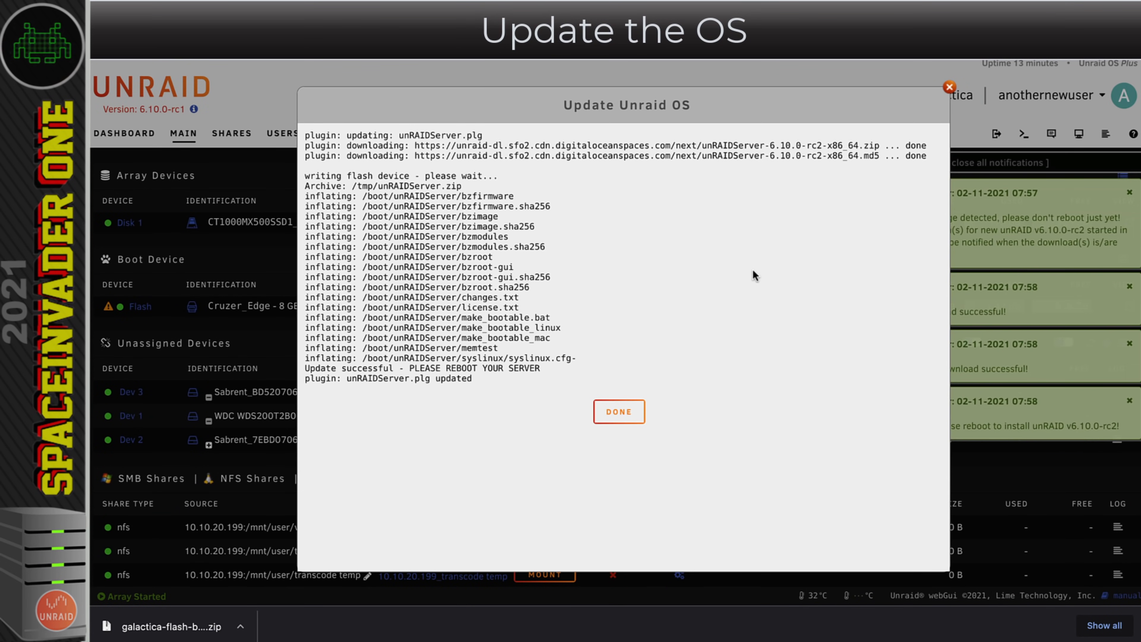
mouse_move(740, 388)
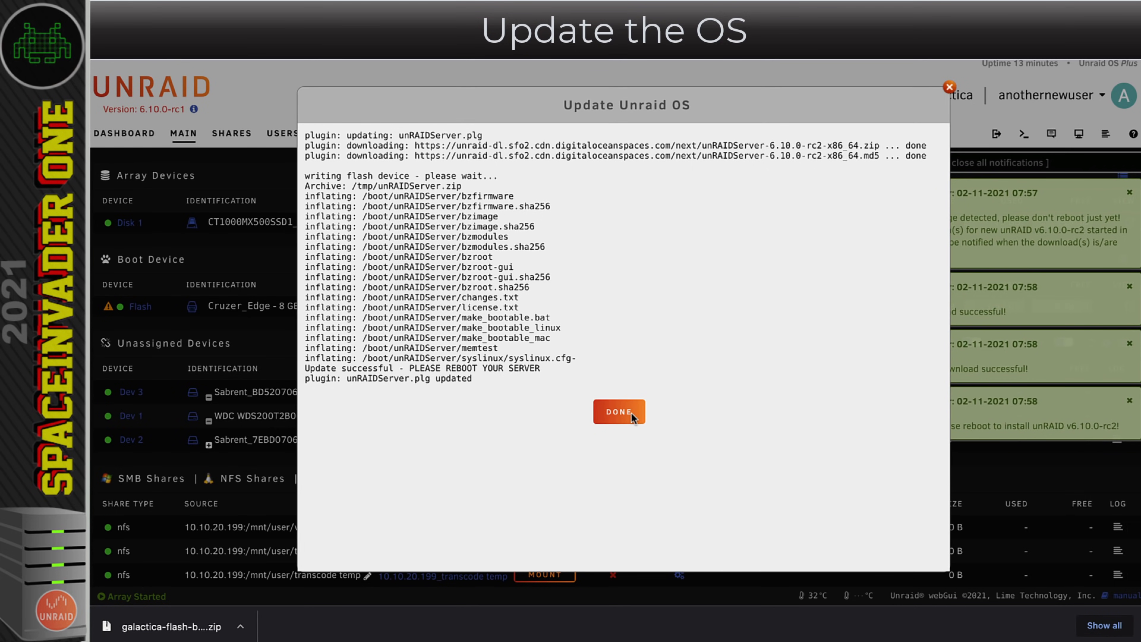
click(618, 412)
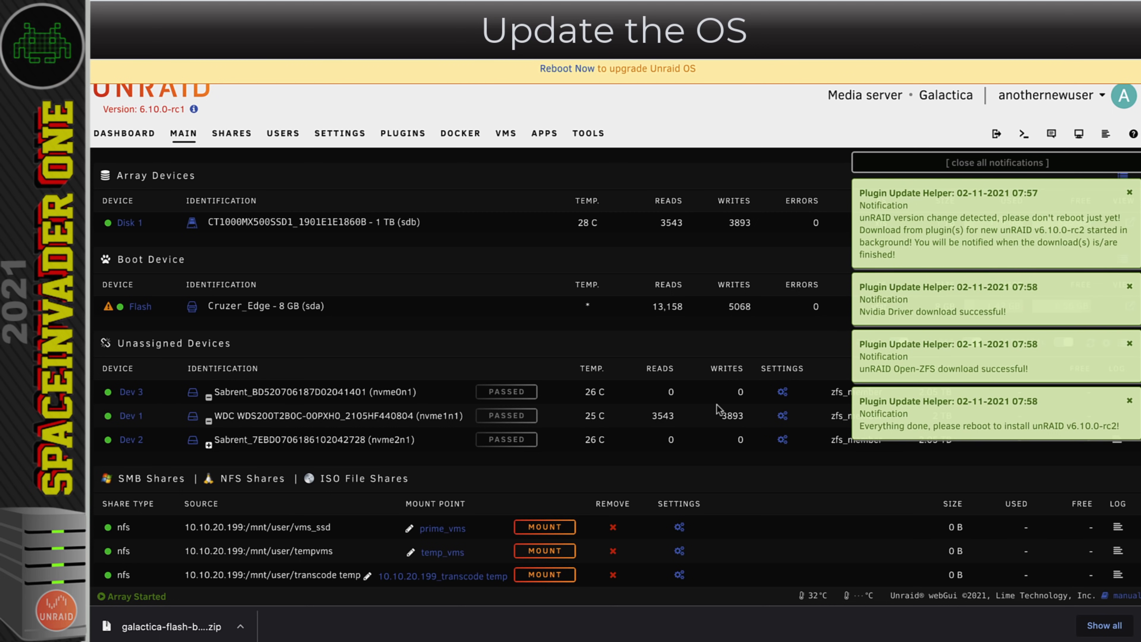
mouse_move(861, 311)
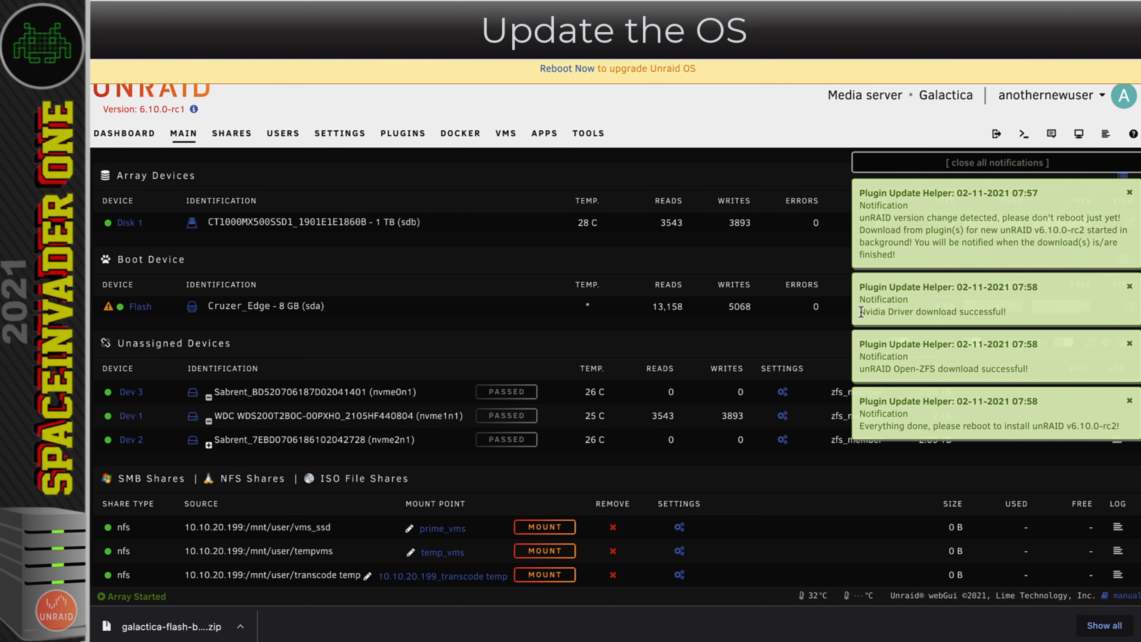
double_click(933, 312)
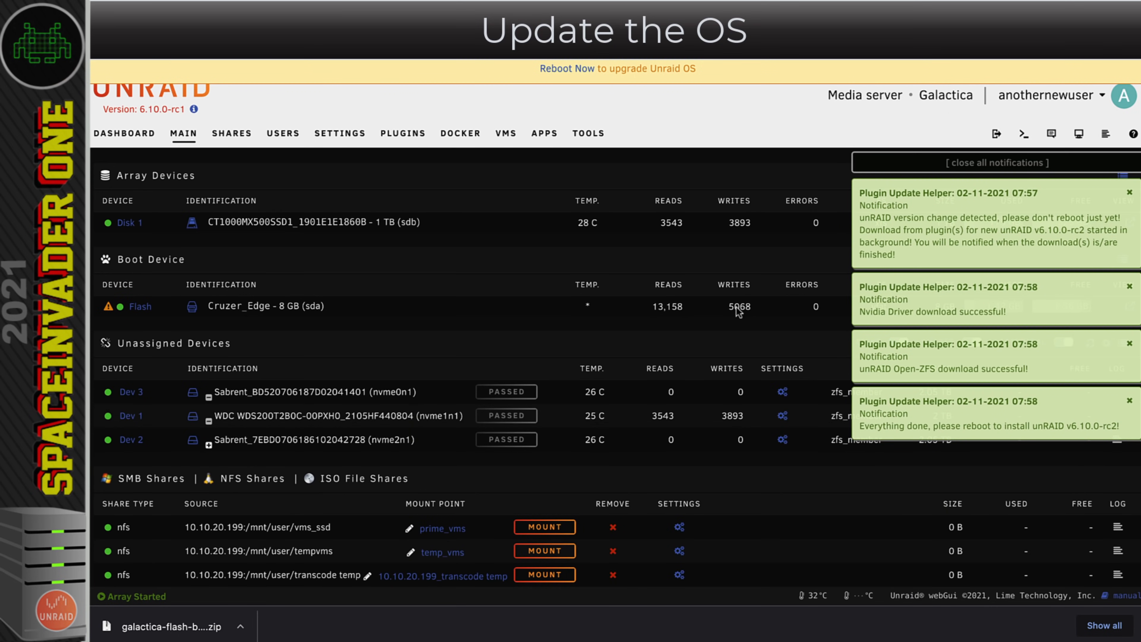
mouse_move(964, 166)
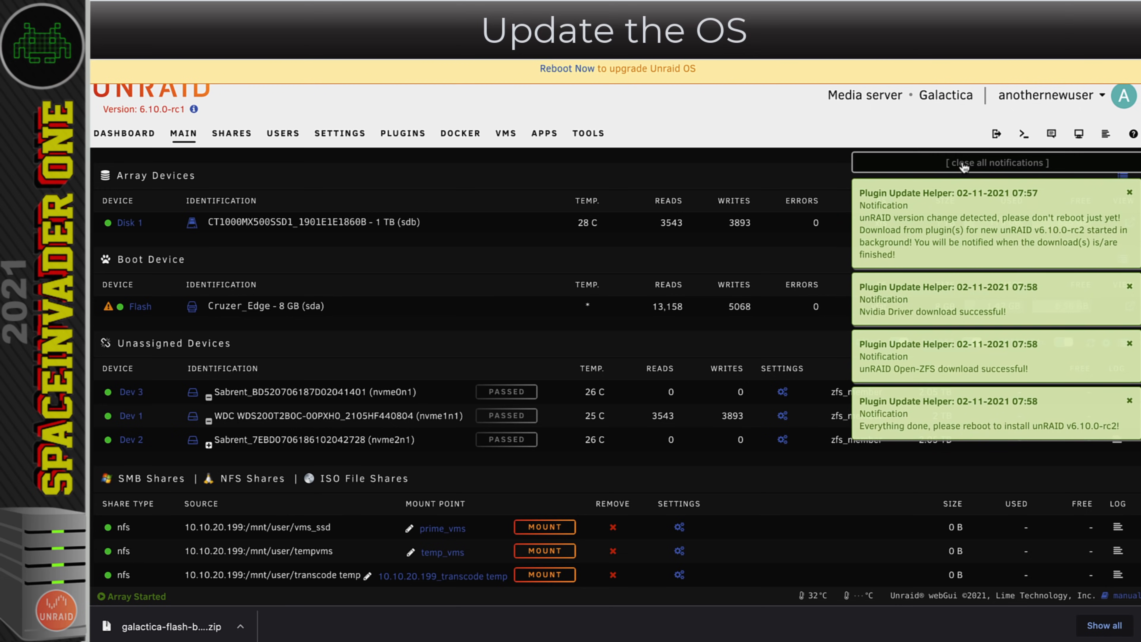
- Dismiss the update notifications and view Update OS showing rc2 awaiting reboot with rc1 restorable
click(996, 162)
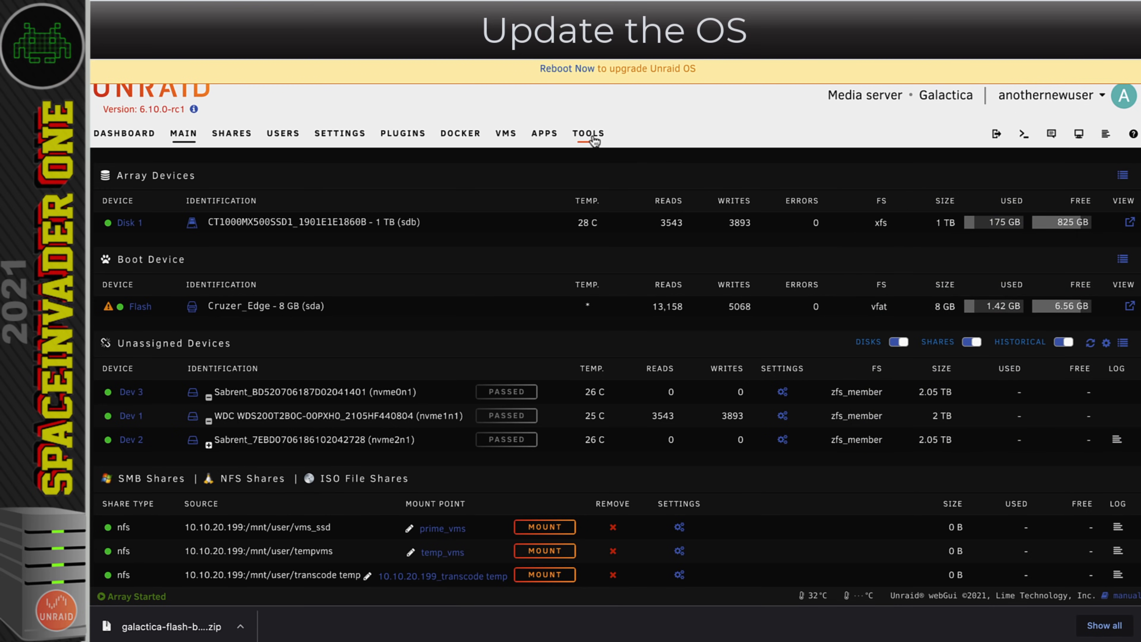
click(588, 133)
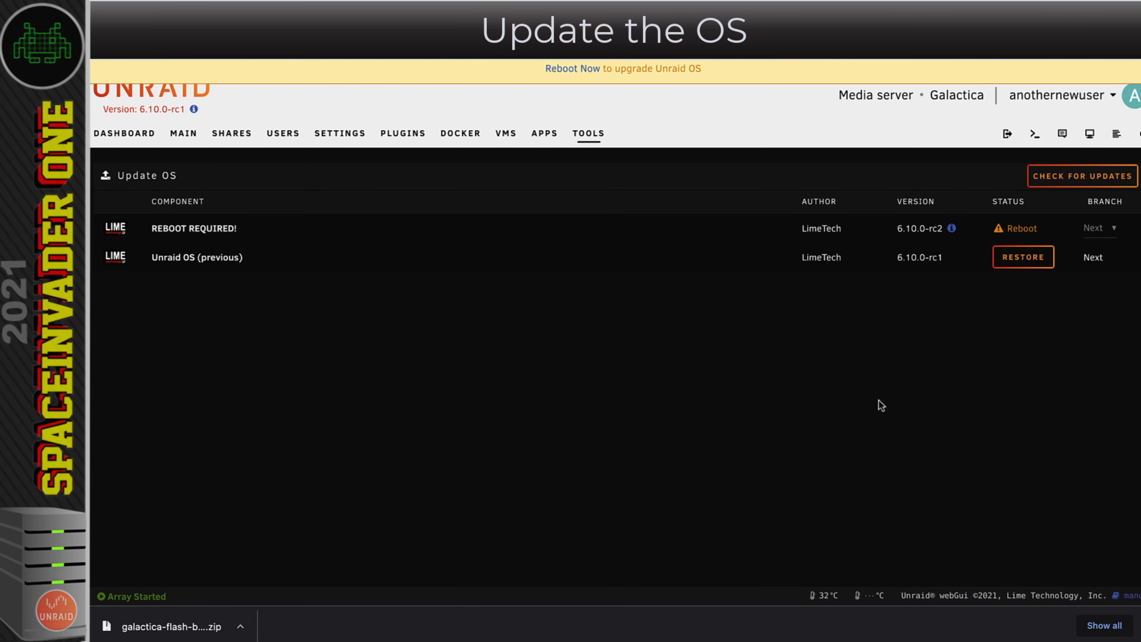
mouse_move(1113, 233)
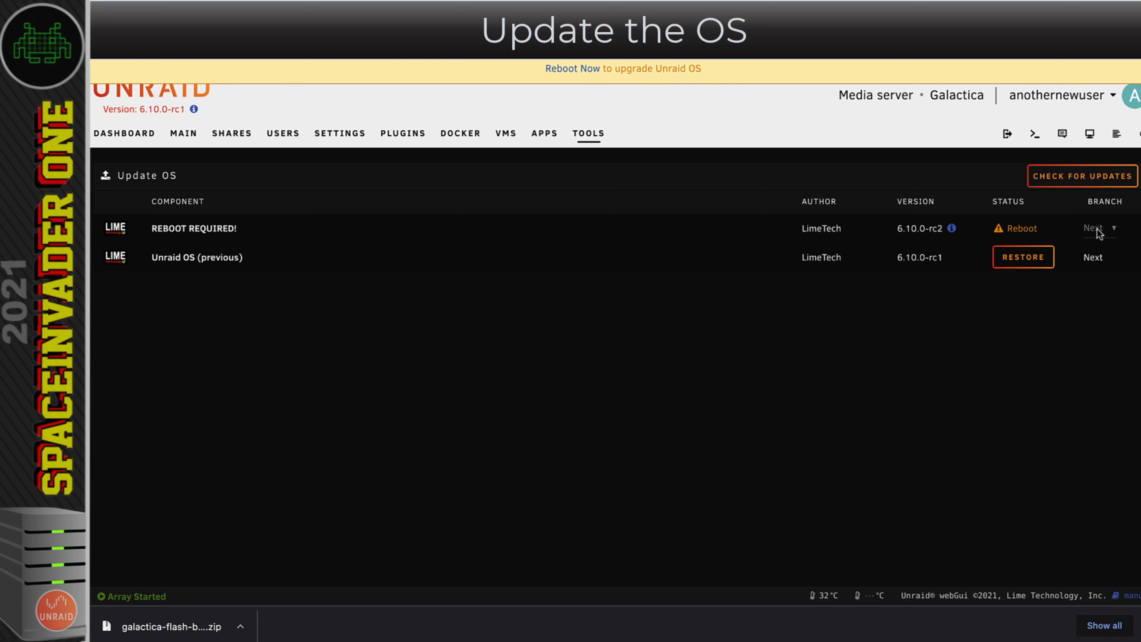
mouse_move(1037, 431)
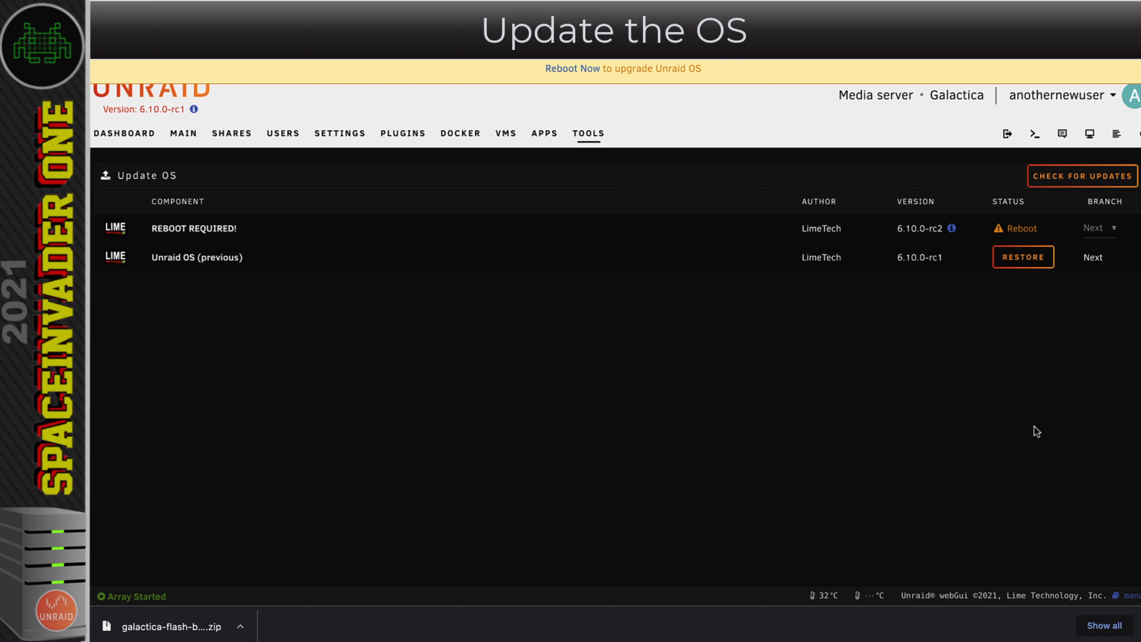
mouse_move(182, 133)
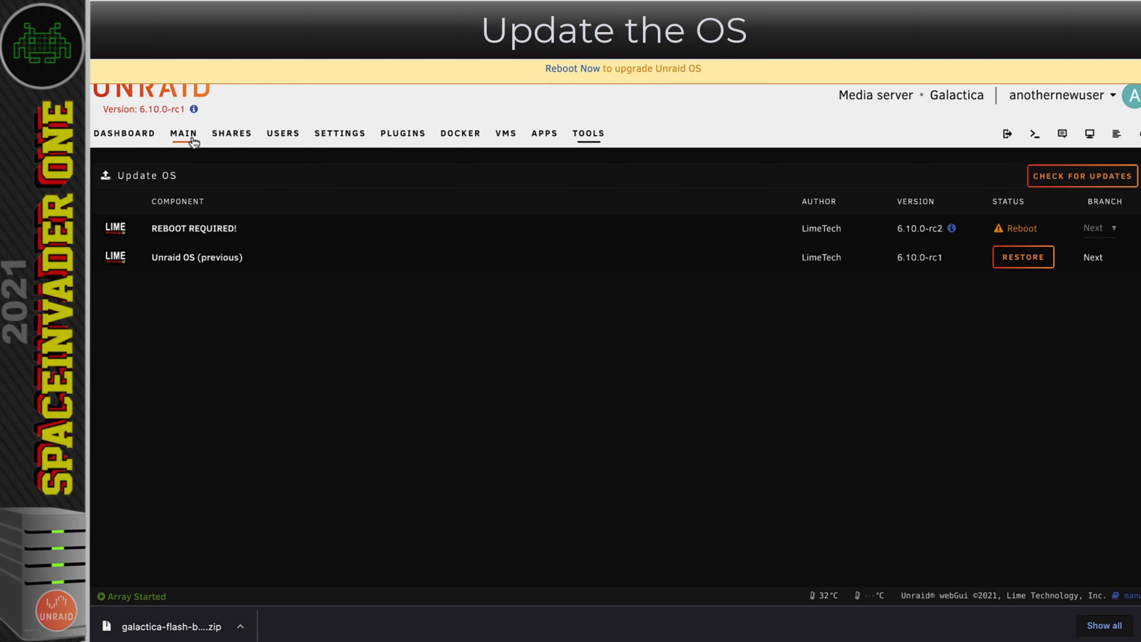
- Reboot the server from Array Operation and log back in, now running 6.10.0-rc2
click(182, 133)
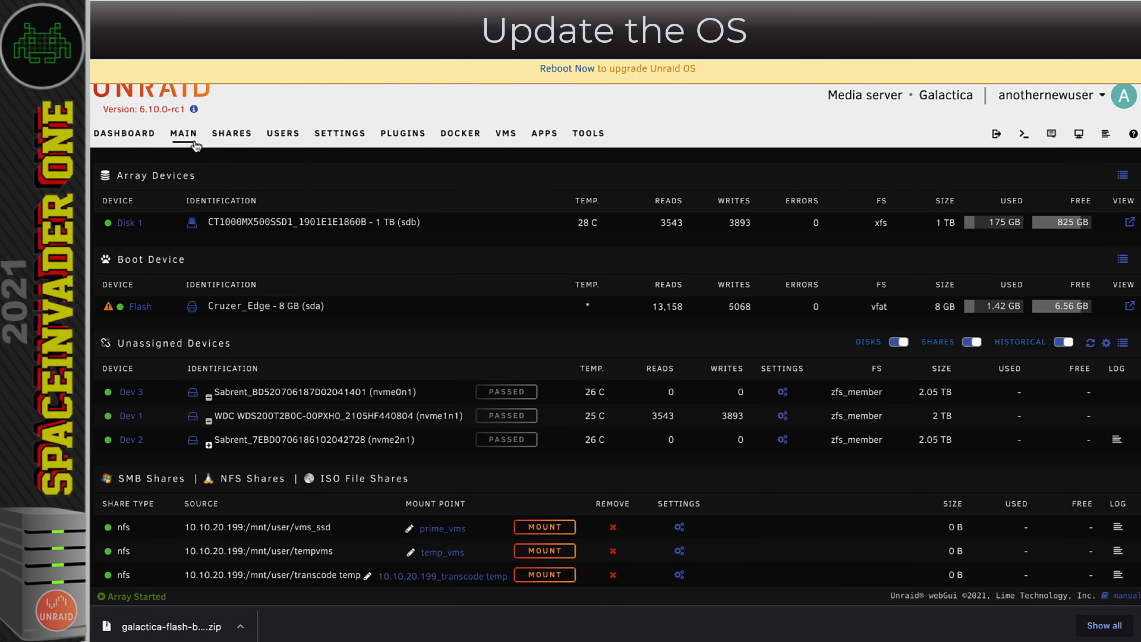
scroll(down, 3)
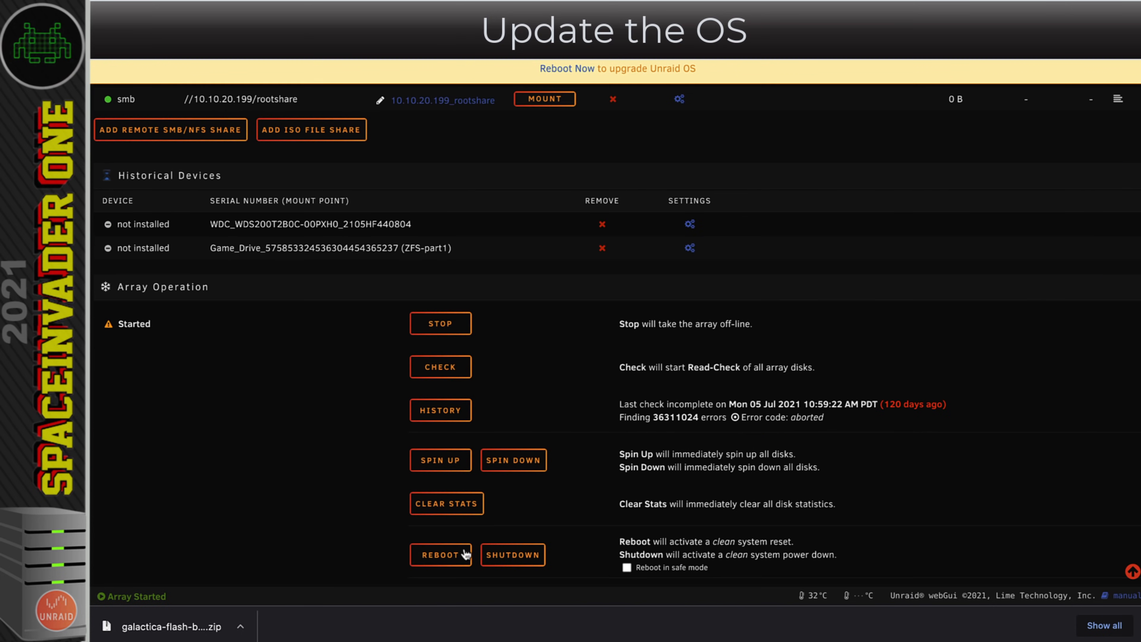
click(440, 554)
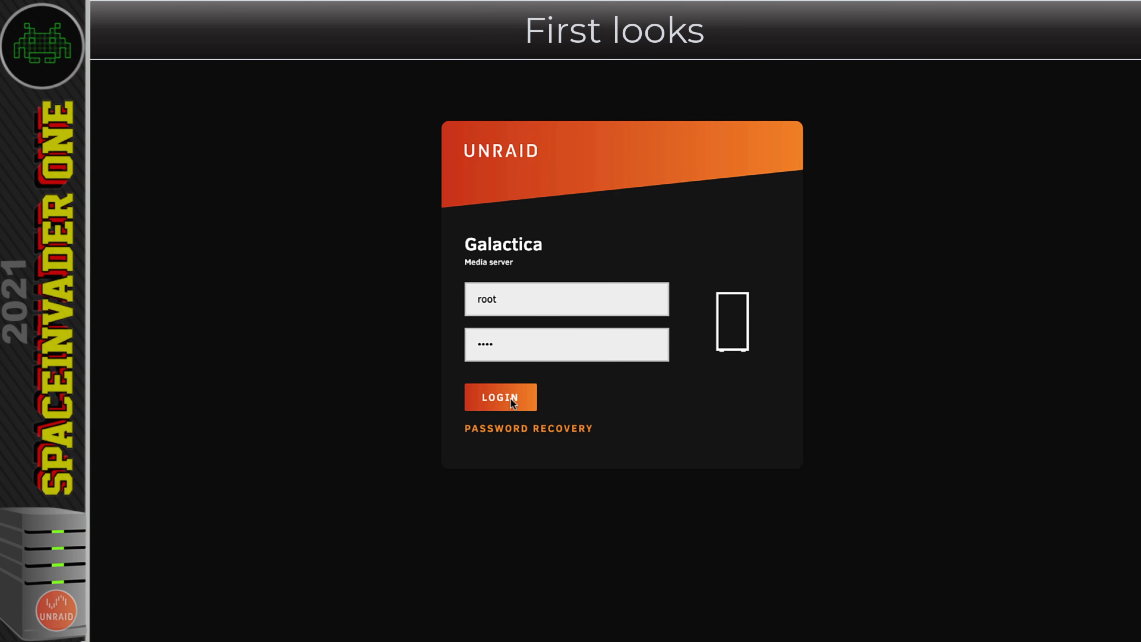
click(500, 396)
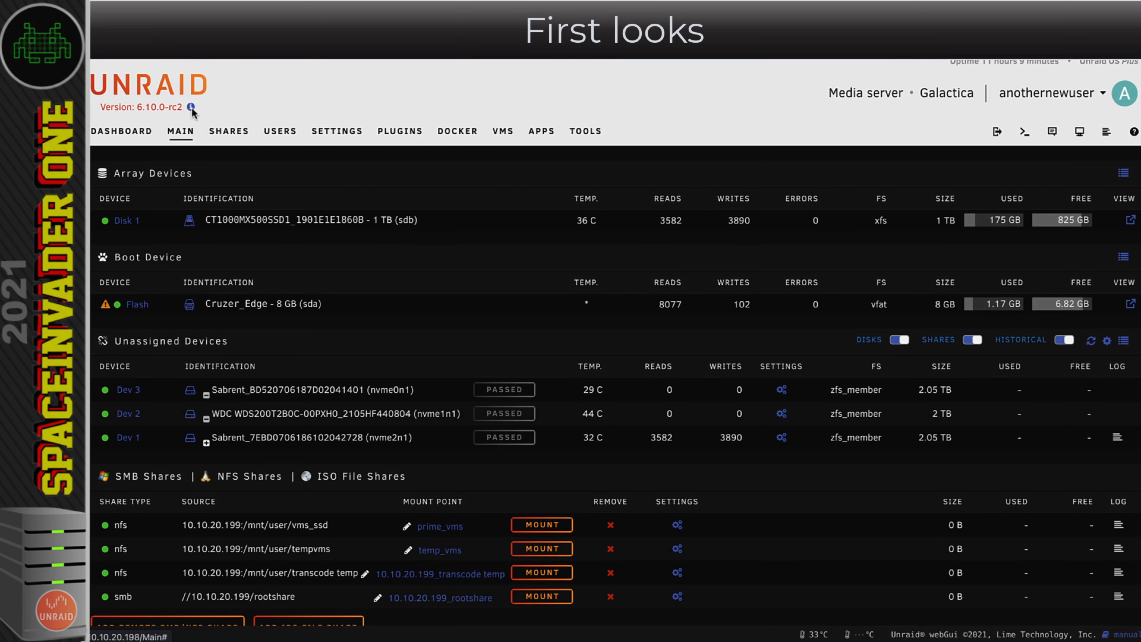
click(192, 107)
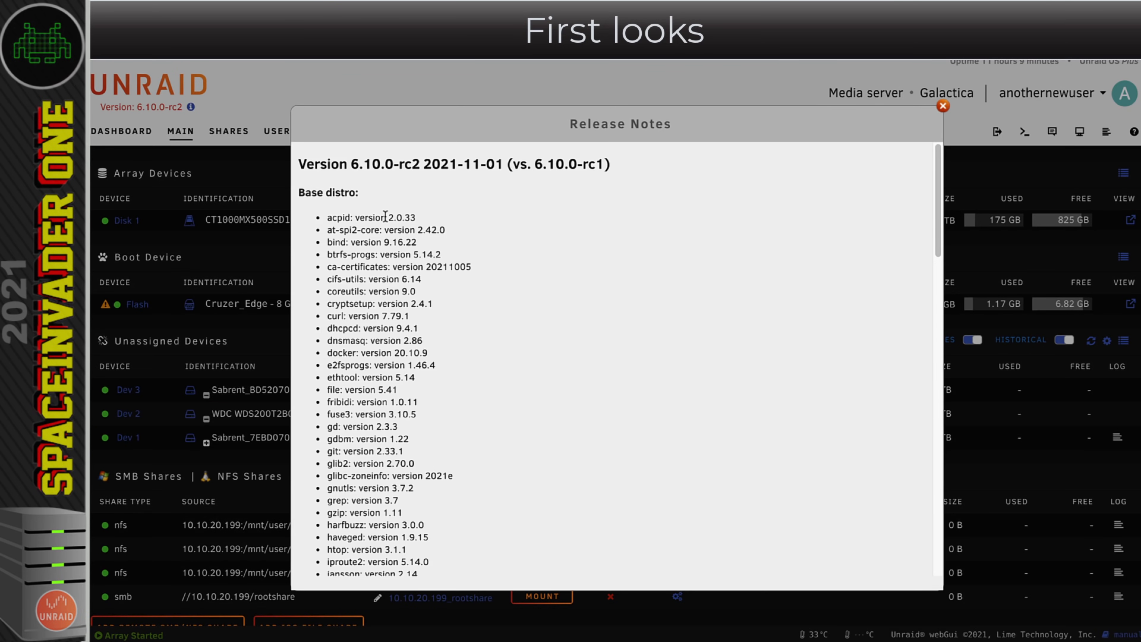
scroll(down, 3)
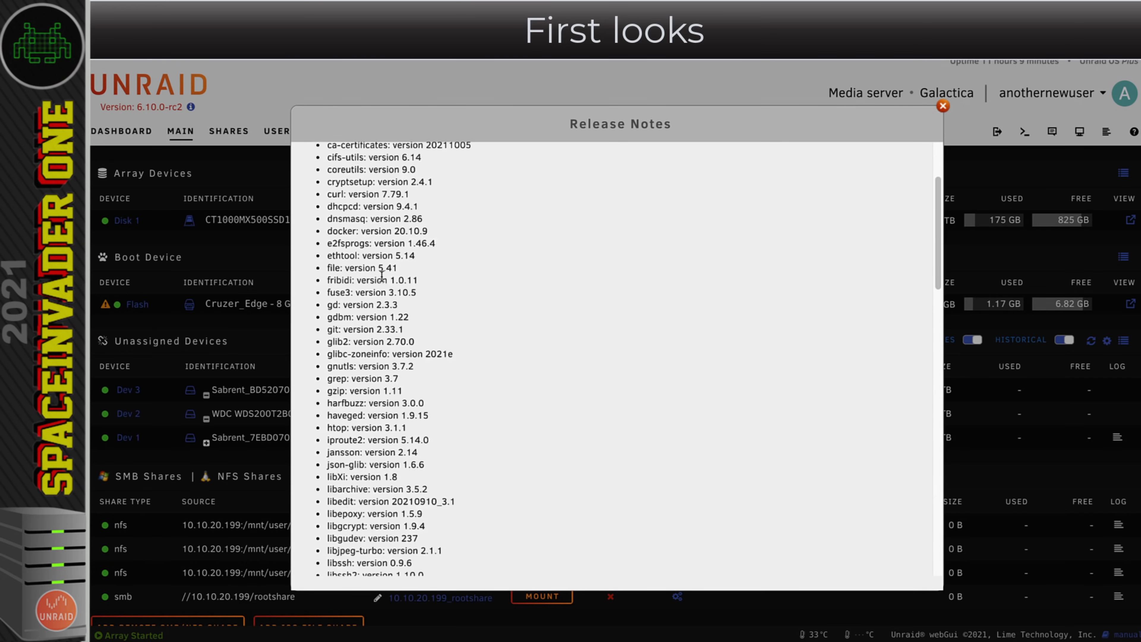
scroll(down, 3)
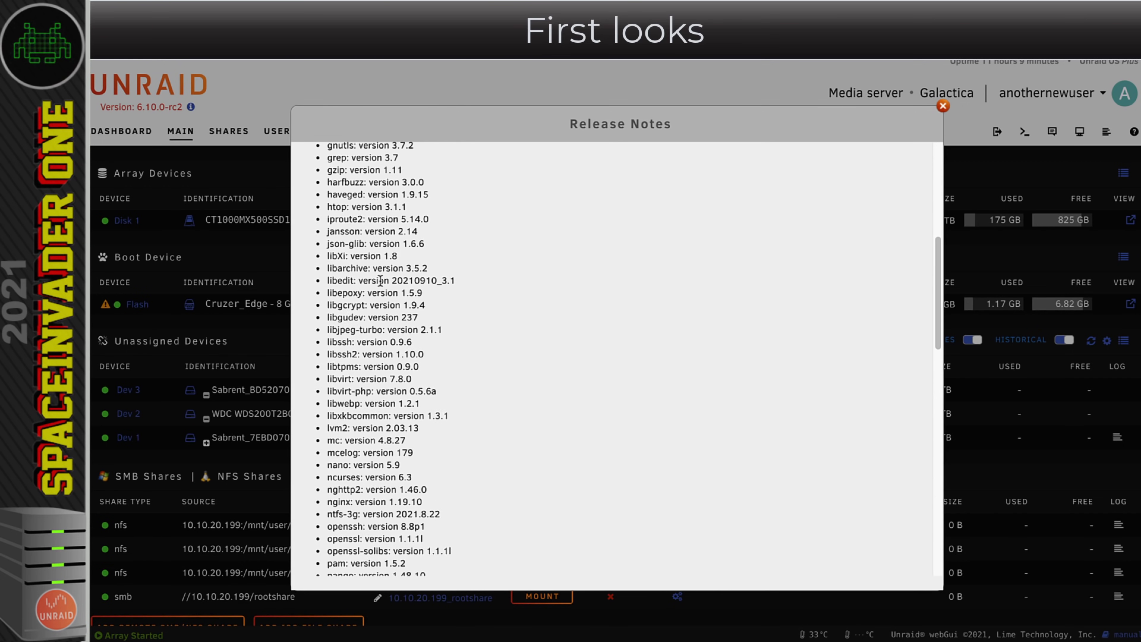
scroll(down, 3)
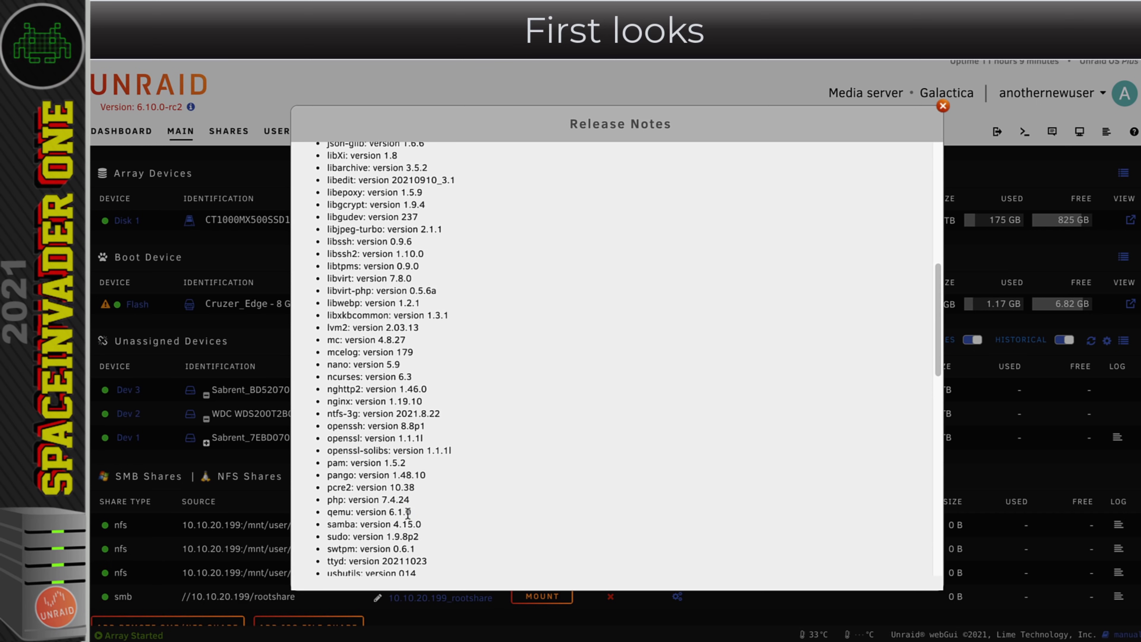
double_click(367, 512)
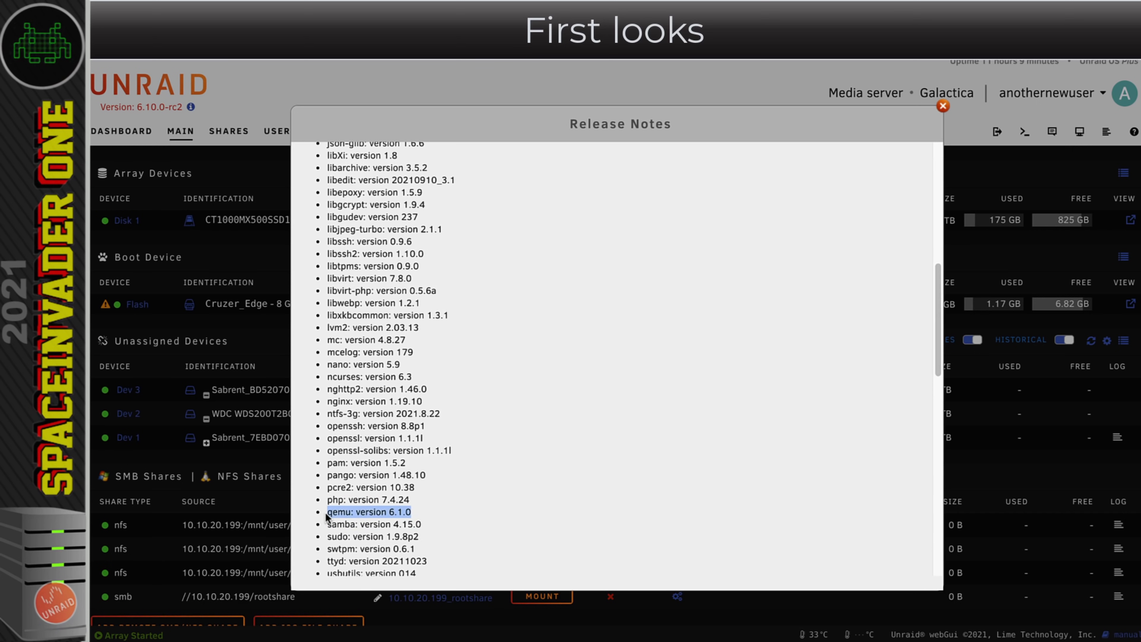
scroll(down, 3)
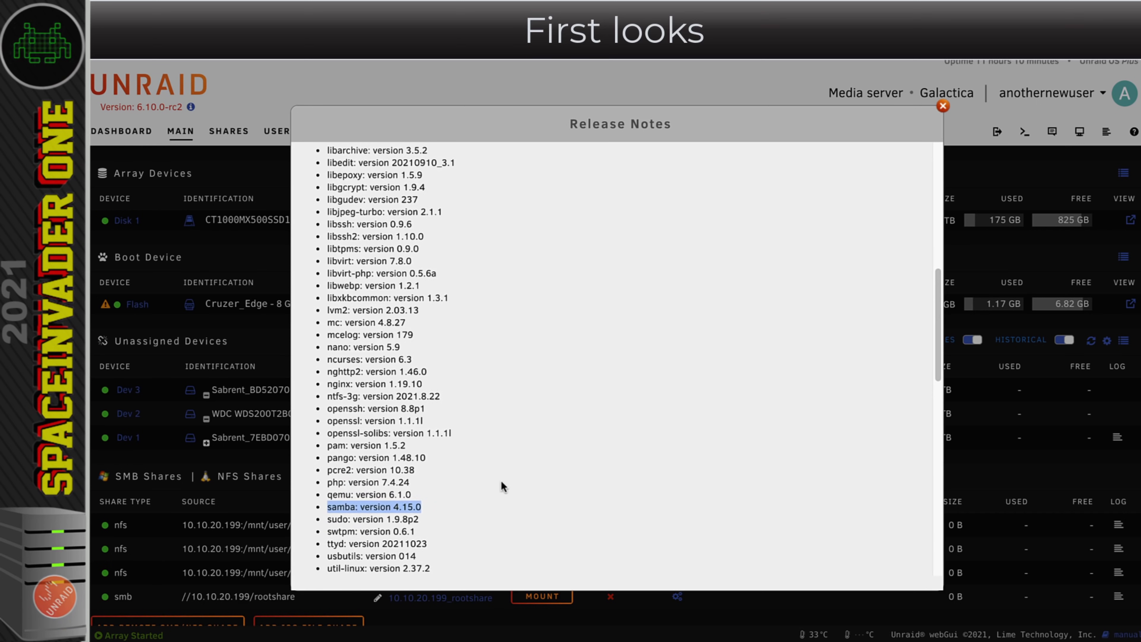
scroll(down, 3)
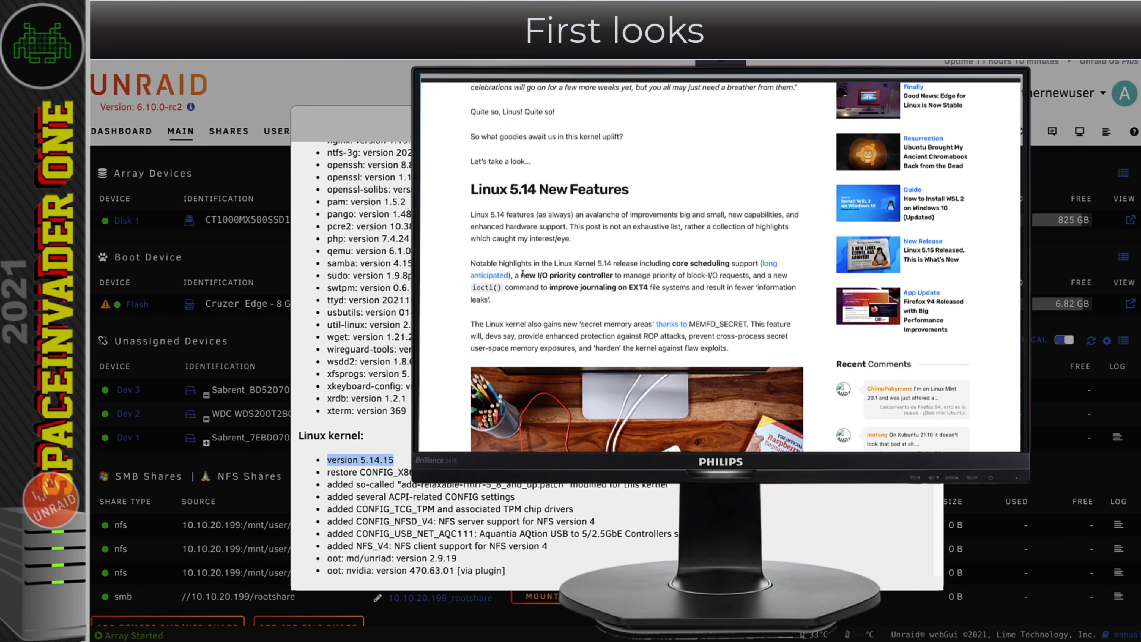
mouse_move(719, 271)
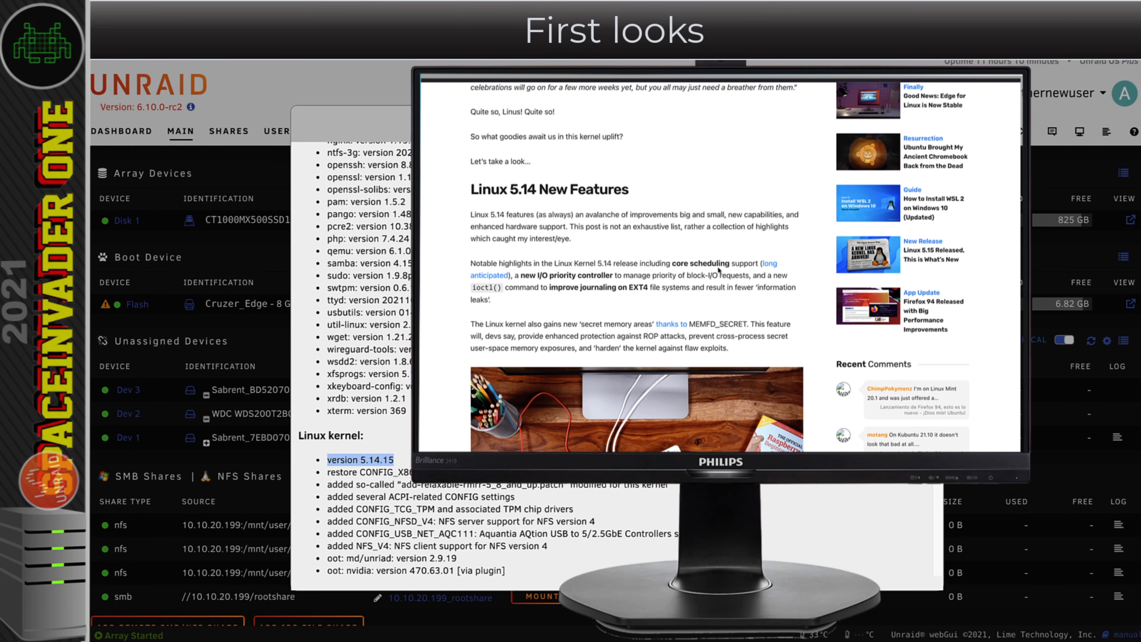
scroll(down, 3)
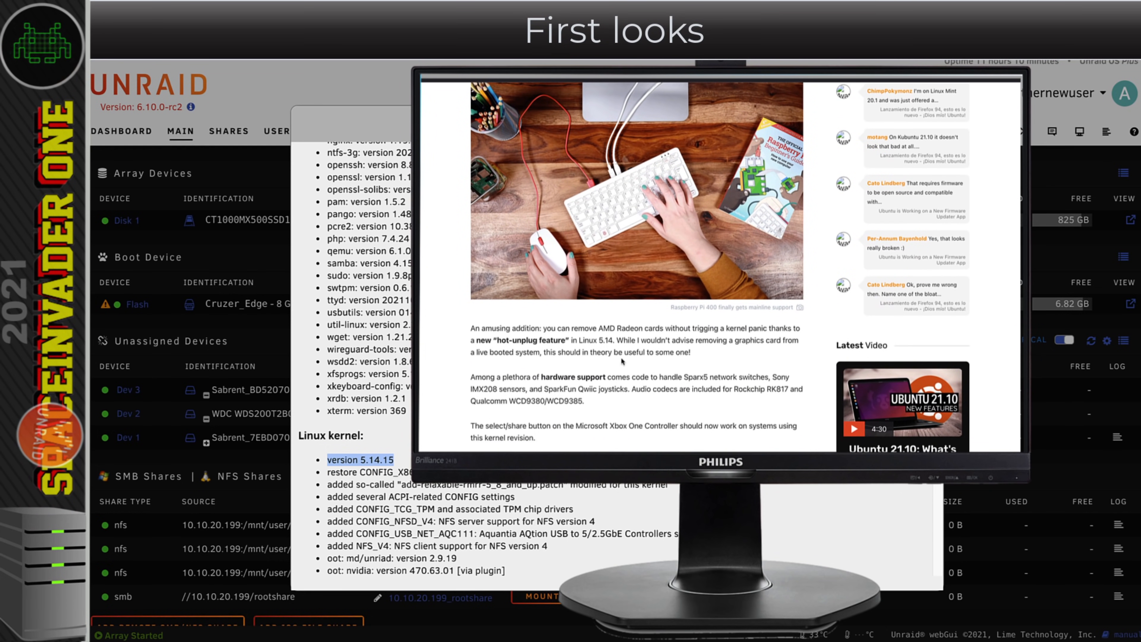
scroll(down, 3)
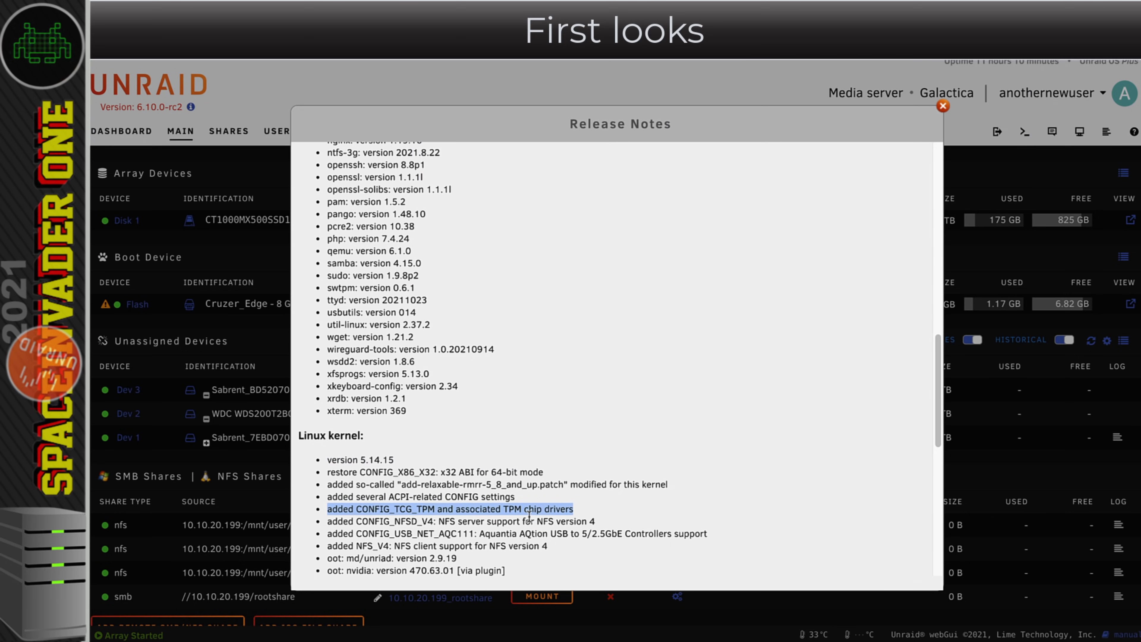
mouse_move(564, 512)
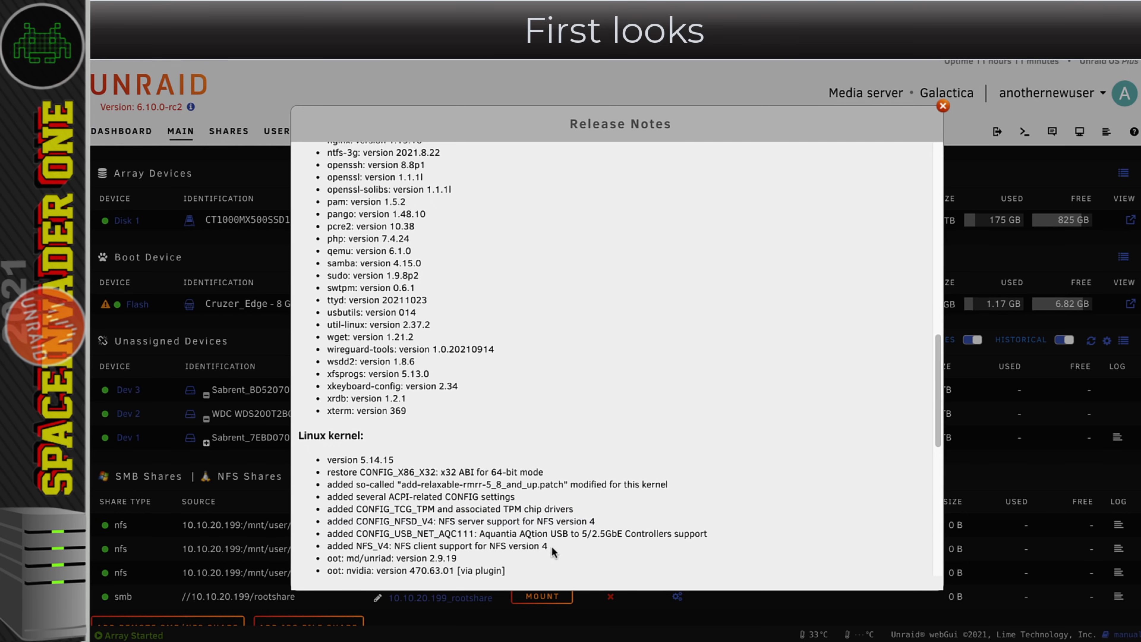
- Review the Aquantia support, Linux kernel and Management notes including Windows 11 template and OVMF TPM, then close them
double_click(437, 546)
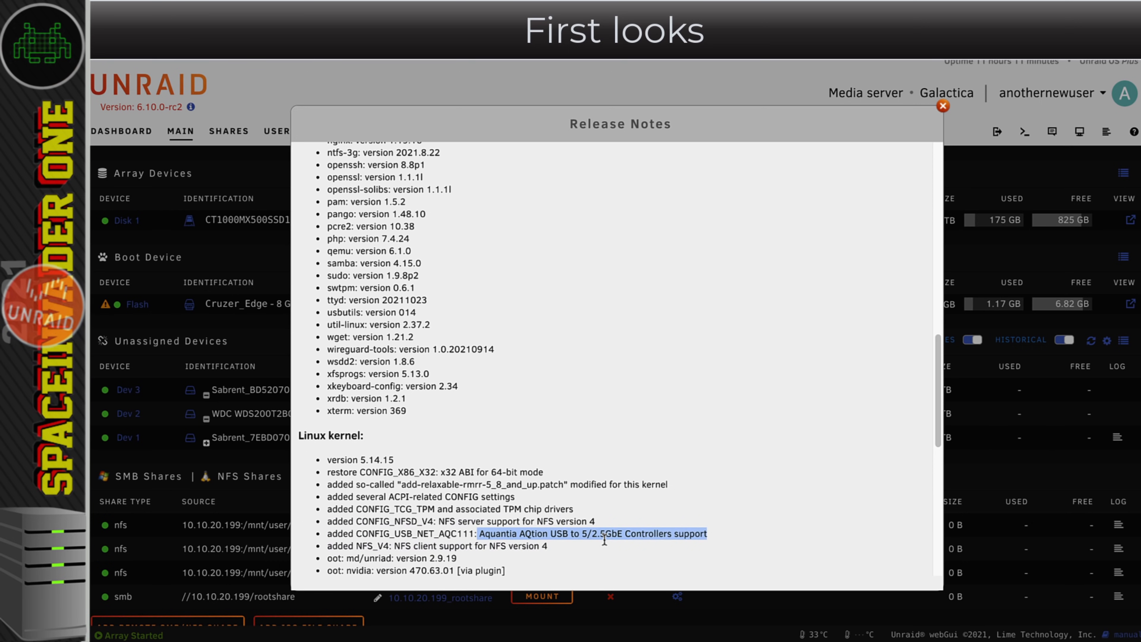
scroll(down, 3)
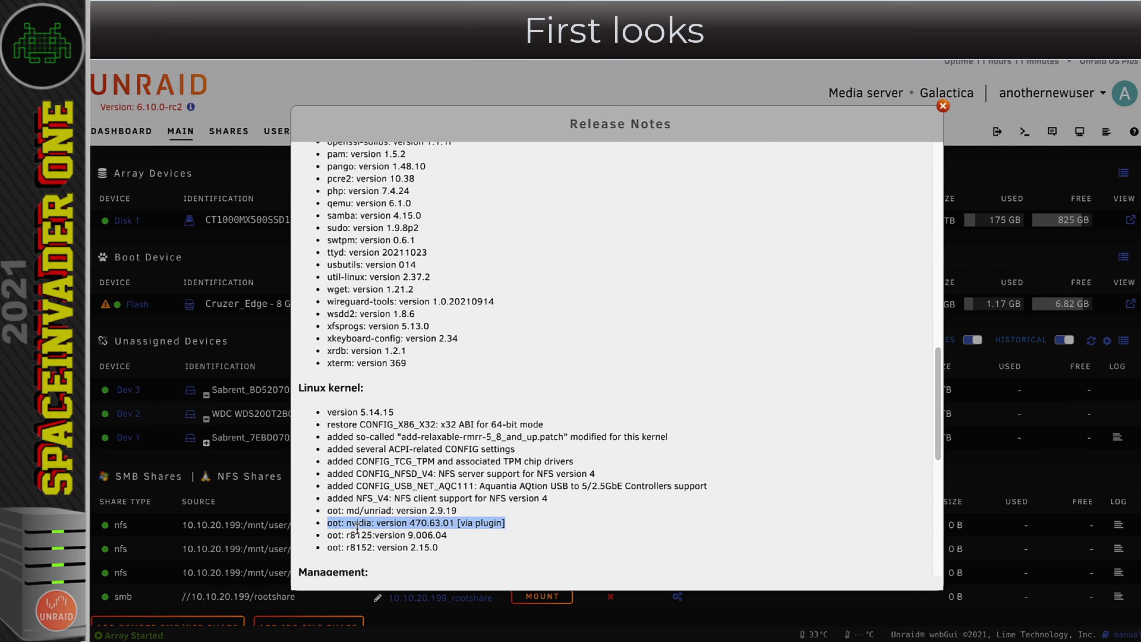
mouse_move(419, 528)
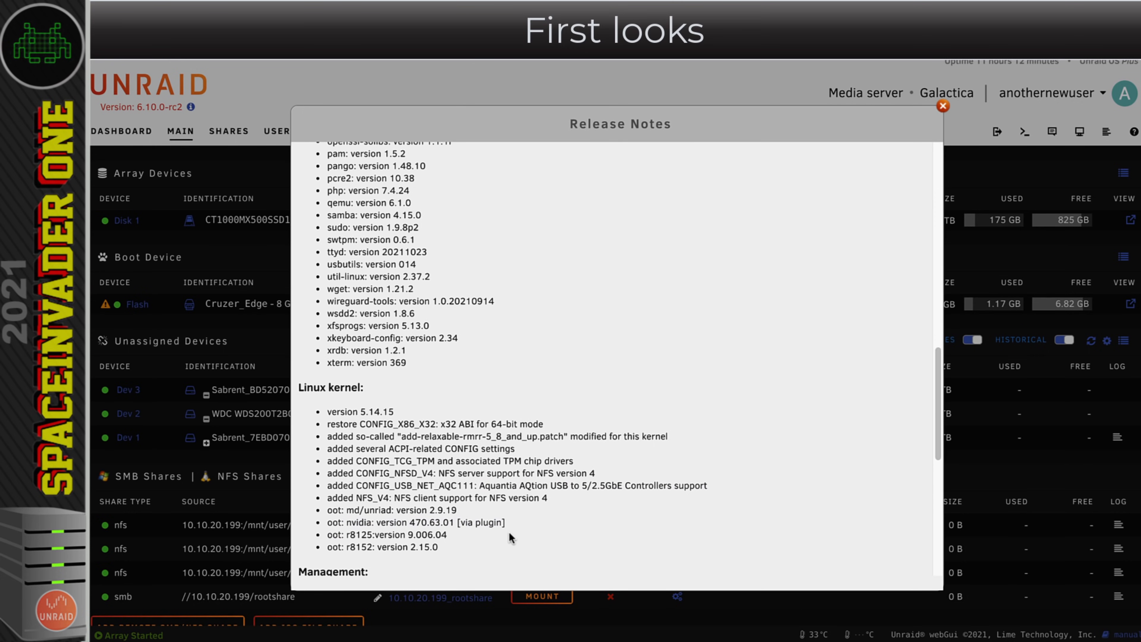
scroll(down, 3)
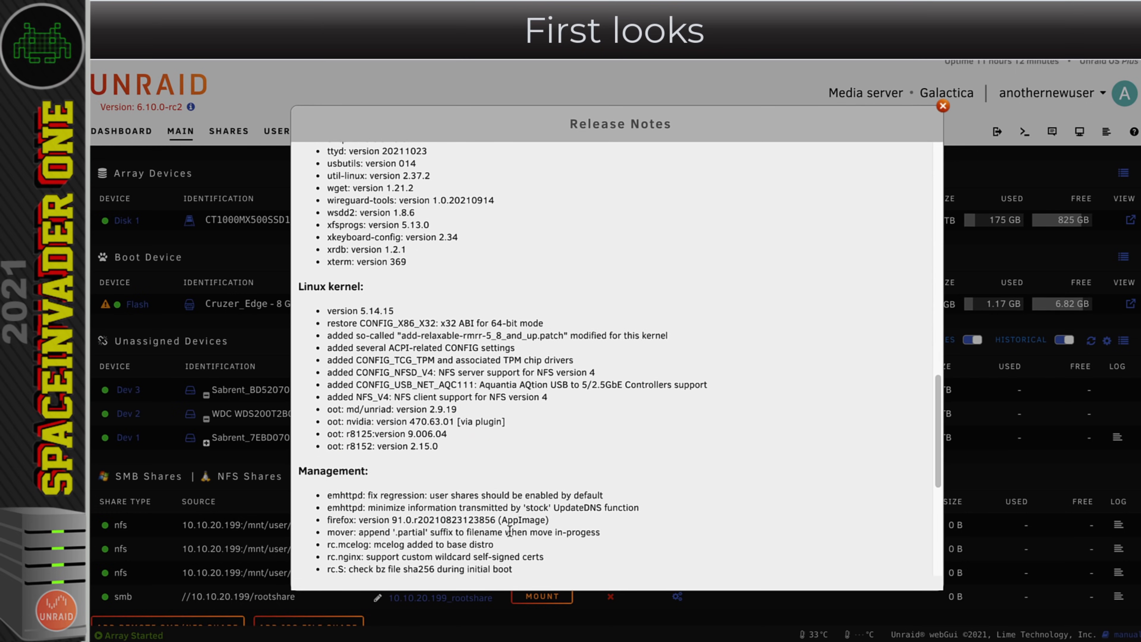
scroll(down, 3)
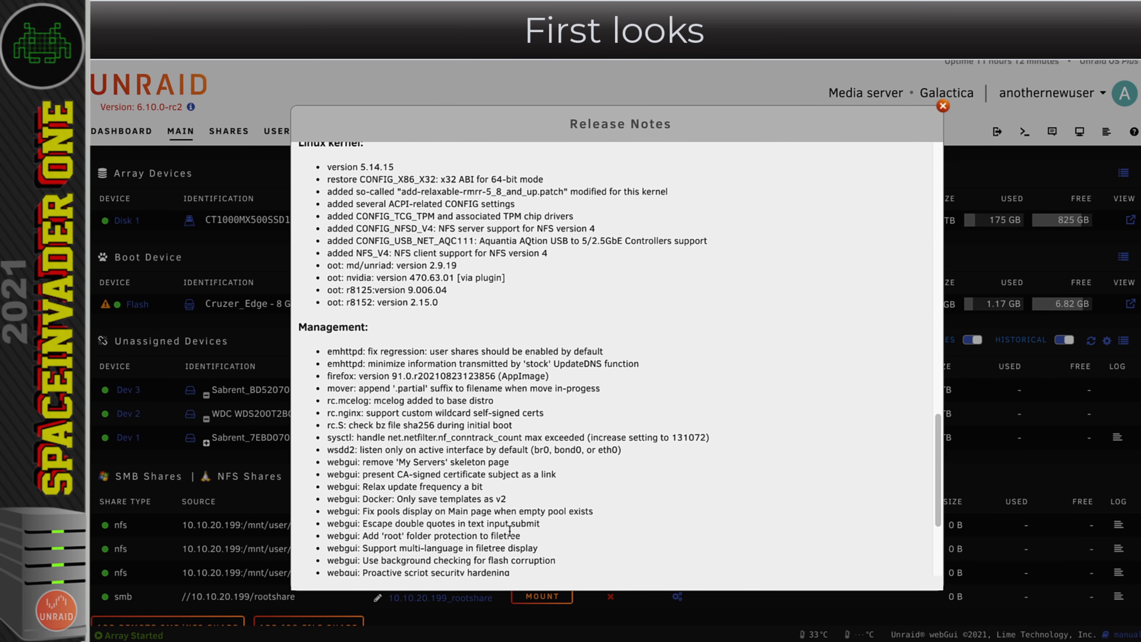
scroll(down, 3)
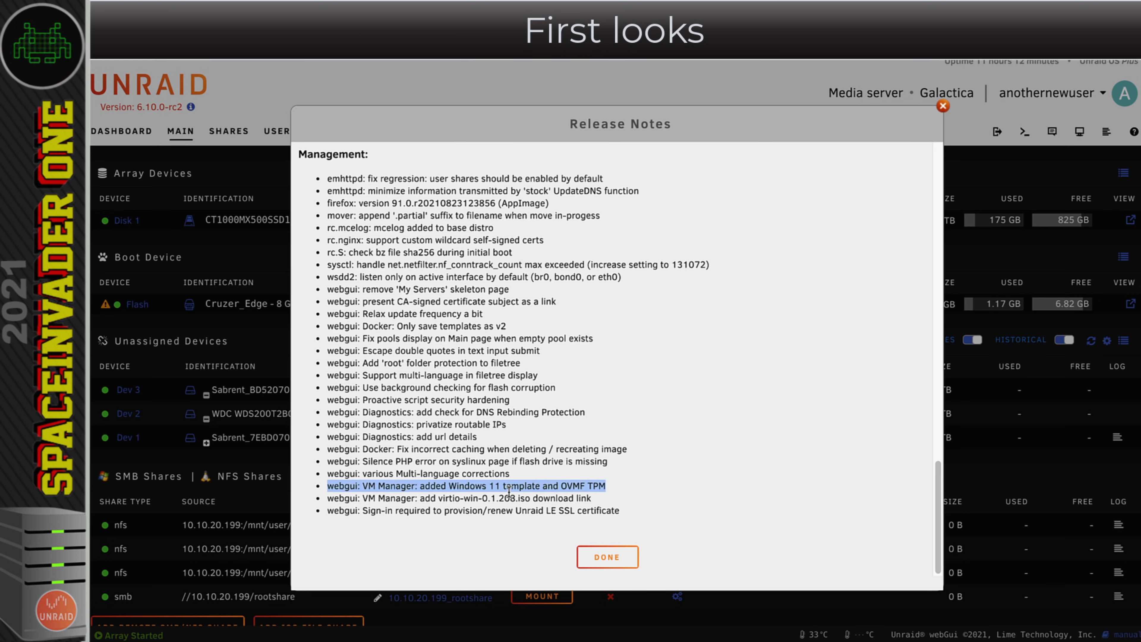
mouse_move(562, 493)
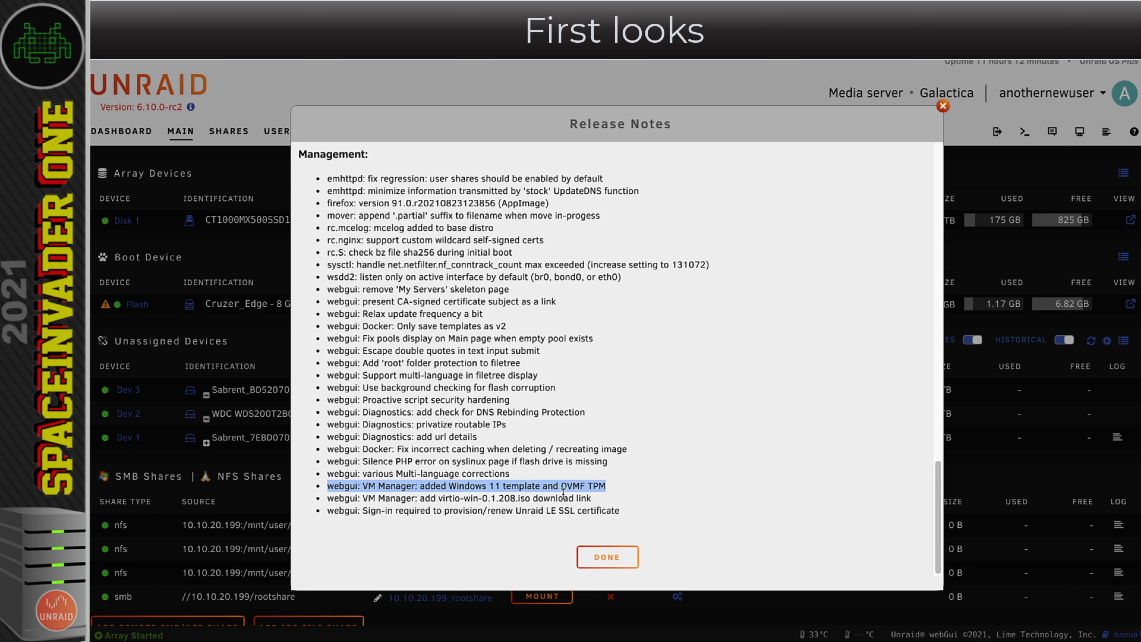
mouse_move(574, 494)
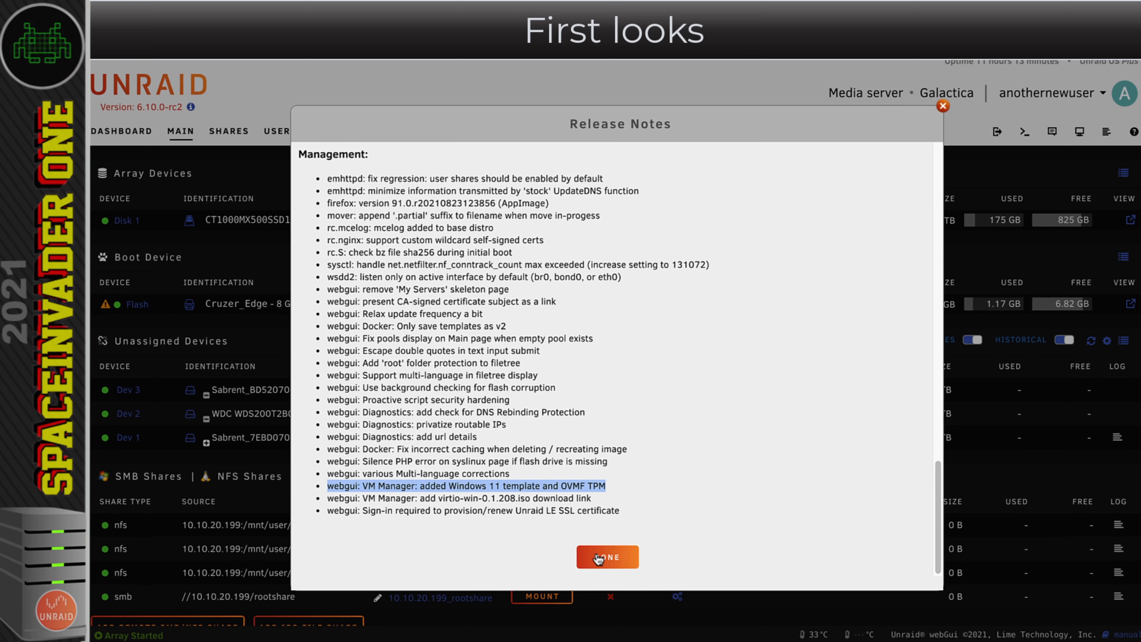
click(606, 556)
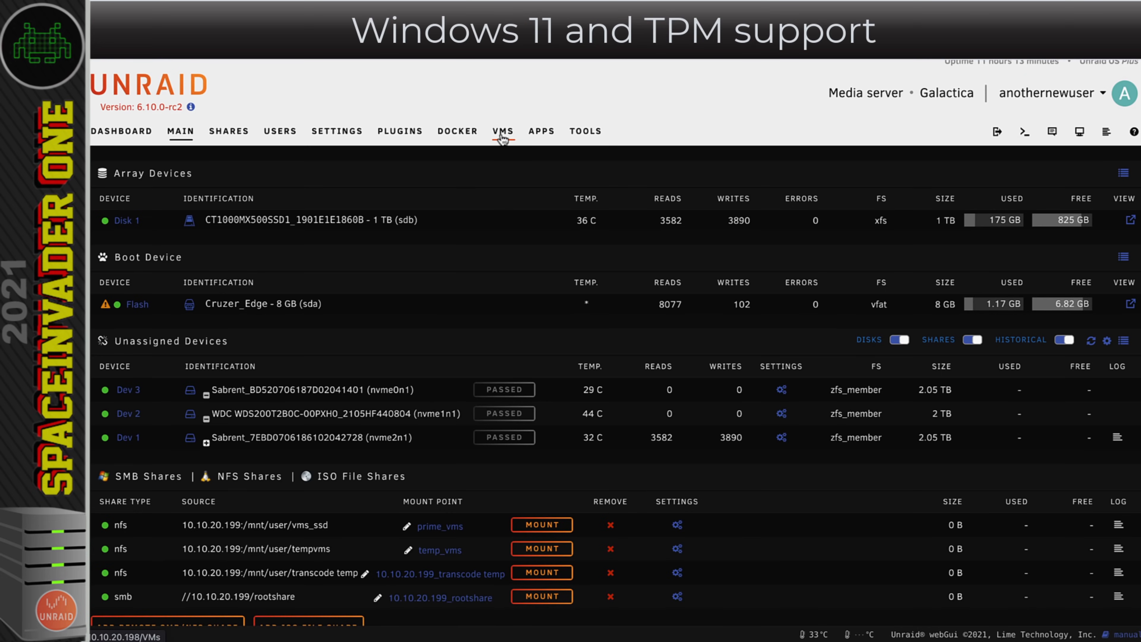
- Start a new VM from the Windows 11 template on the VMS page
click(502, 131)
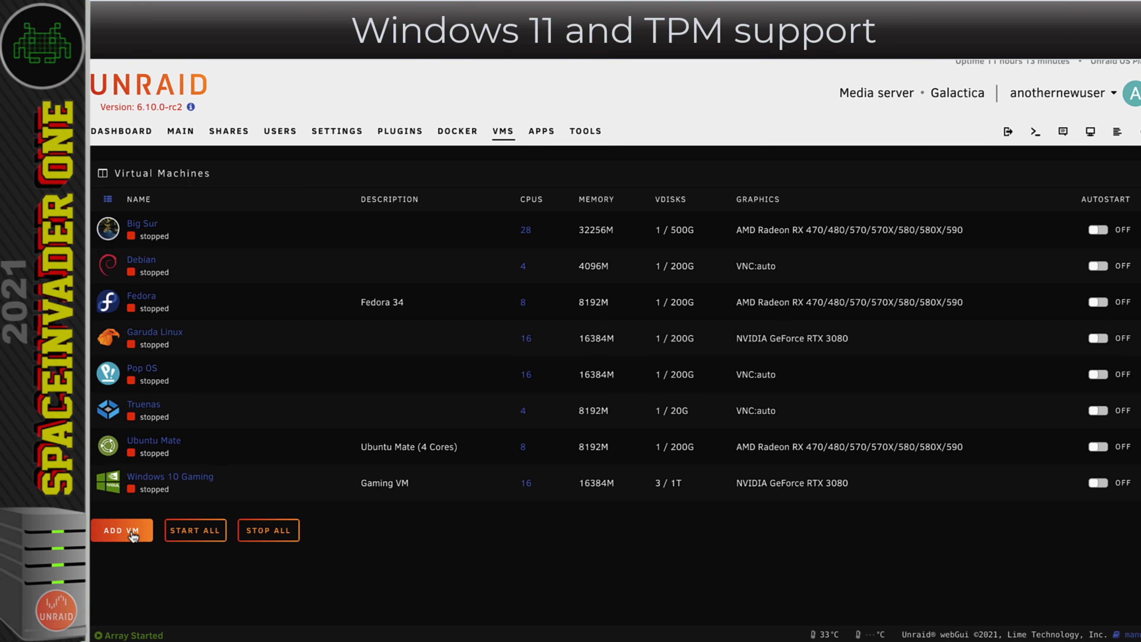
click(122, 530)
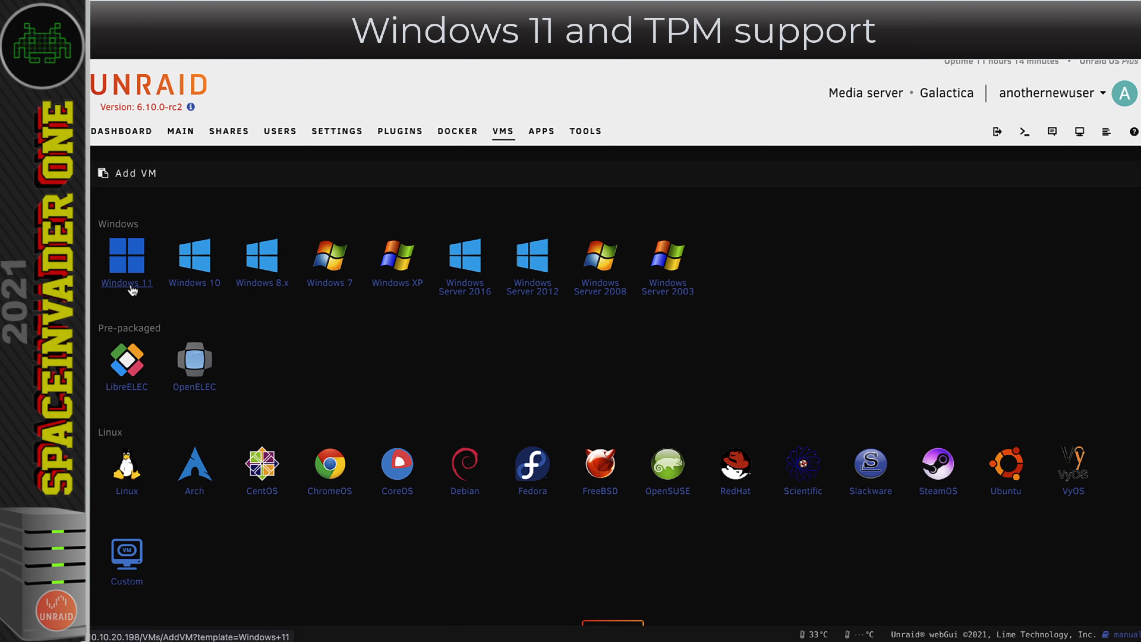
click(126, 256)
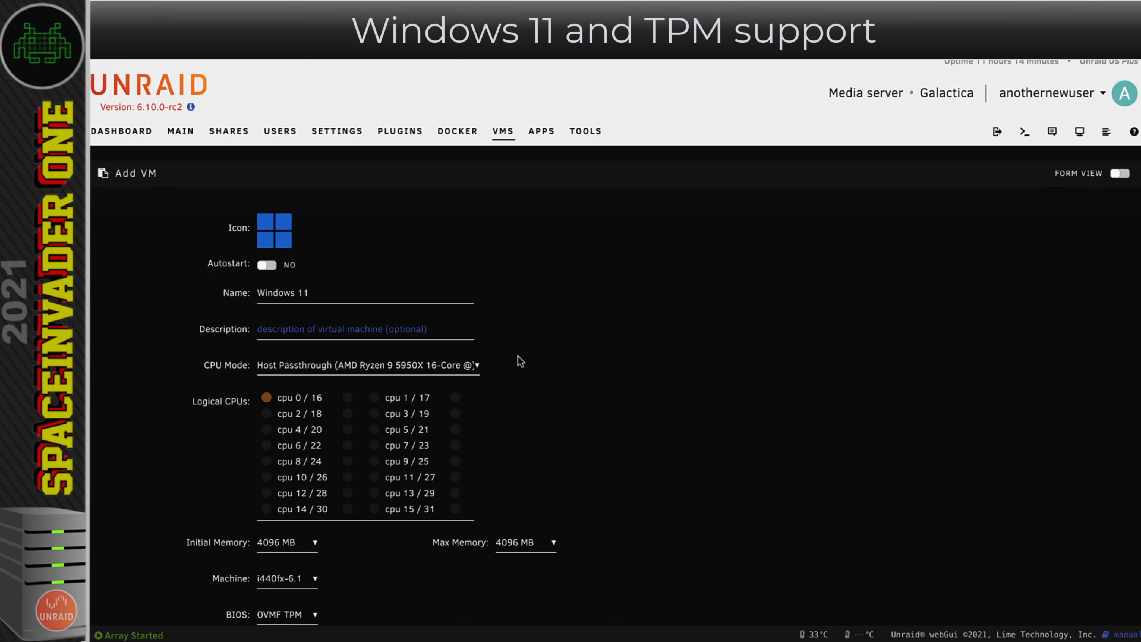
- Assign CPU threads 9, 11, 13, 15 with their pairs, 8192 MB memory and OVMF TPM BIOS
click(373, 476)
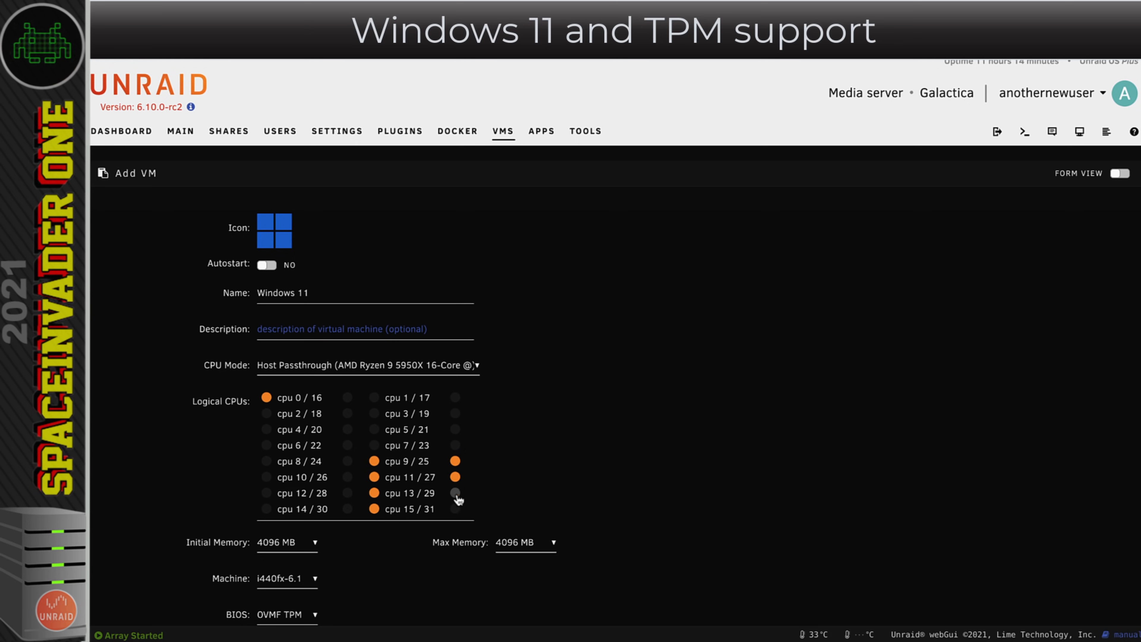
click(456, 493)
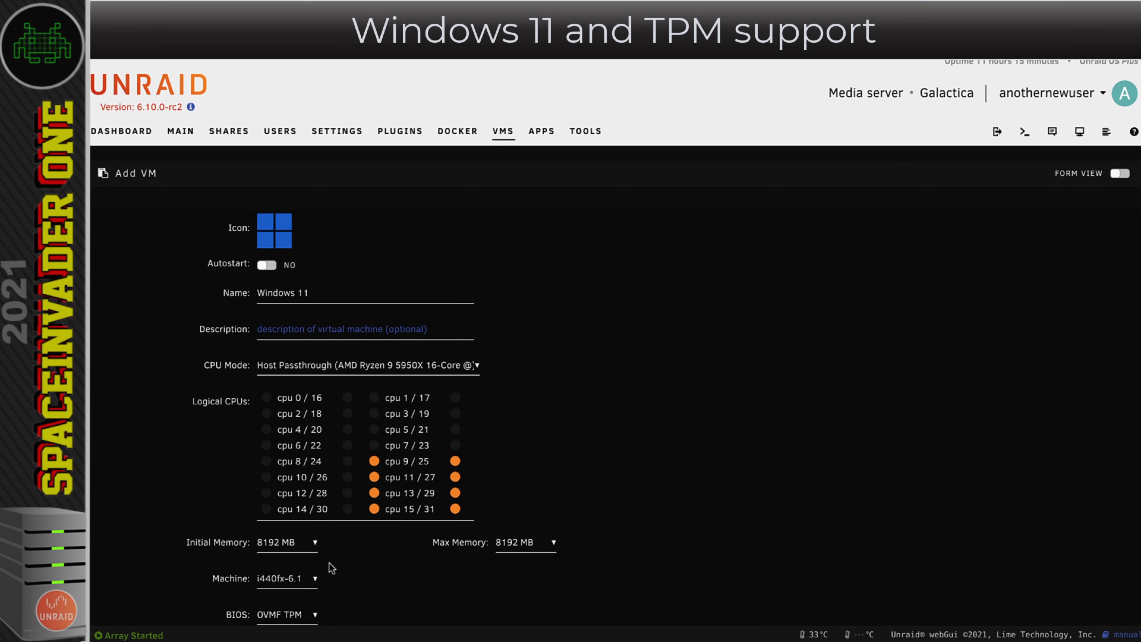
mouse_move(535, 435)
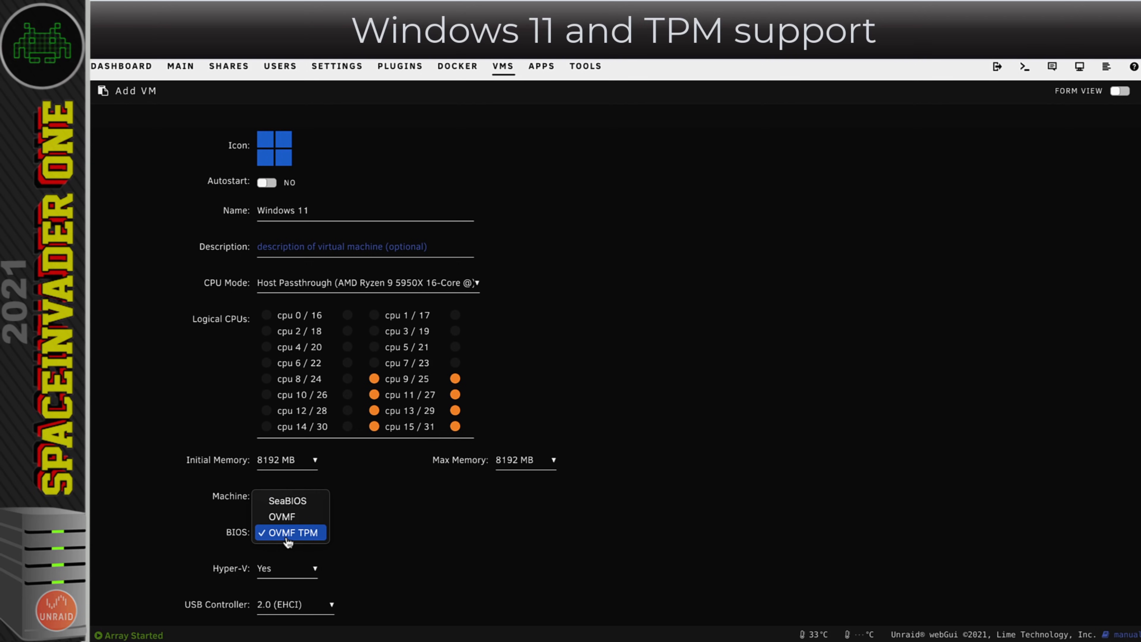
click(288, 532)
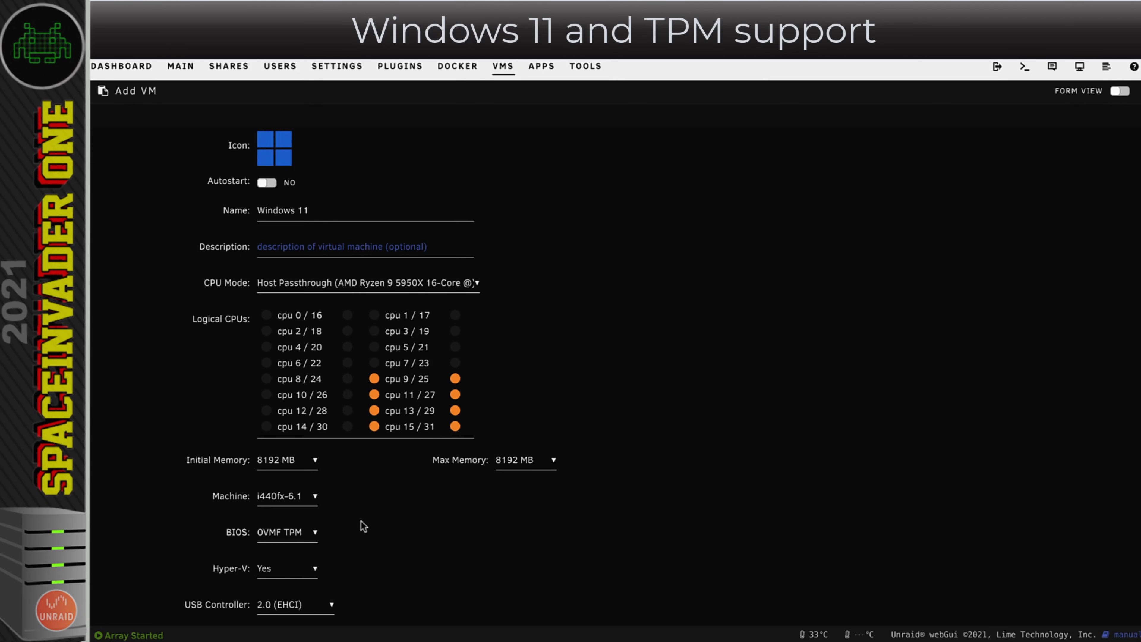
mouse_move(345, 535)
text(download windo)
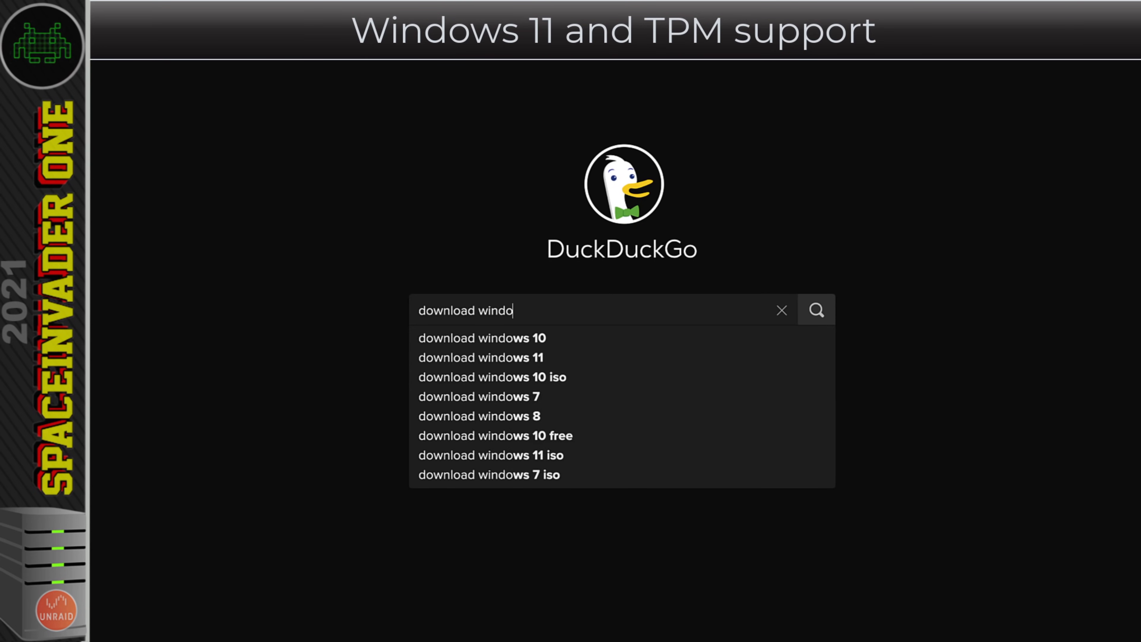
- Download the English 64-bit Windows 11 ISO from Microsoft and paste it into the windows 11 folder
click(480, 357)
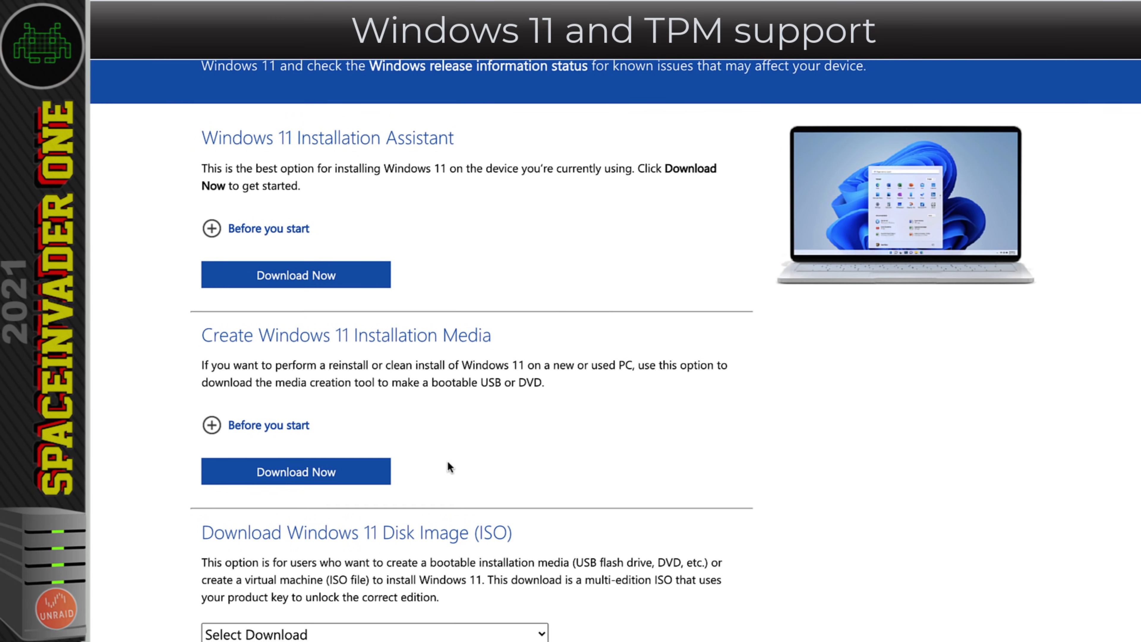
scroll(down, 3)
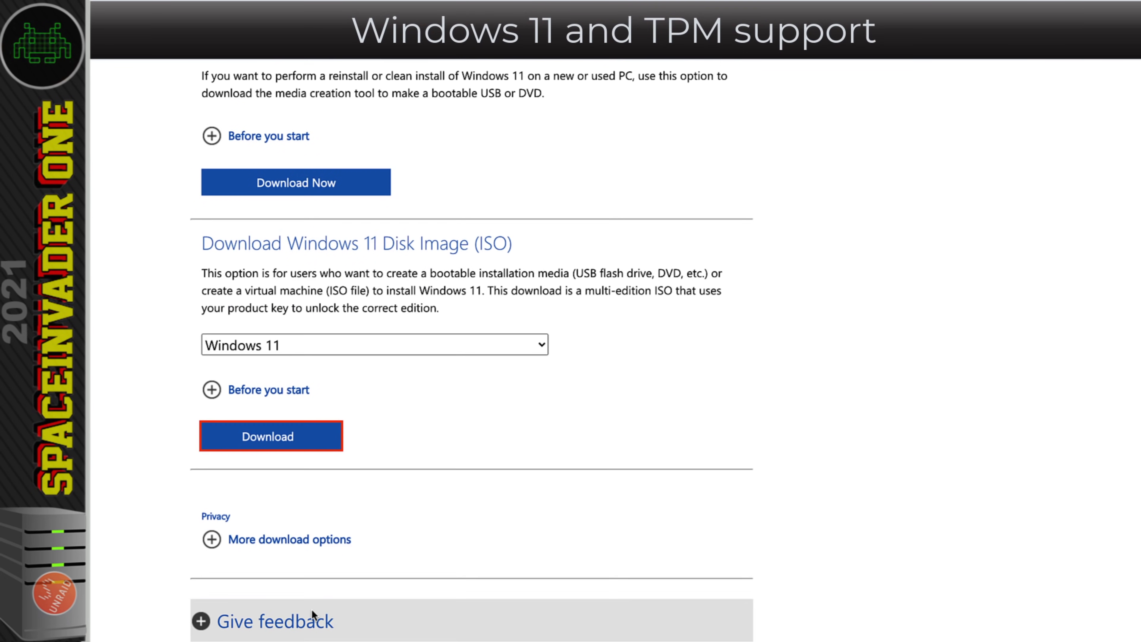
click(270, 435)
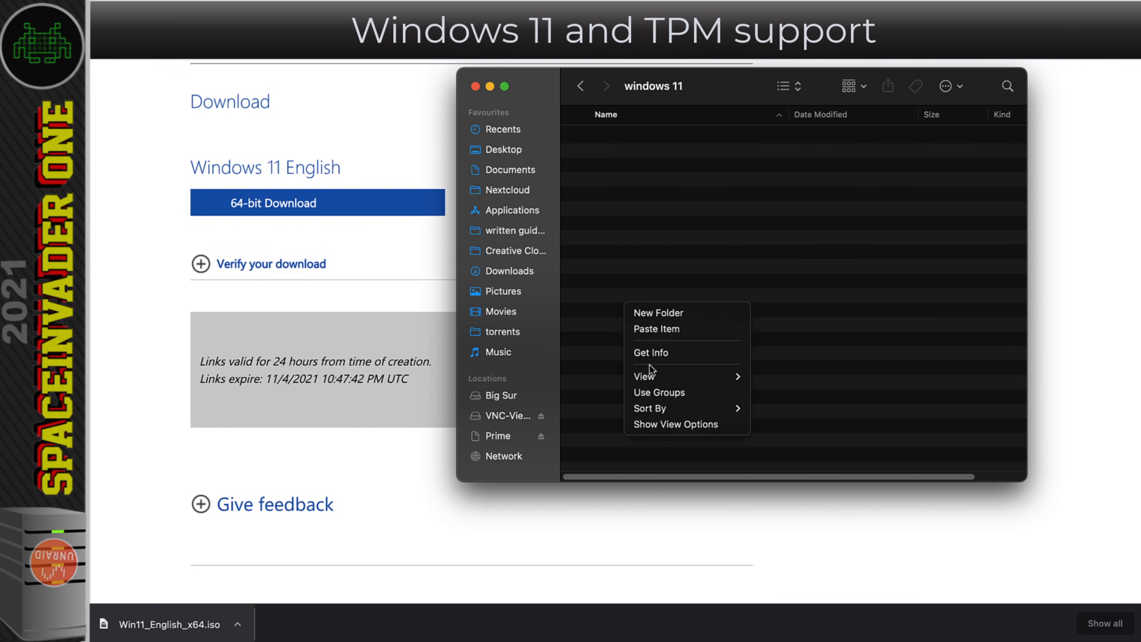
click(656, 328)
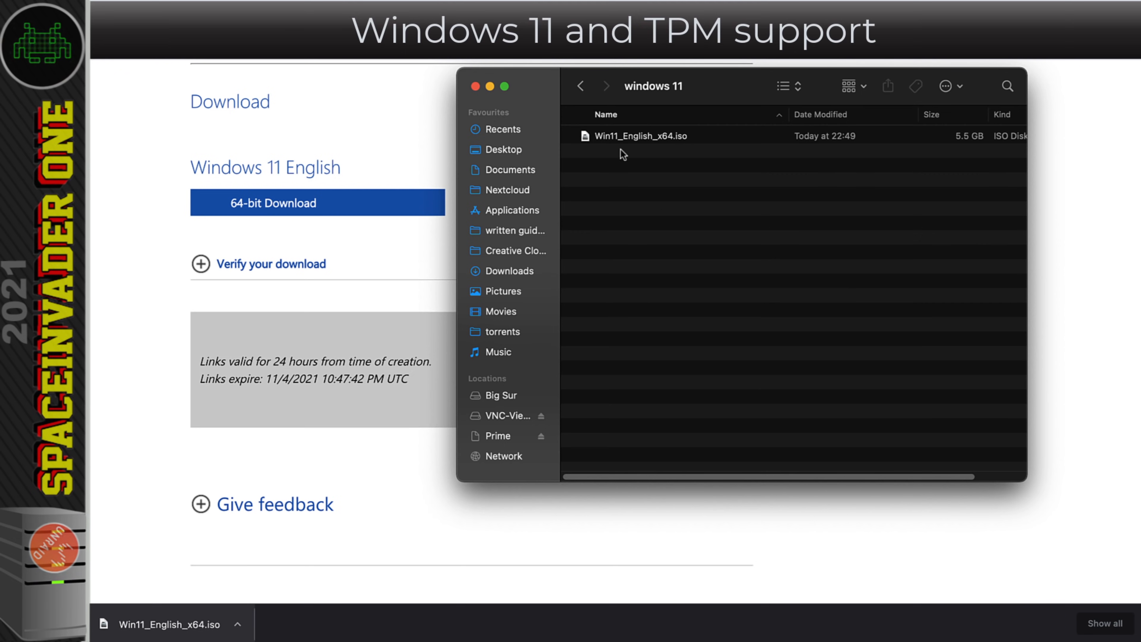
click(474, 86)
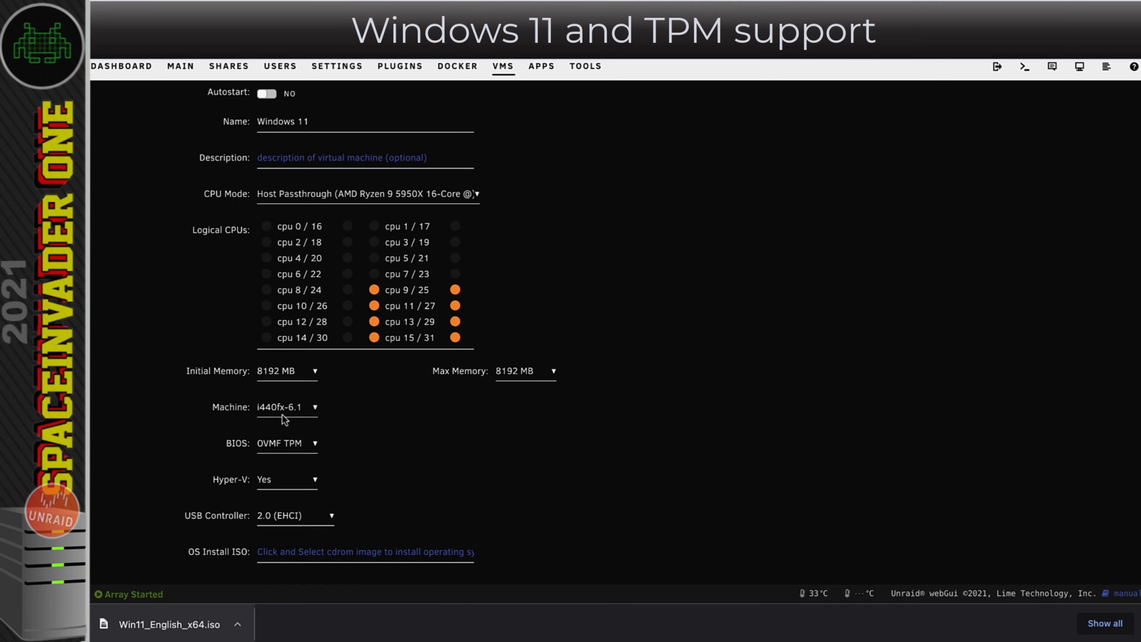
mouse_move(312, 415)
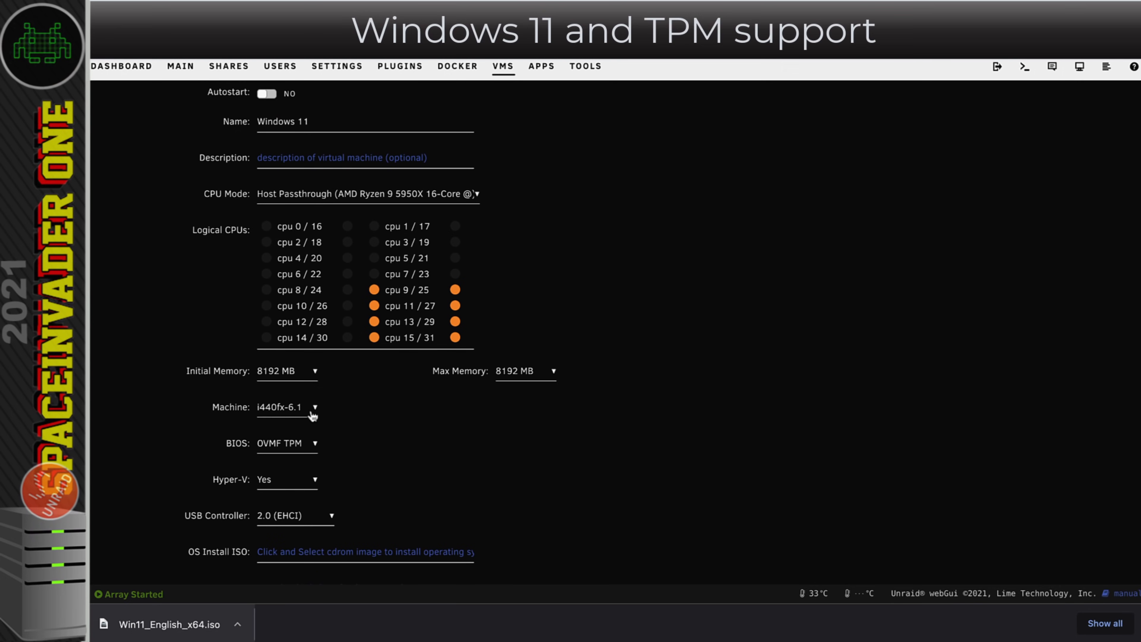
- Choose machine type Q35-6.1 and attach Win11_English_x64.iso with the virtio-win-0.1.208-1 drivers ISO
click(285, 406)
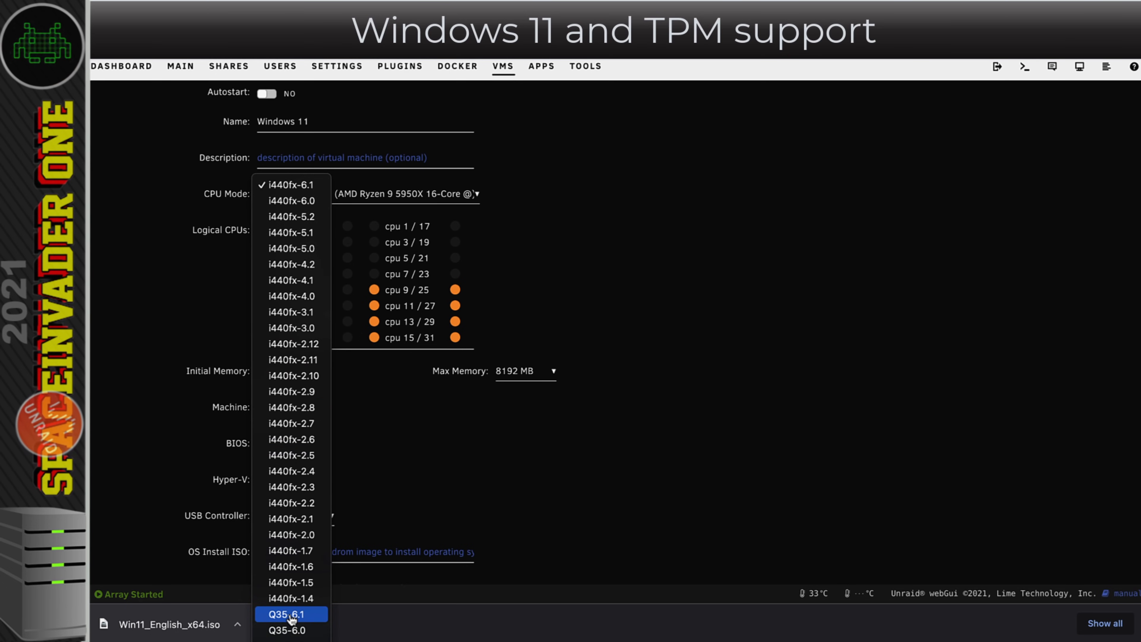
click(290, 613)
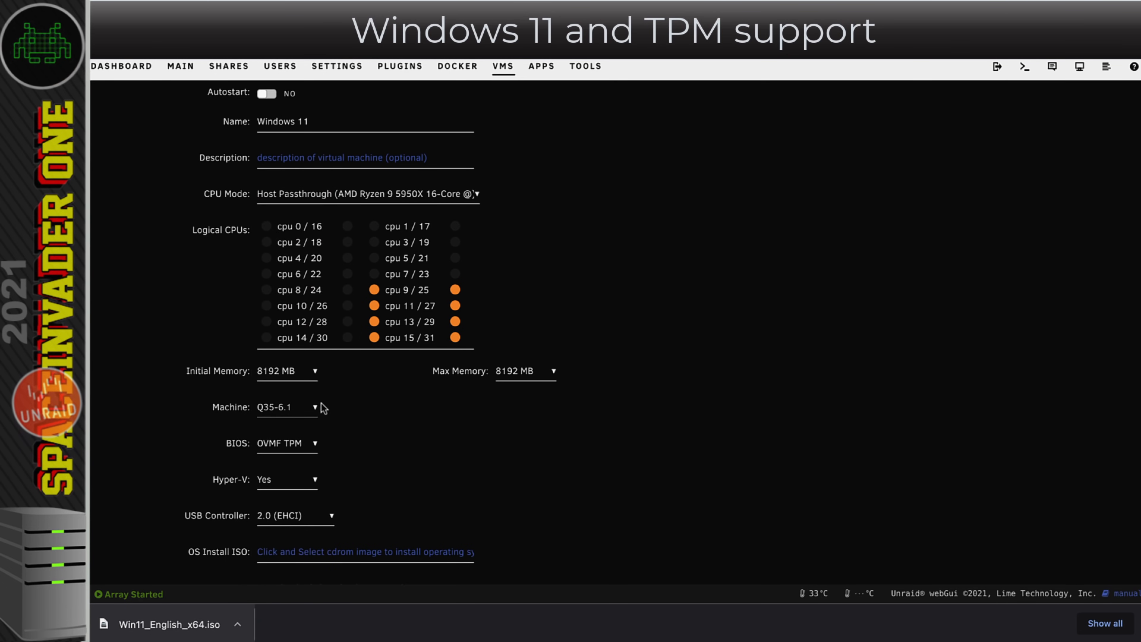
click(287, 444)
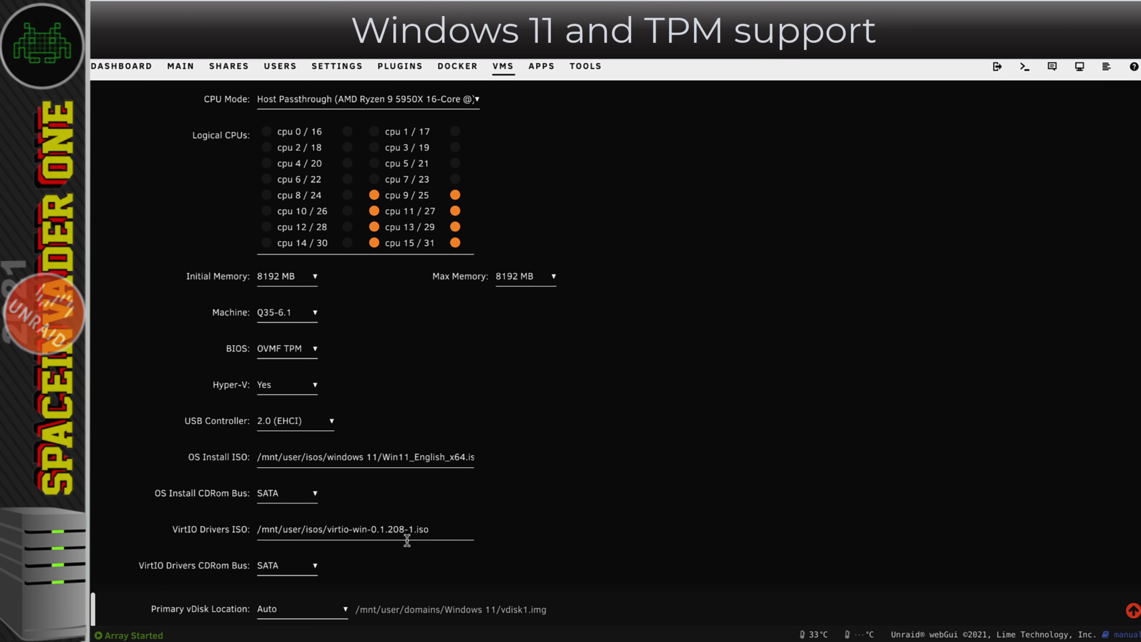
drag(370, 529, 432, 529)
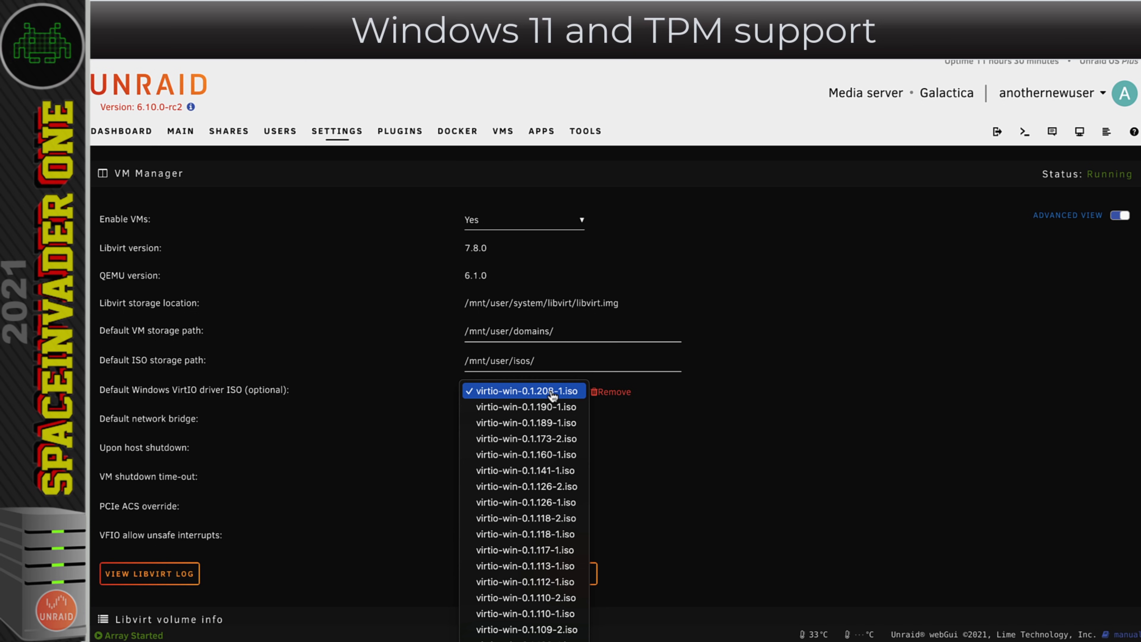
- Keep virtio-win-0.1.208-1.iso as the default Windows VirtIO driver ISO
click(524, 391)
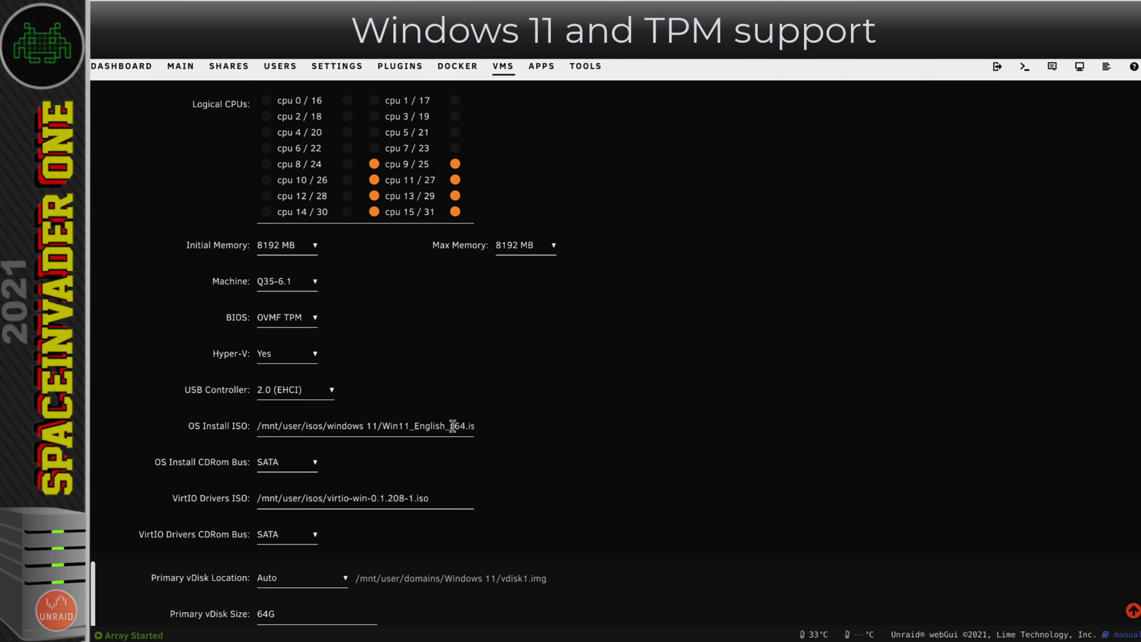
- Set the primary vDisk size to 100G and create the VM so it starts immediately
scroll(down, 3)
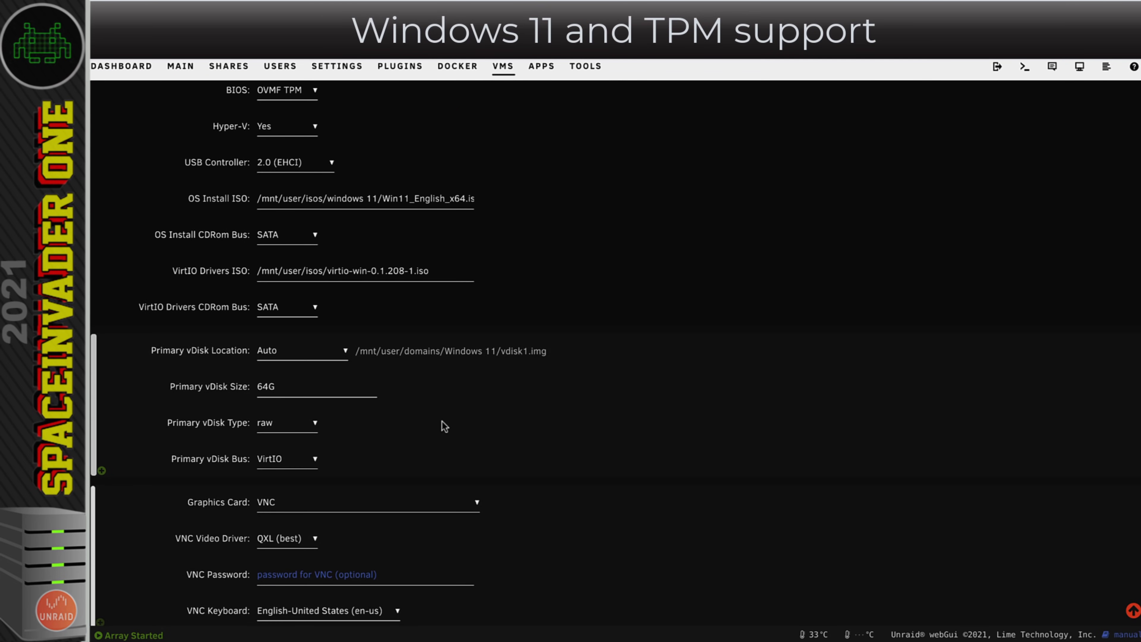
text(100G)
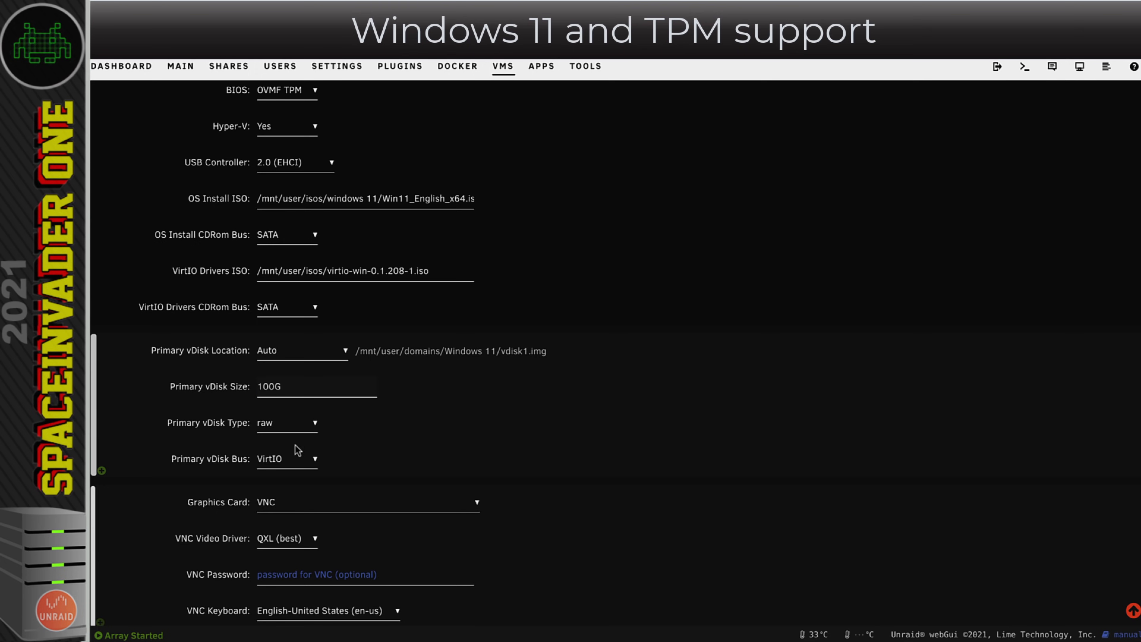
scroll(down, 3)
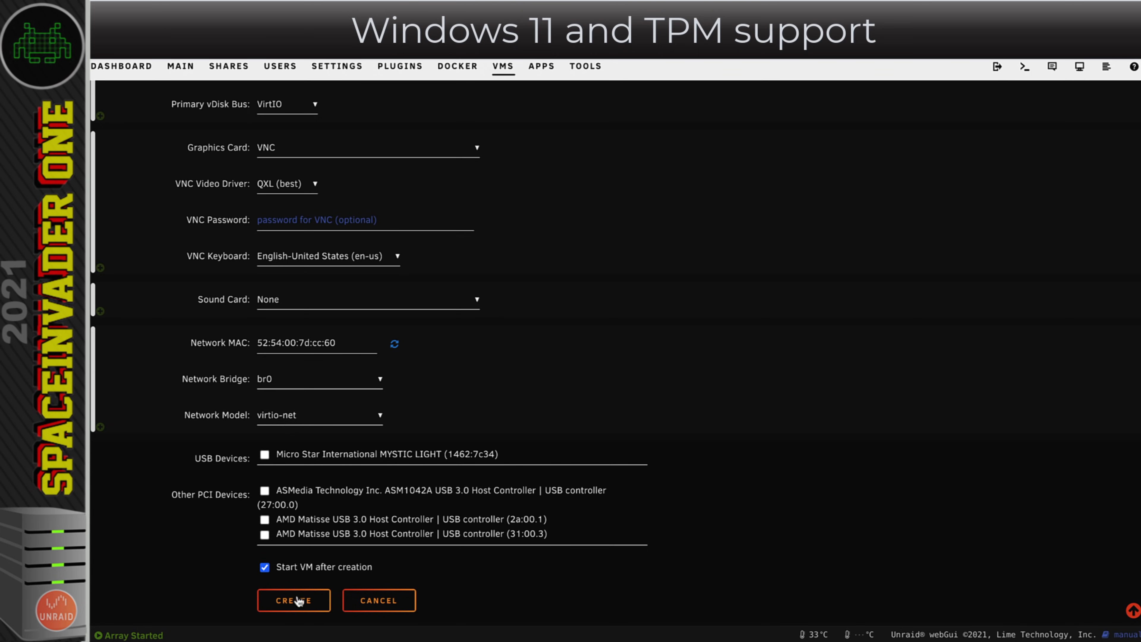
click(294, 600)
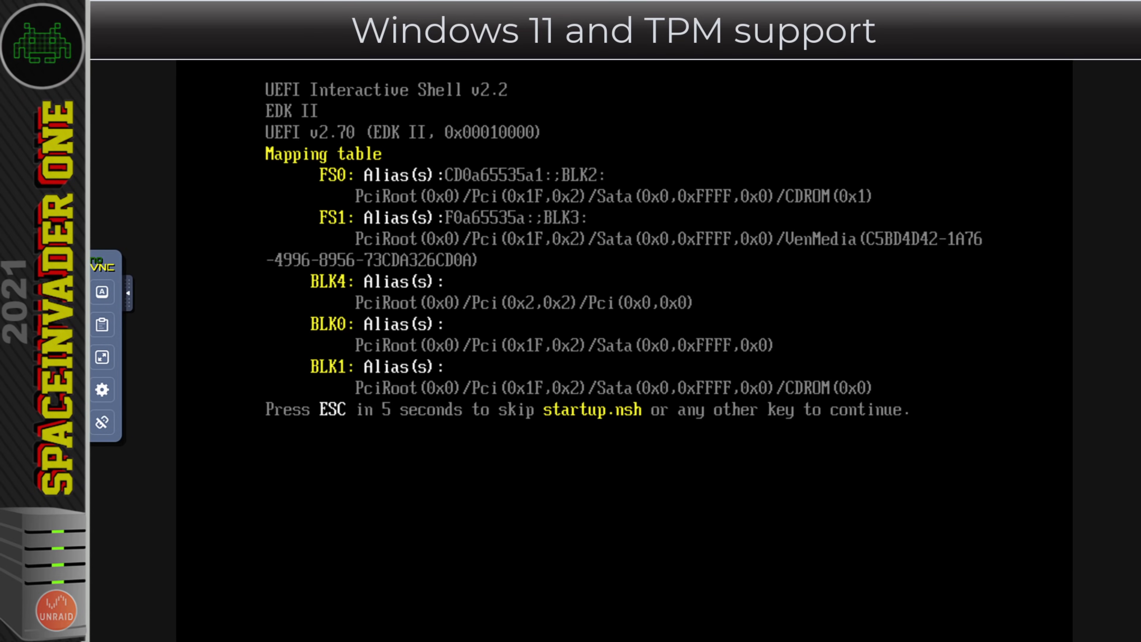
- Boot past the UEFI shell, keep default language, pick an edition and accept the license terms
click(127, 293)
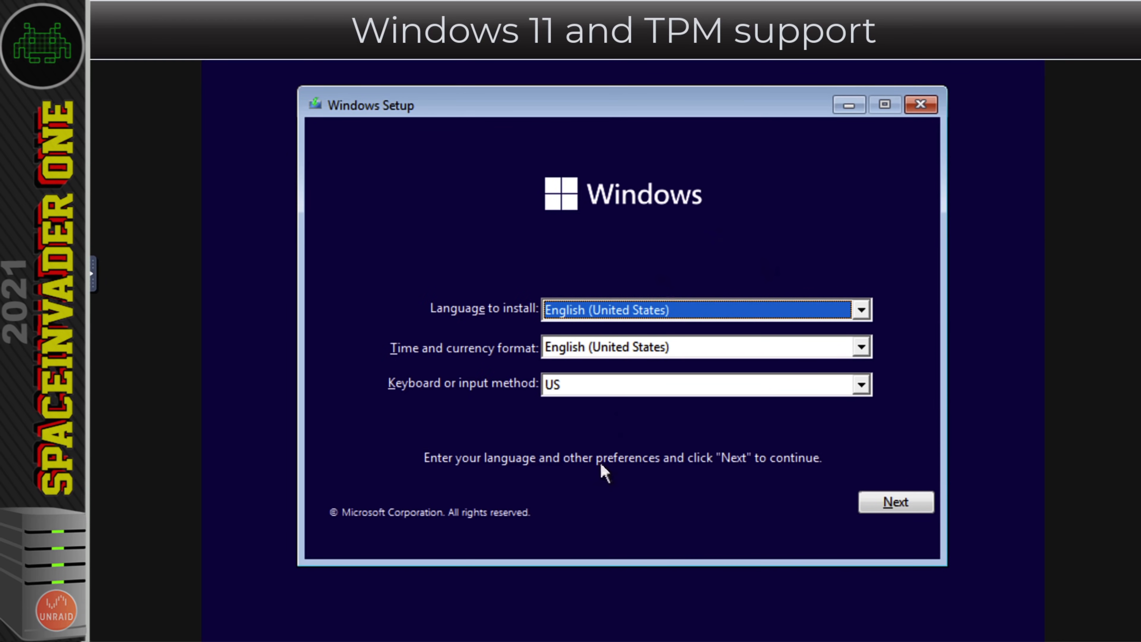
click(895, 501)
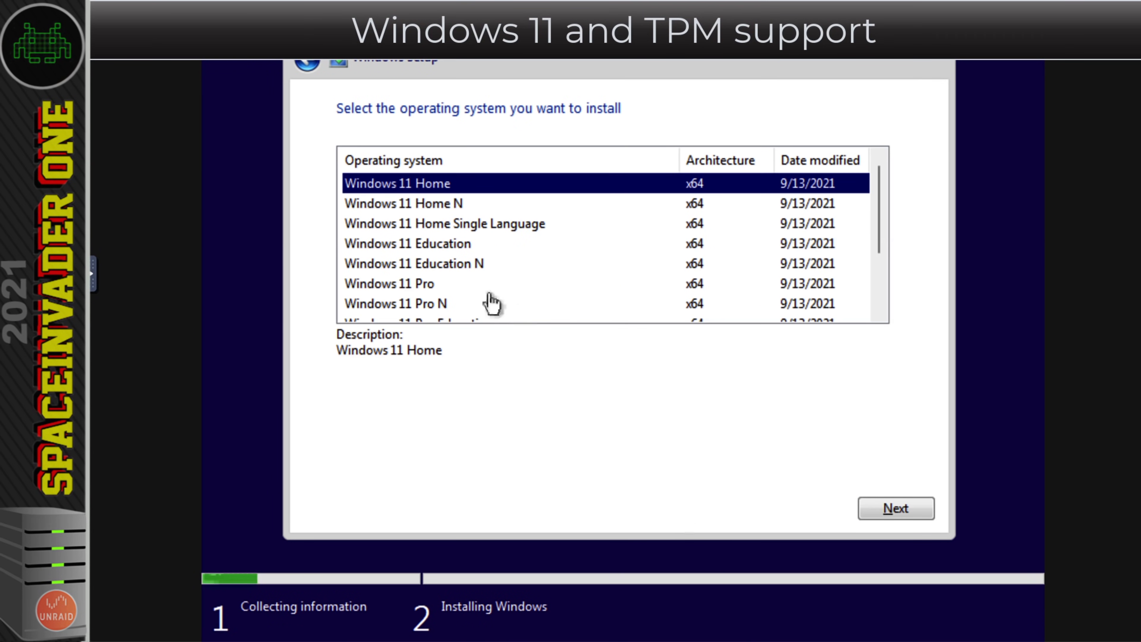
click(894, 508)
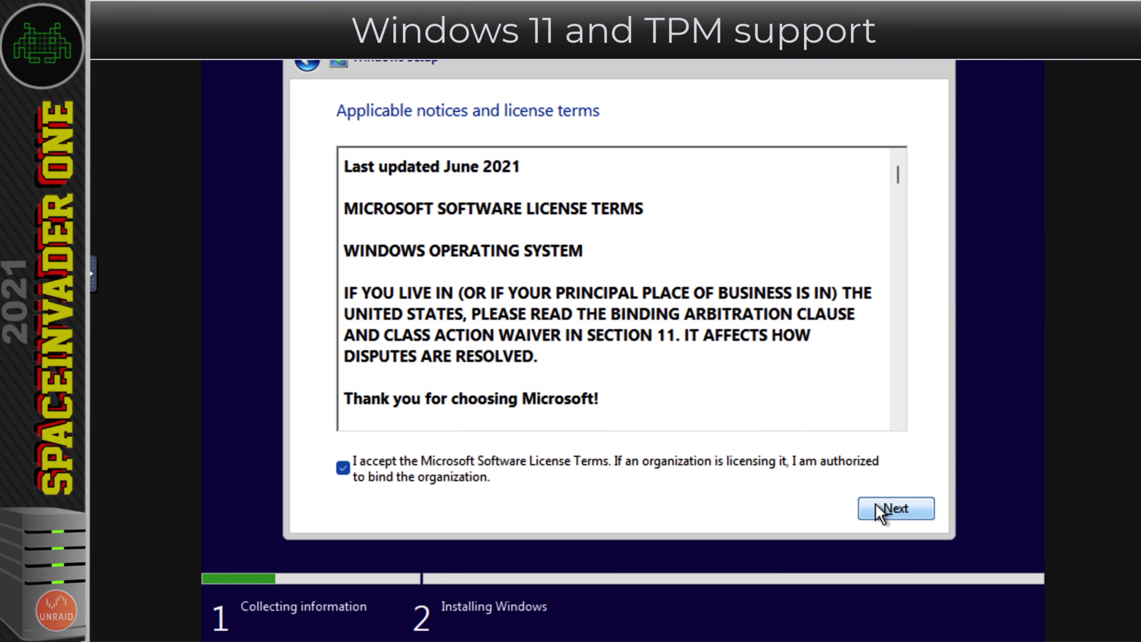
click(895, 508)
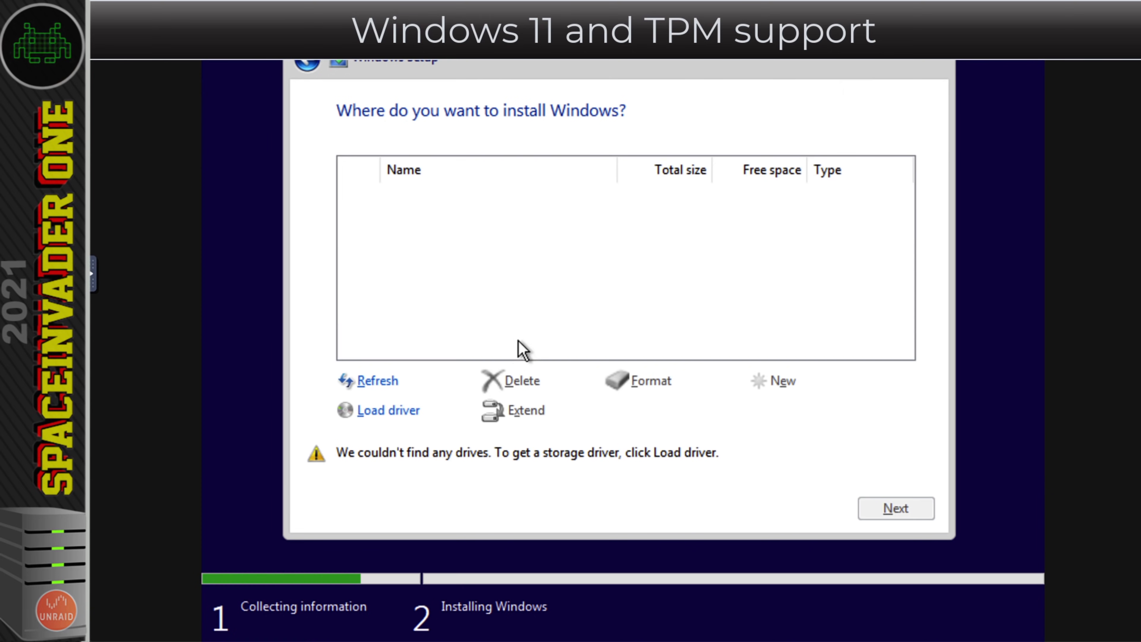
- Load the storage driver from E: virtio-win > viostor > w10 > amd64
click(386, 410)
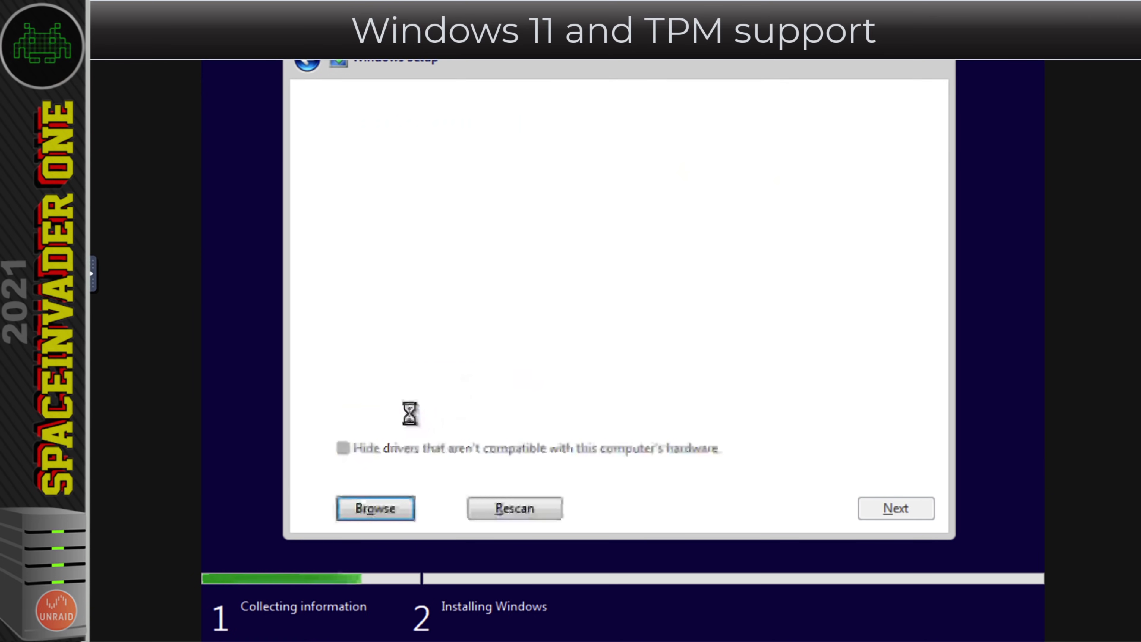
click(375, 508)
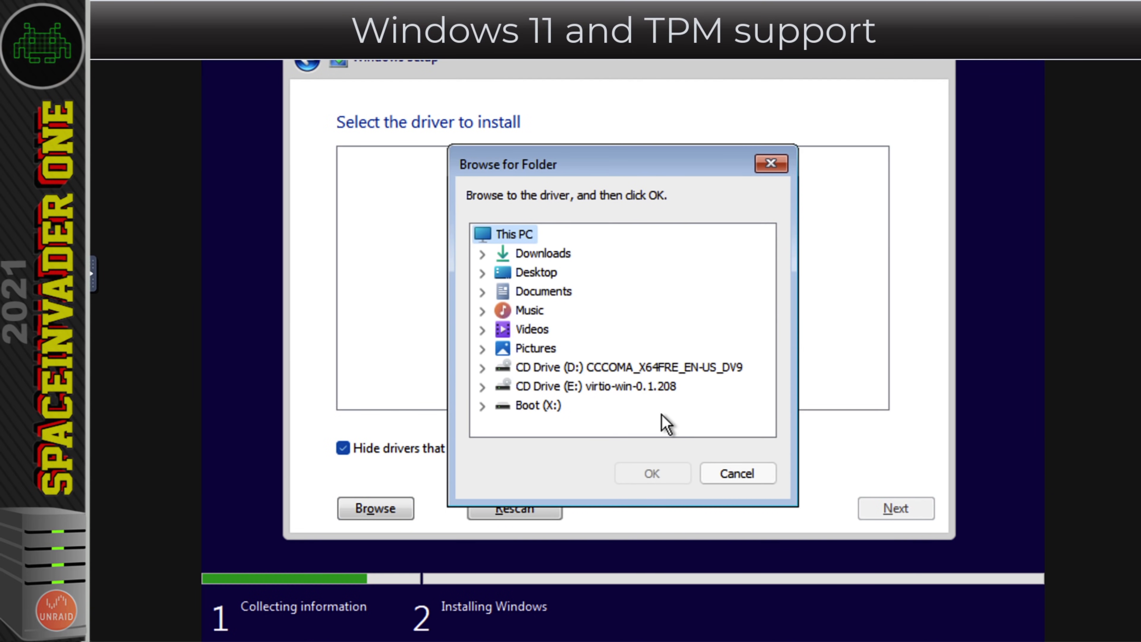
mouse_move(507, 397)
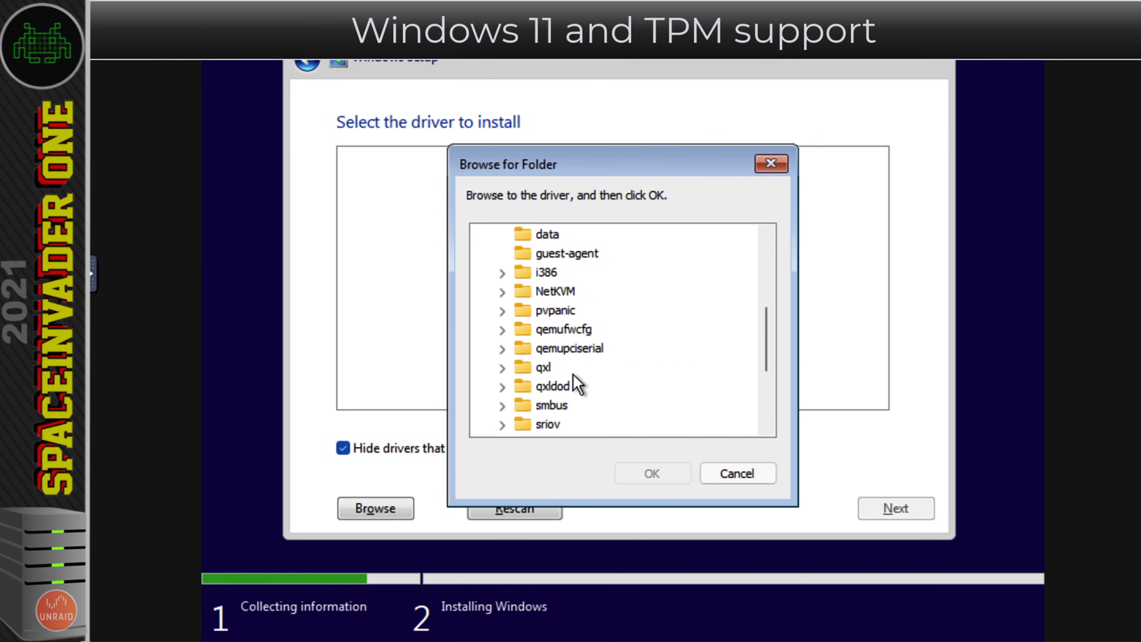
scroll(down, 3)
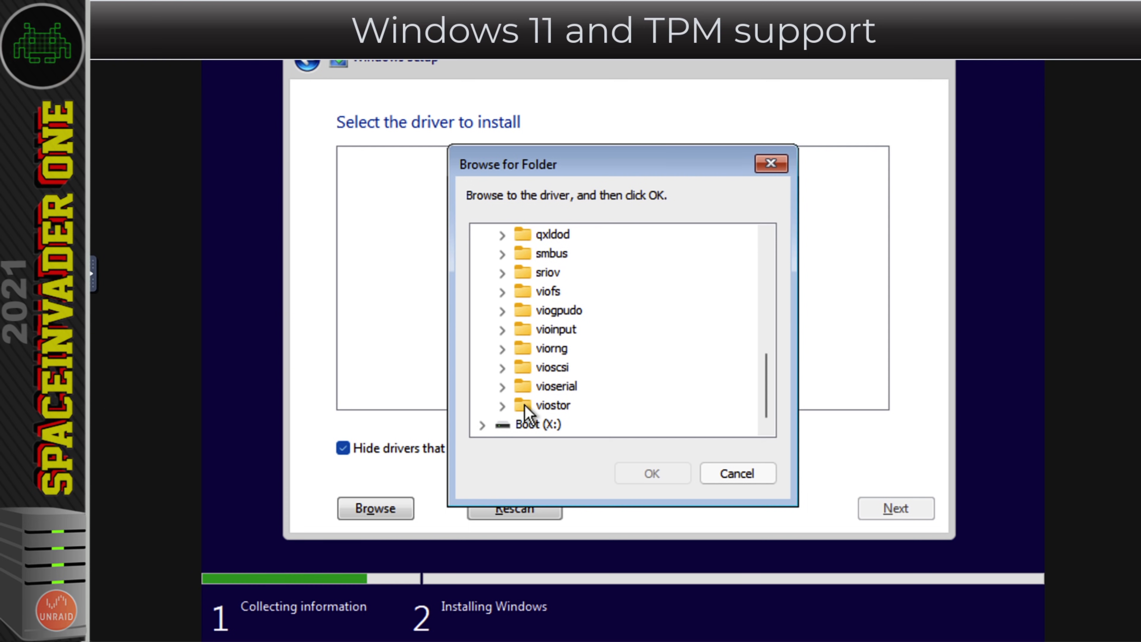
mouse_move(506, 413)
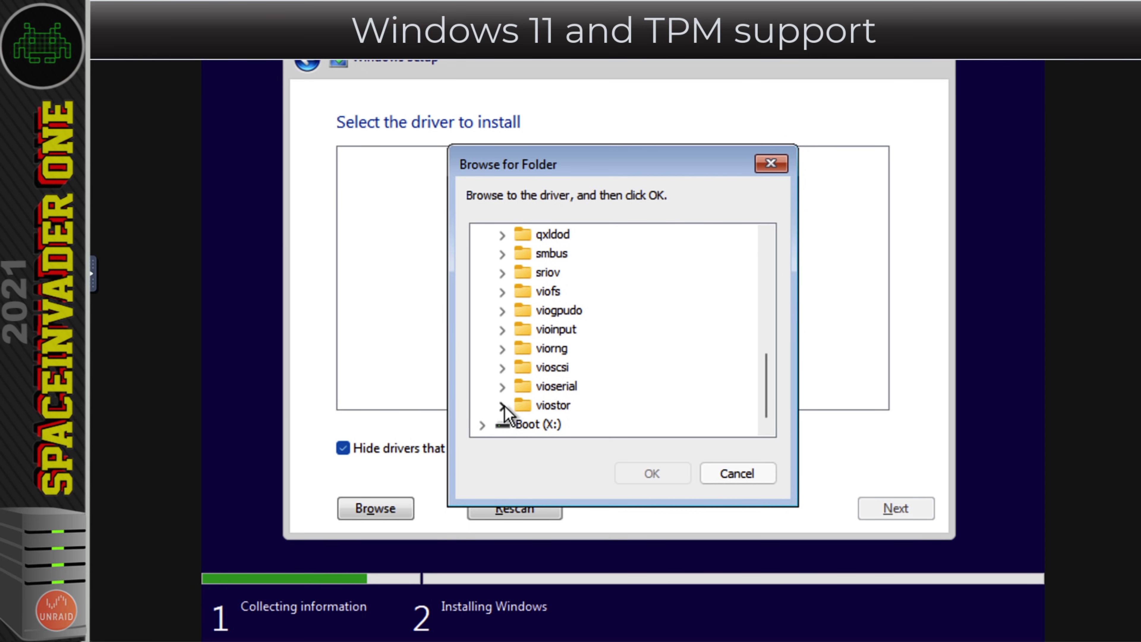
click(502, 405)
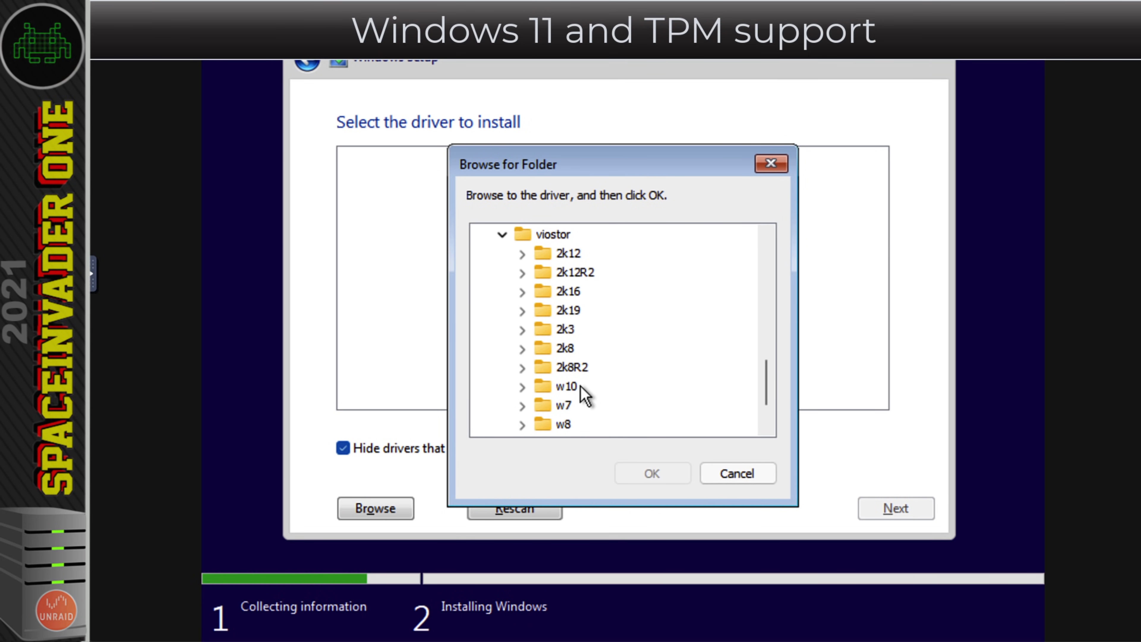
mouse_move(527, 397)
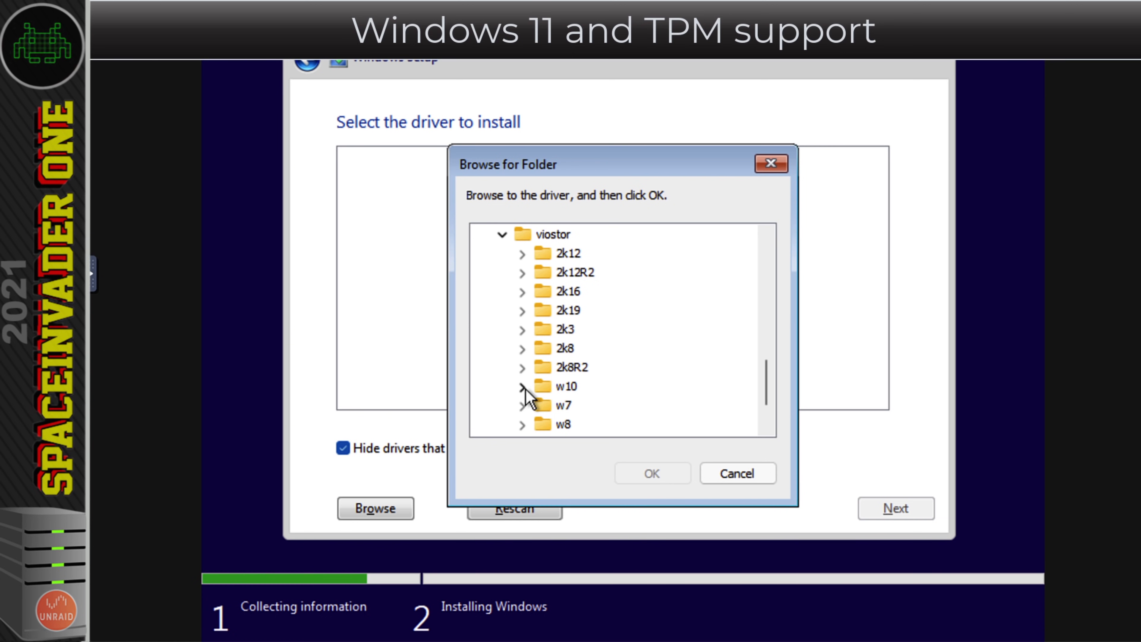
click(521, 386)
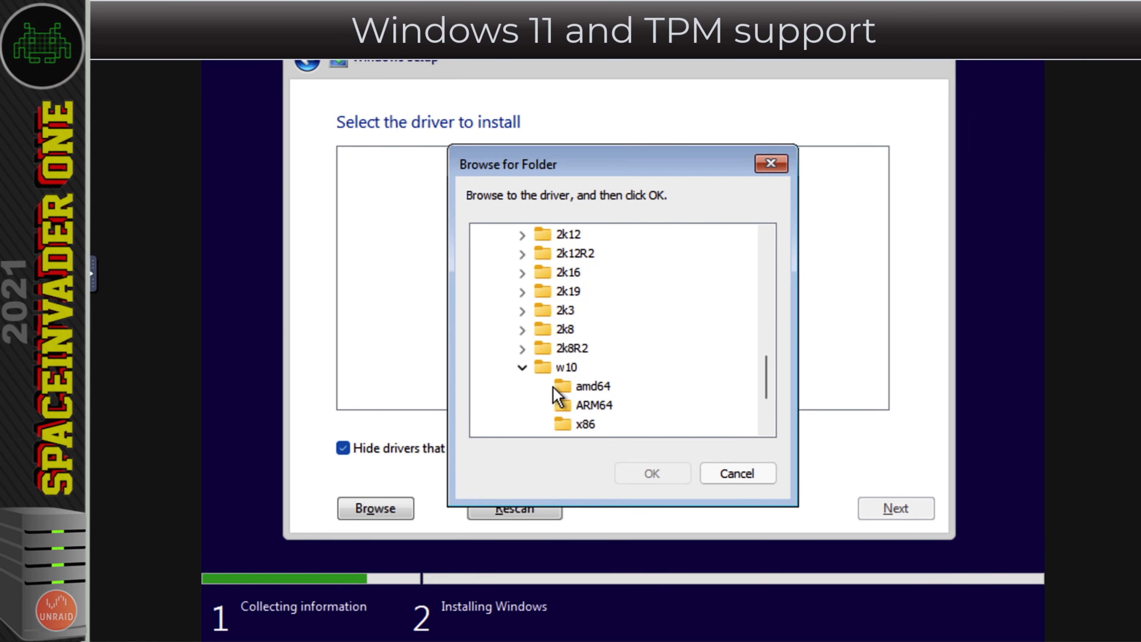
click(594, 386)
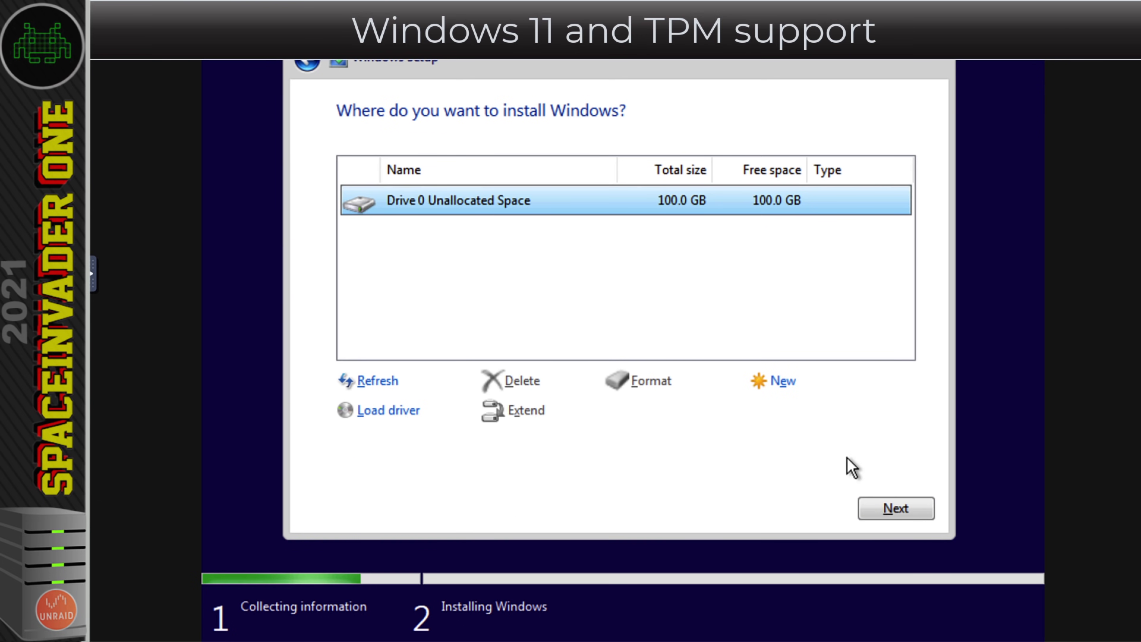
- Install Windows onto Drive 0 Unallocated Space, the revealed 100 GB disk
click(896, 508)
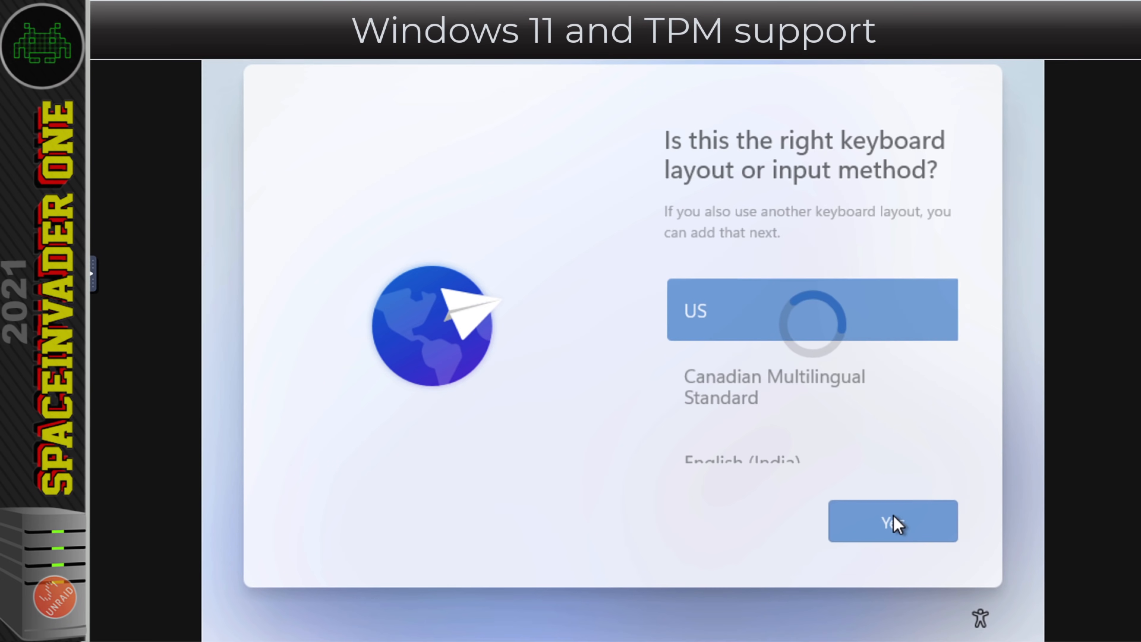
- Confirm the US keyboard layout and move through the password and security question screens
click(892, 521)
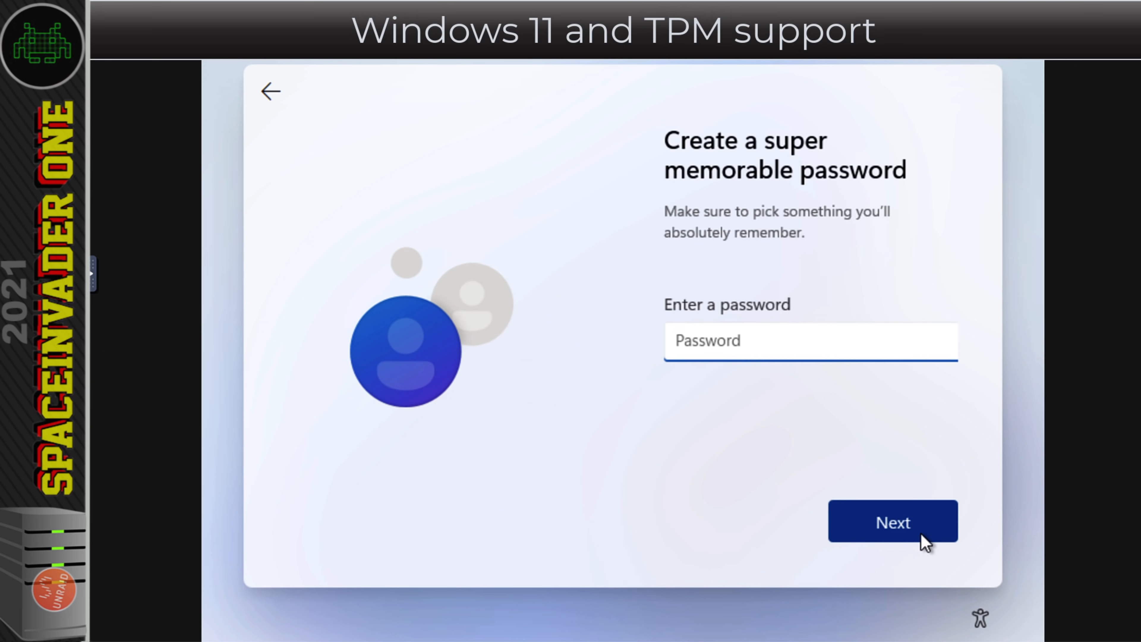
click(892, 521)
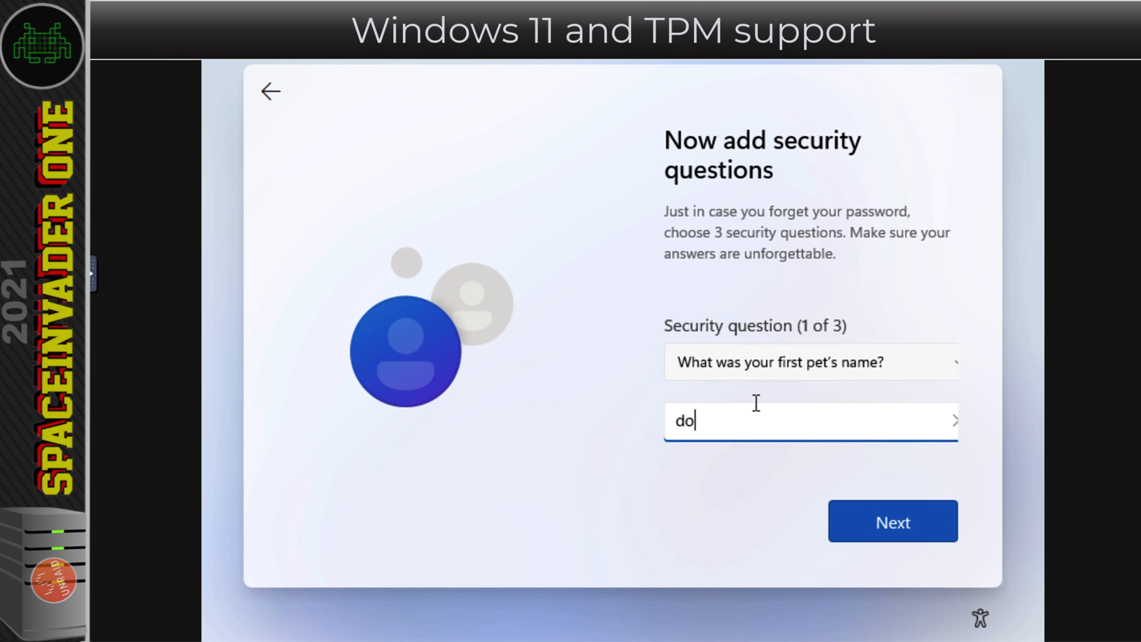
click(892, 521)
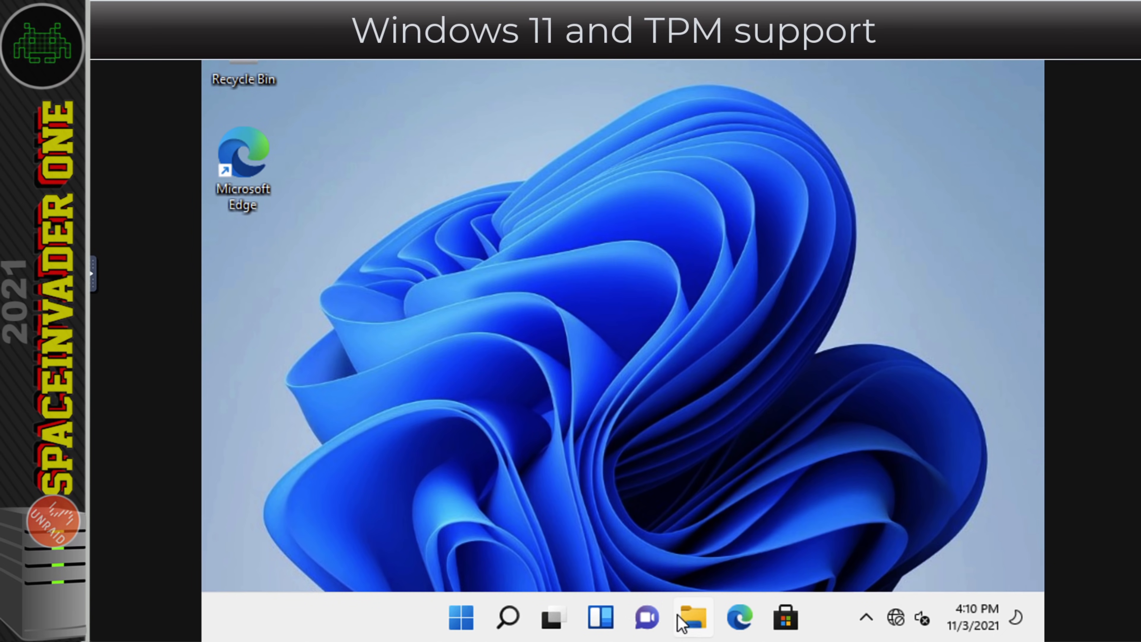
mouse_move(692, 619)
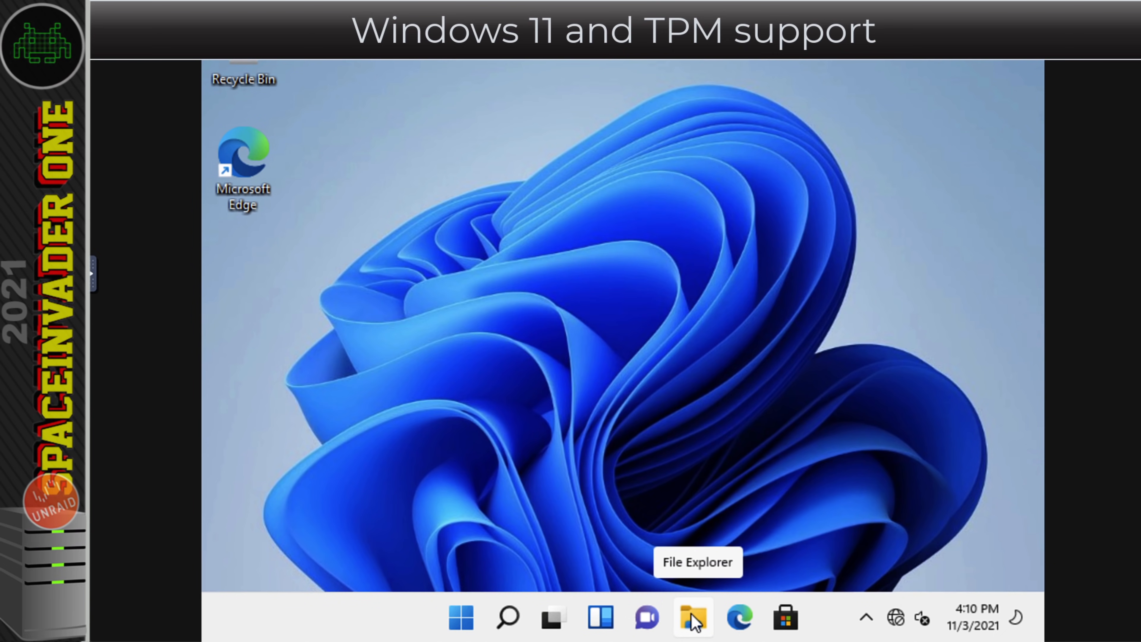
- Install the Red Hat VirtIO drivers from the virtio-win disc, always trusting Red Hat software
right_click(692, 618)
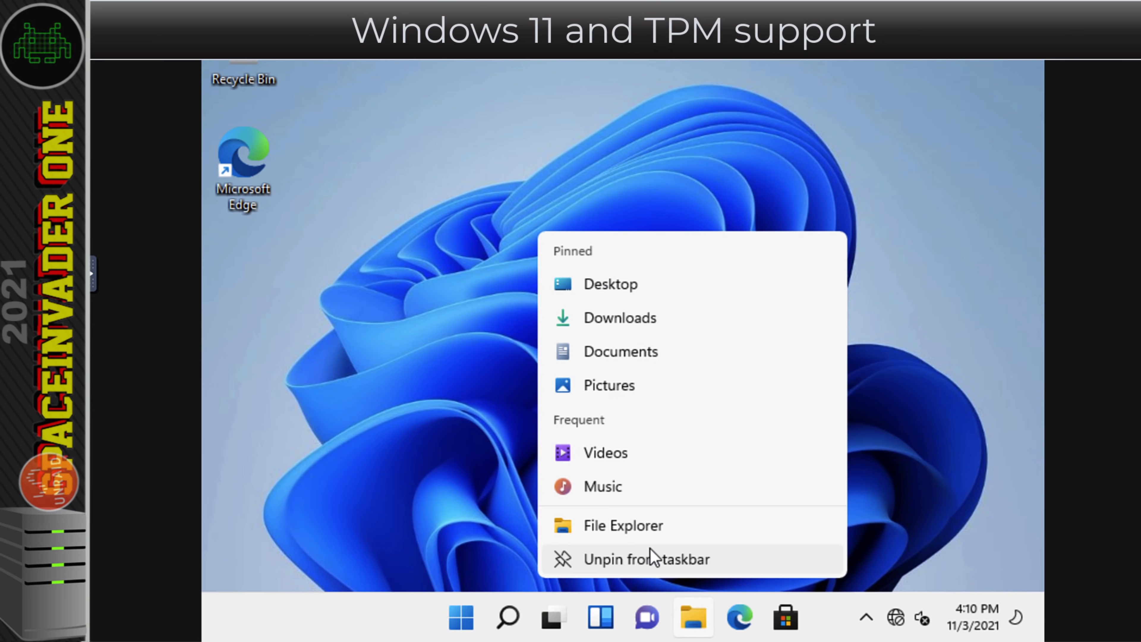
click(623, 525)
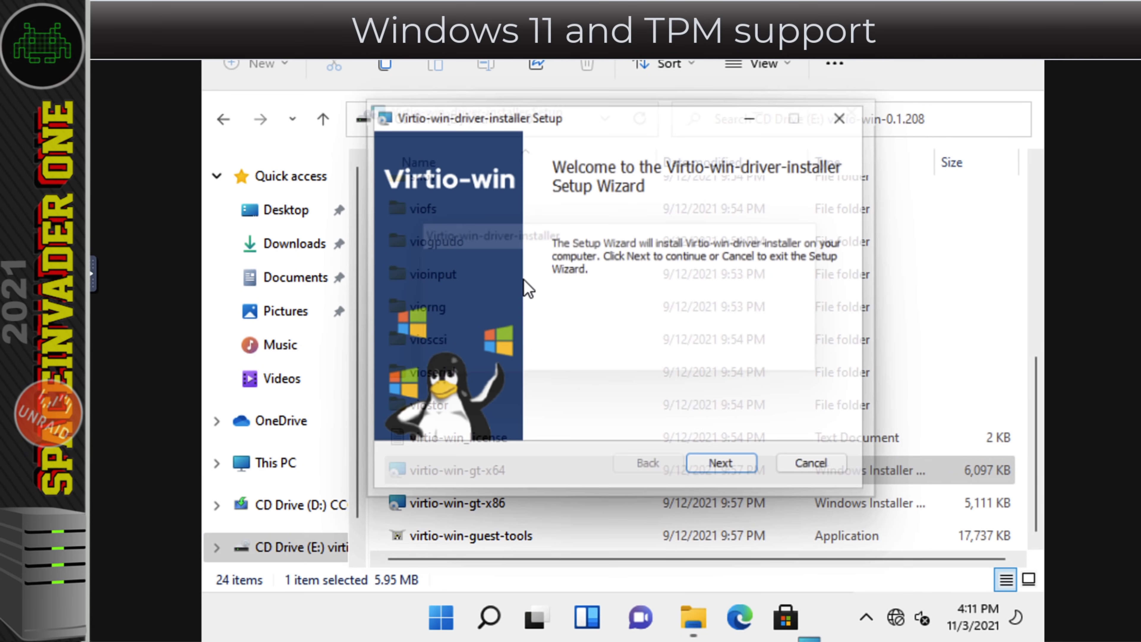
click(721, 462)
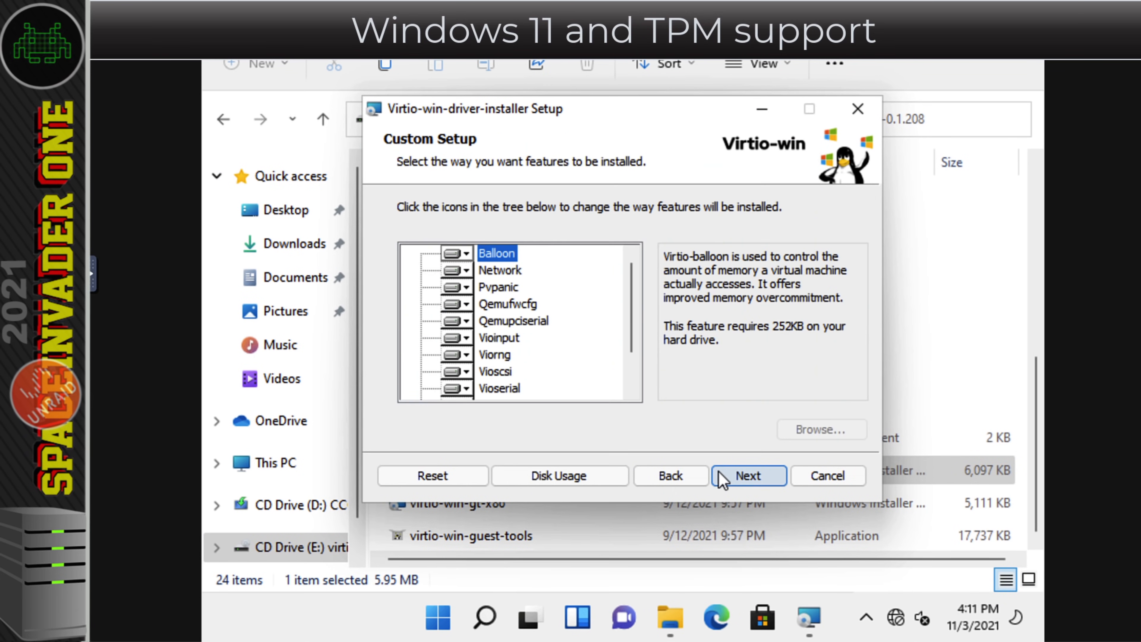
click(749, 475)
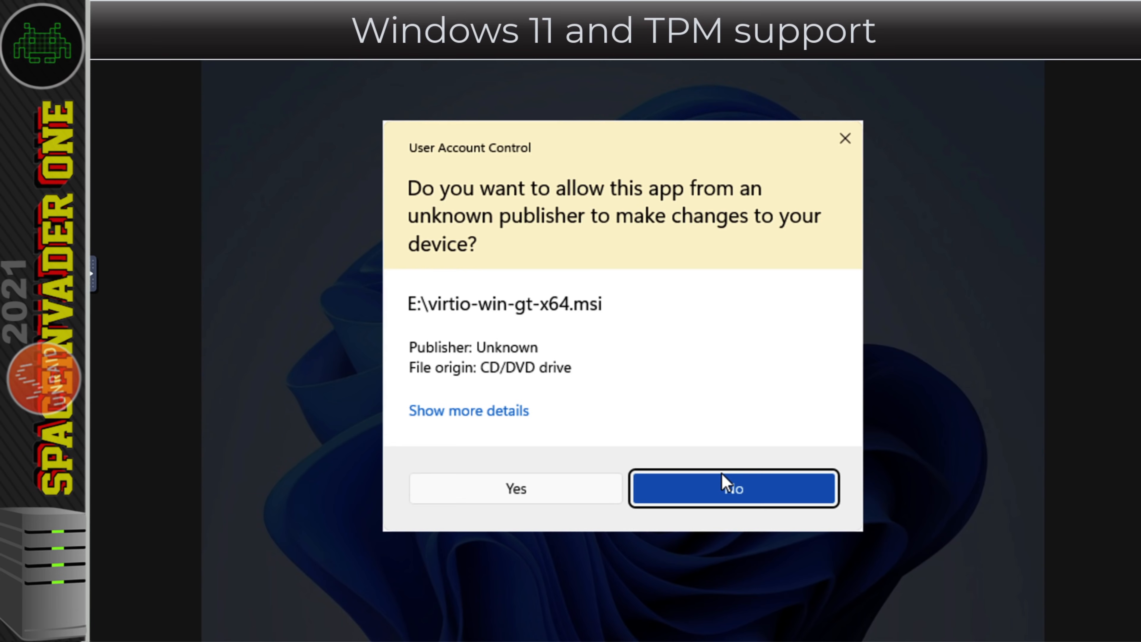
click(514, 487)
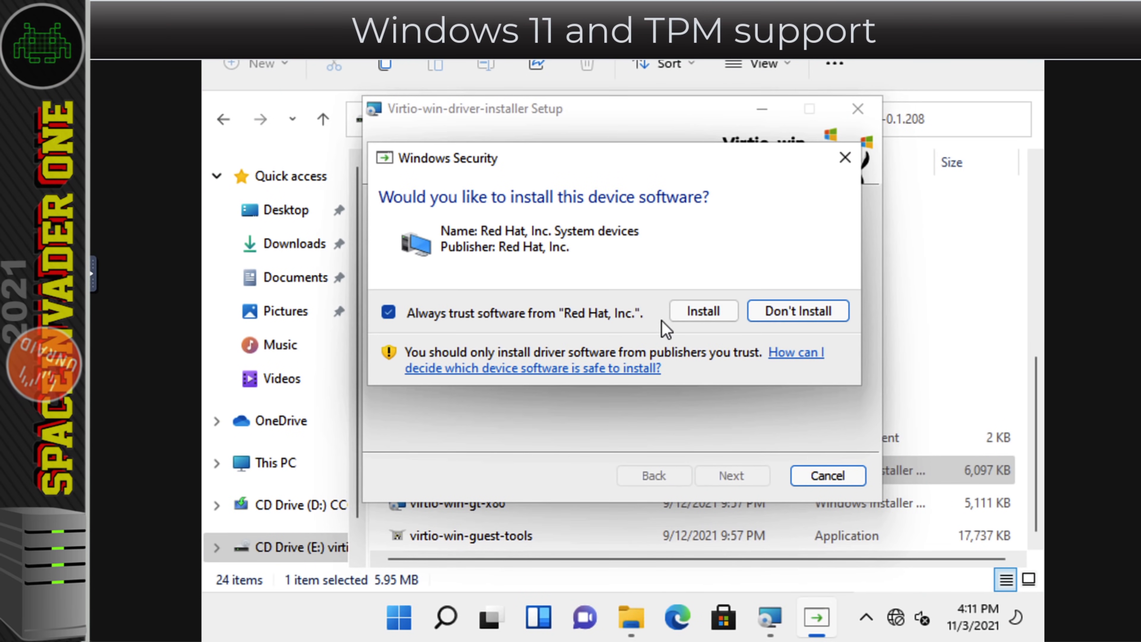
click(798, 311)
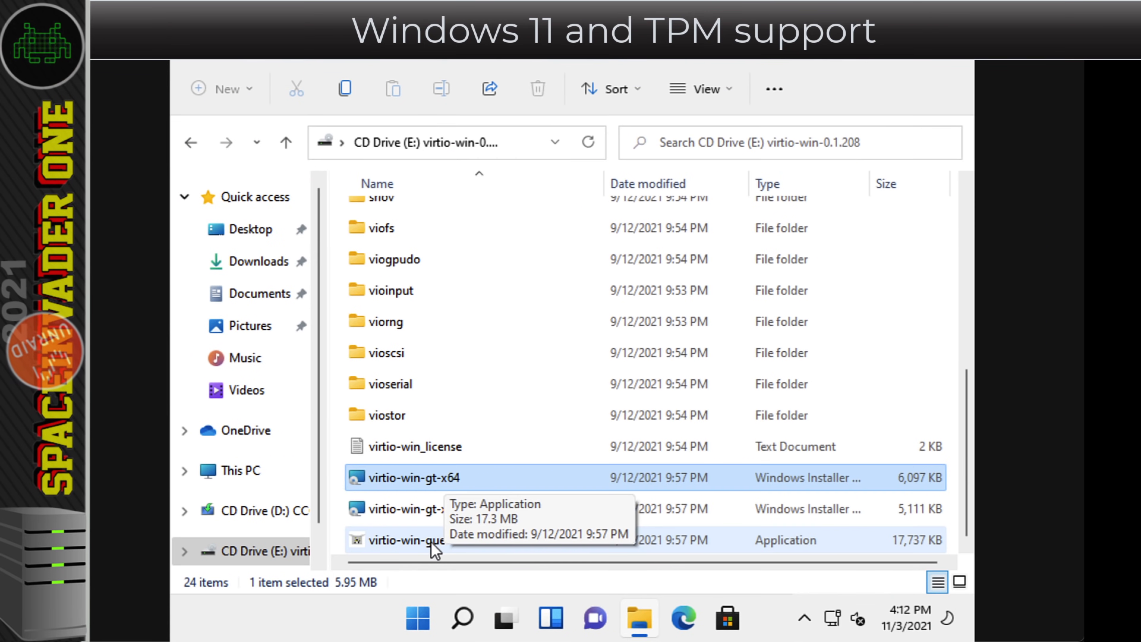
- Run the virtio-win-guest-tools installer and start installing the guest tools
double_click(406, 540)
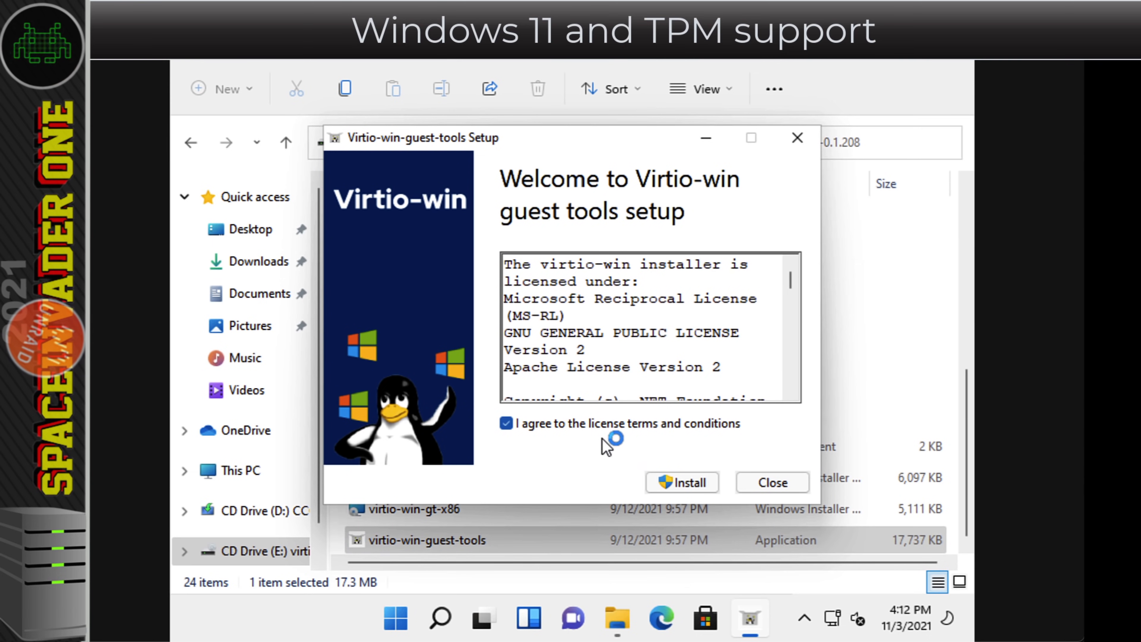
click(681, 483)
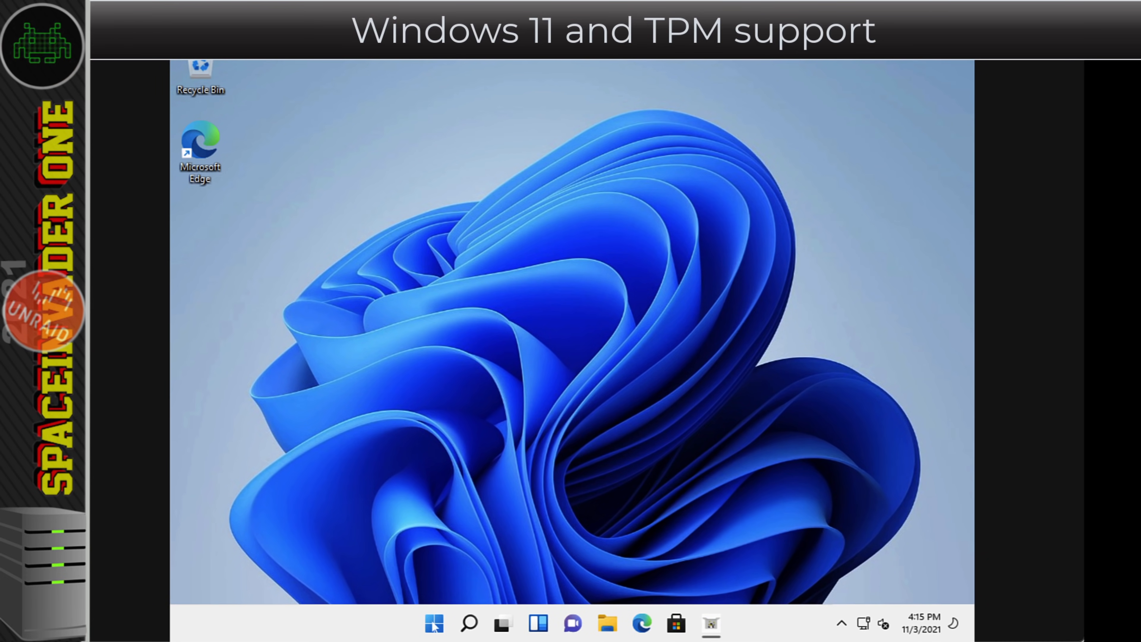
- Search Windows for 'tpm' so the Security processor setting appears as best match
click(433, 623)
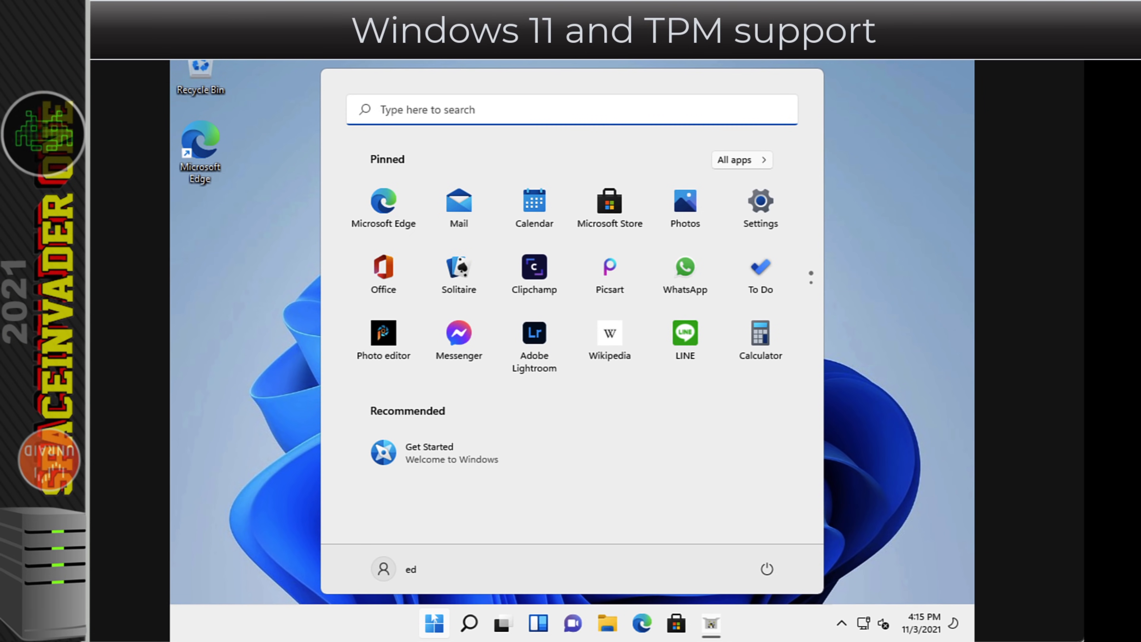
text(tpm)
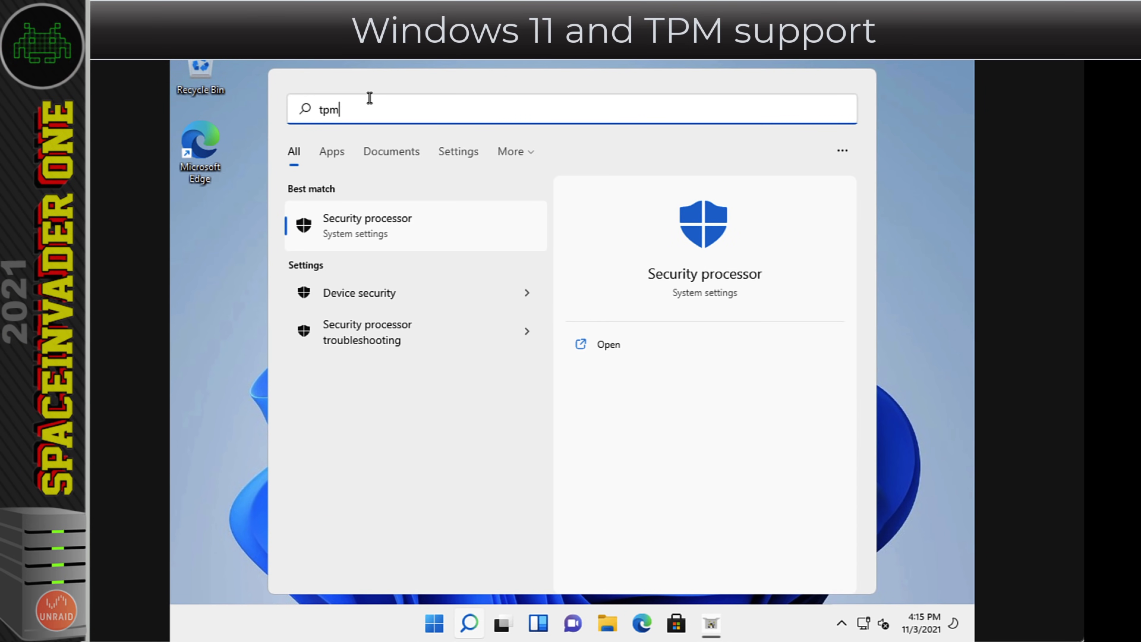
text(.)
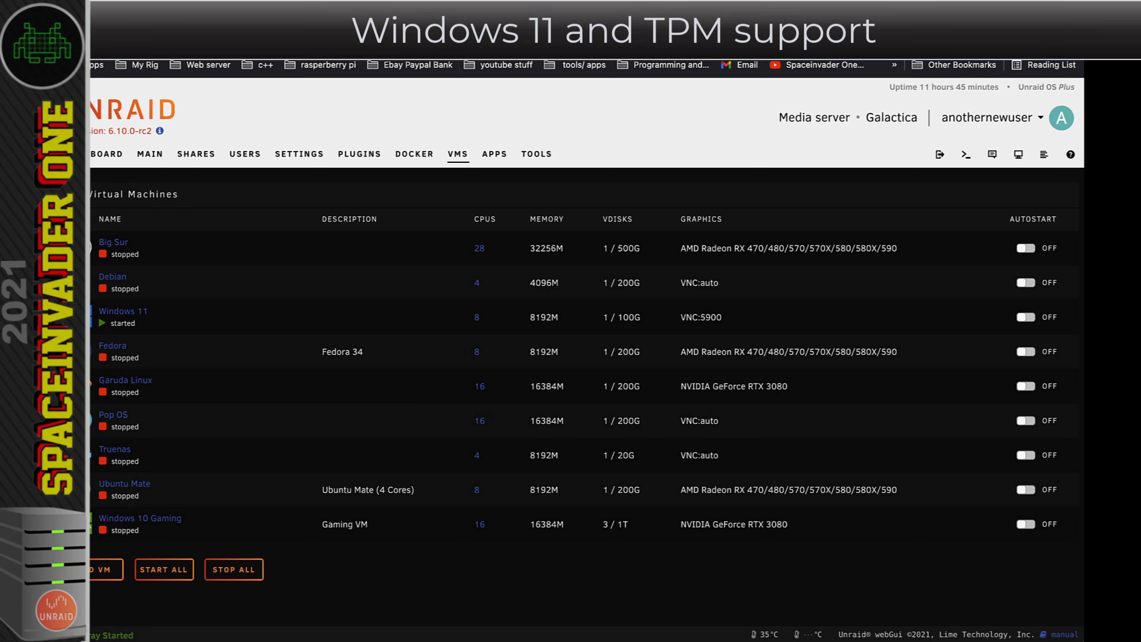
mouse_move(235, 272)
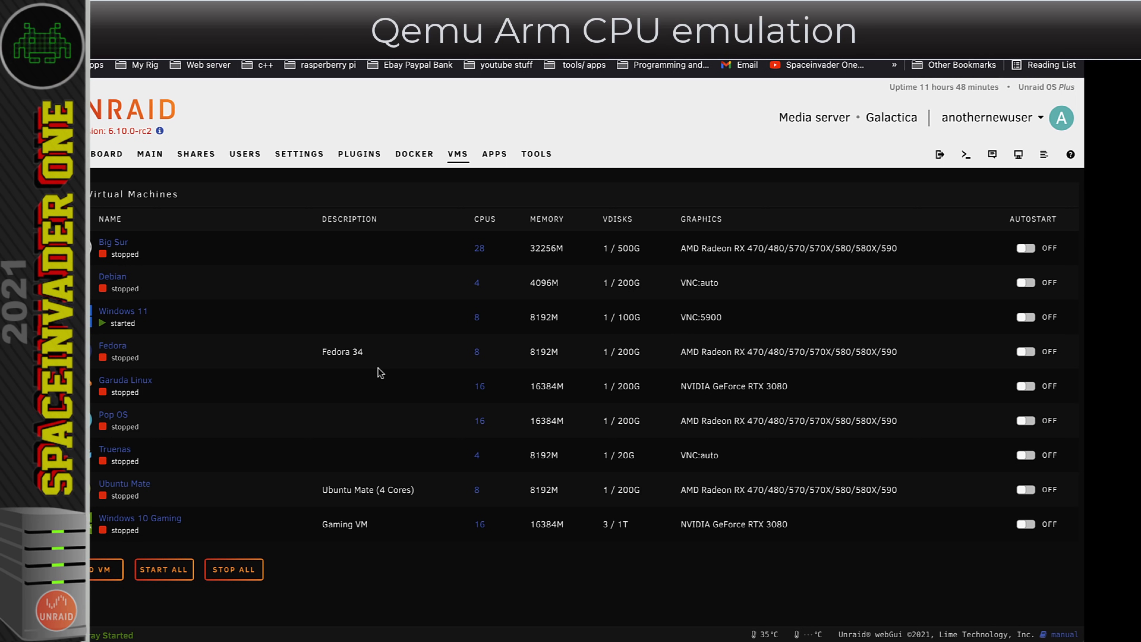
mouse_move(316, 328)
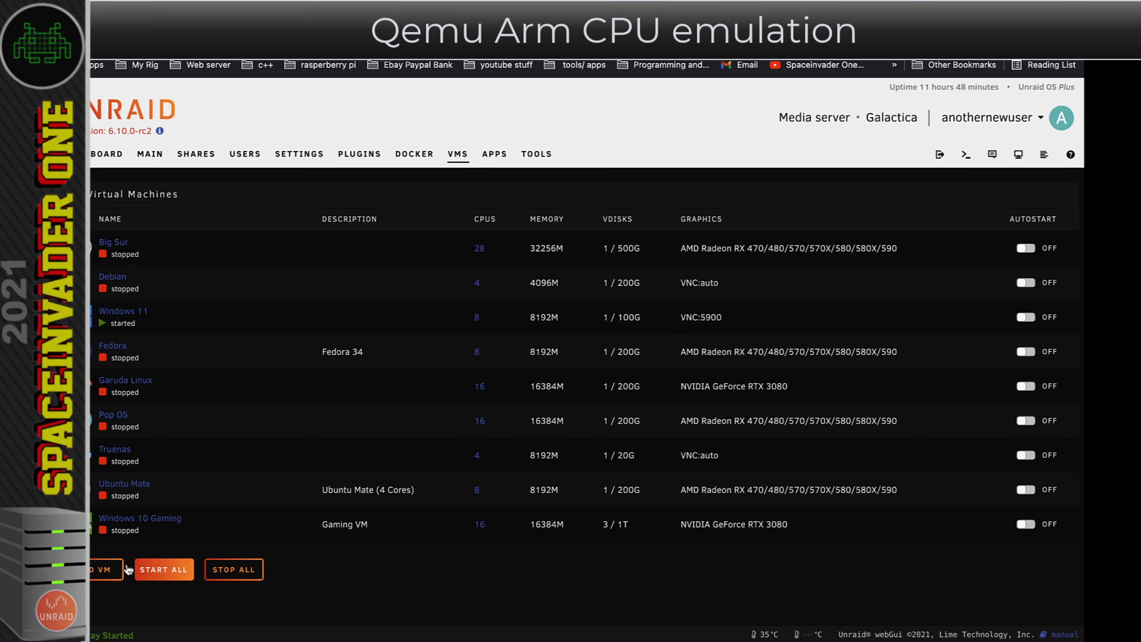
- Start adding a new VM from the VMS tab to reach the template chooser
click(101, 570)
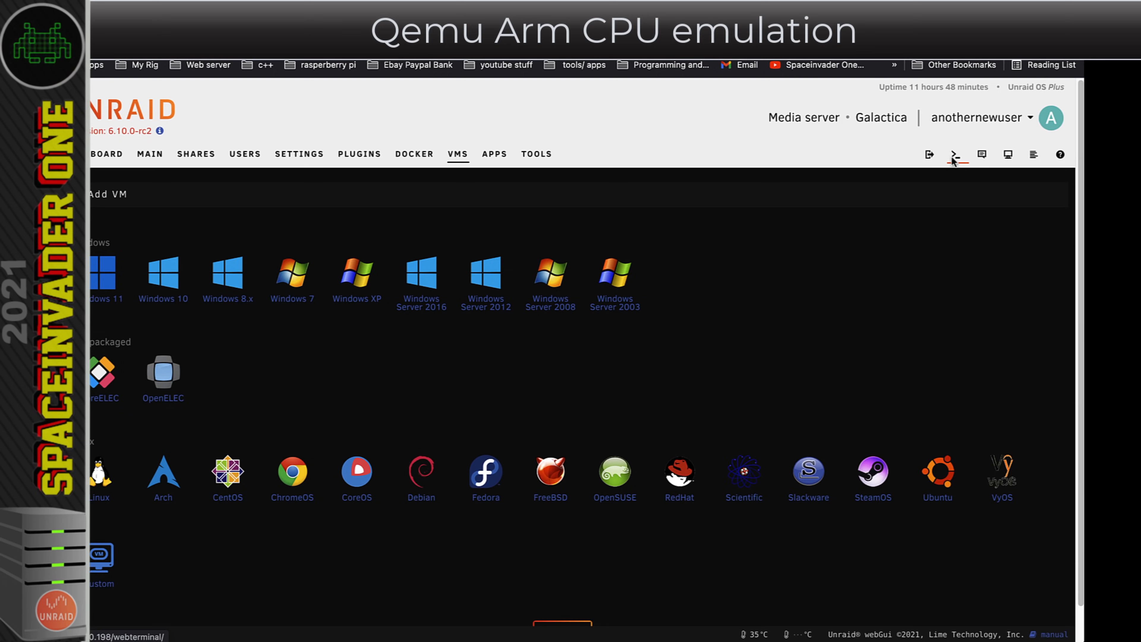
- Run qemu-system-aarch64 --machine help in a web terminal to list emulated ARM boards, then return to Add VM
click(954, 154)
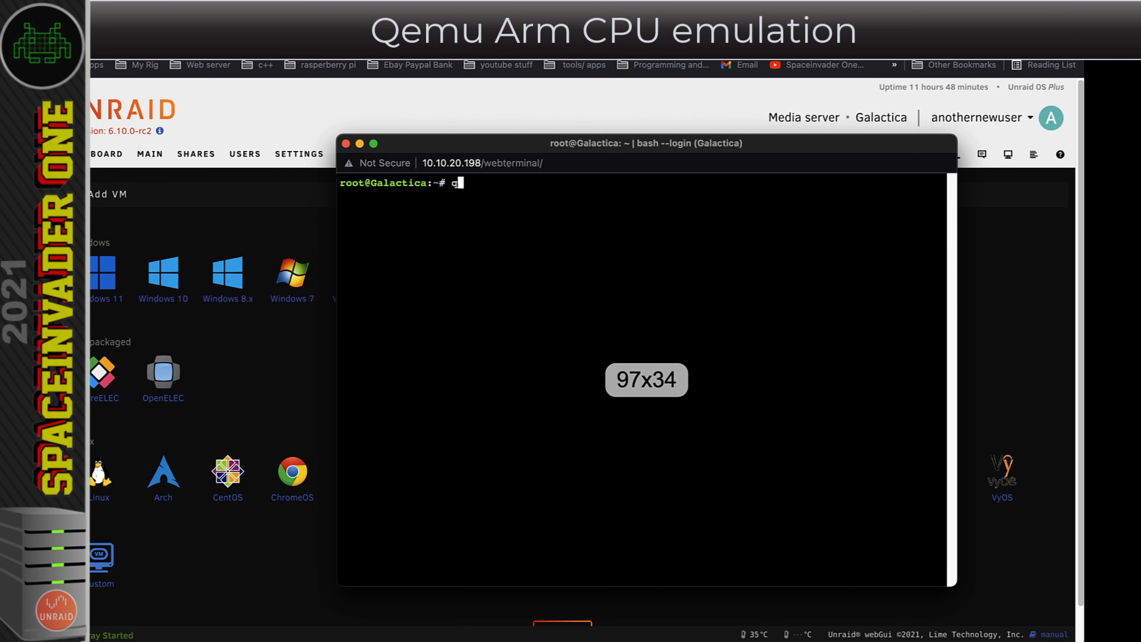
text(emu-syste)
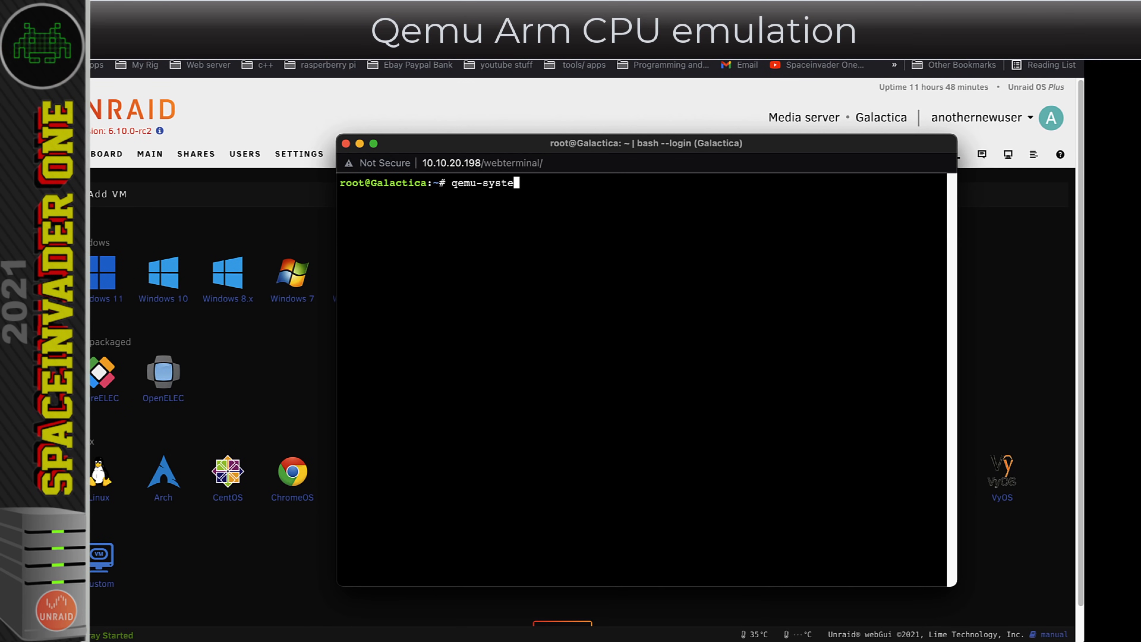
text(m-aar)
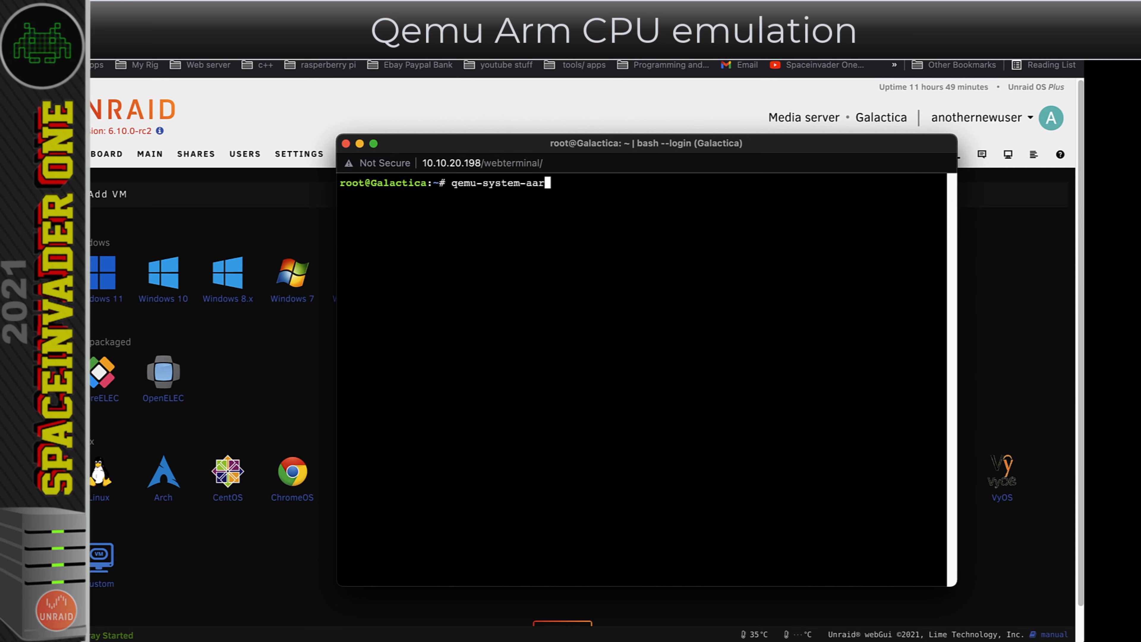
text(ch64)
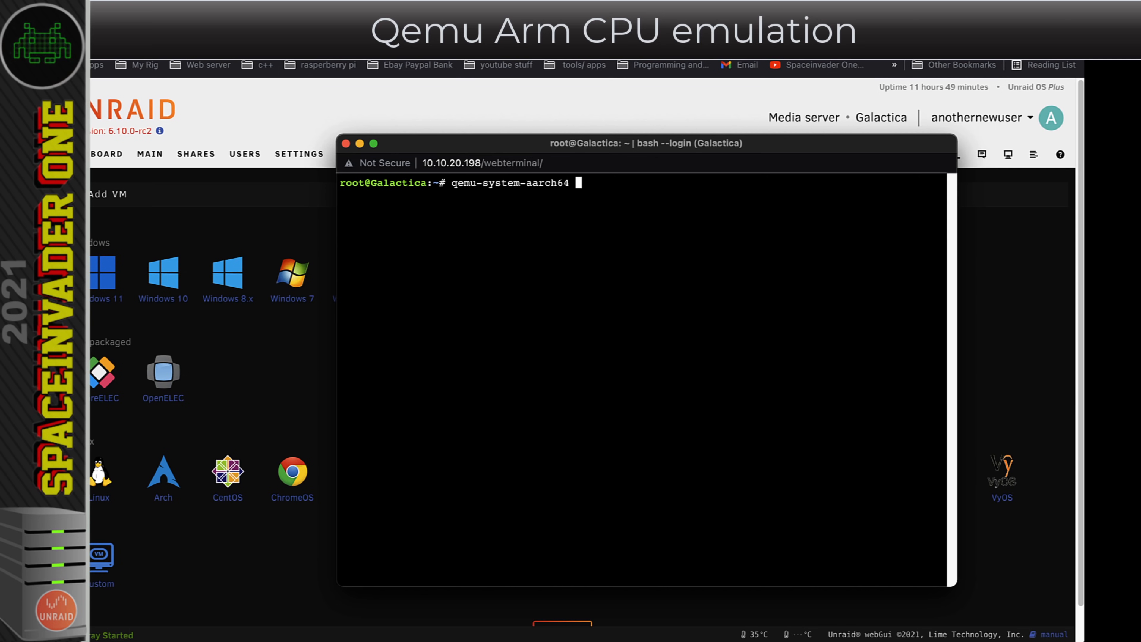
text(--machine)
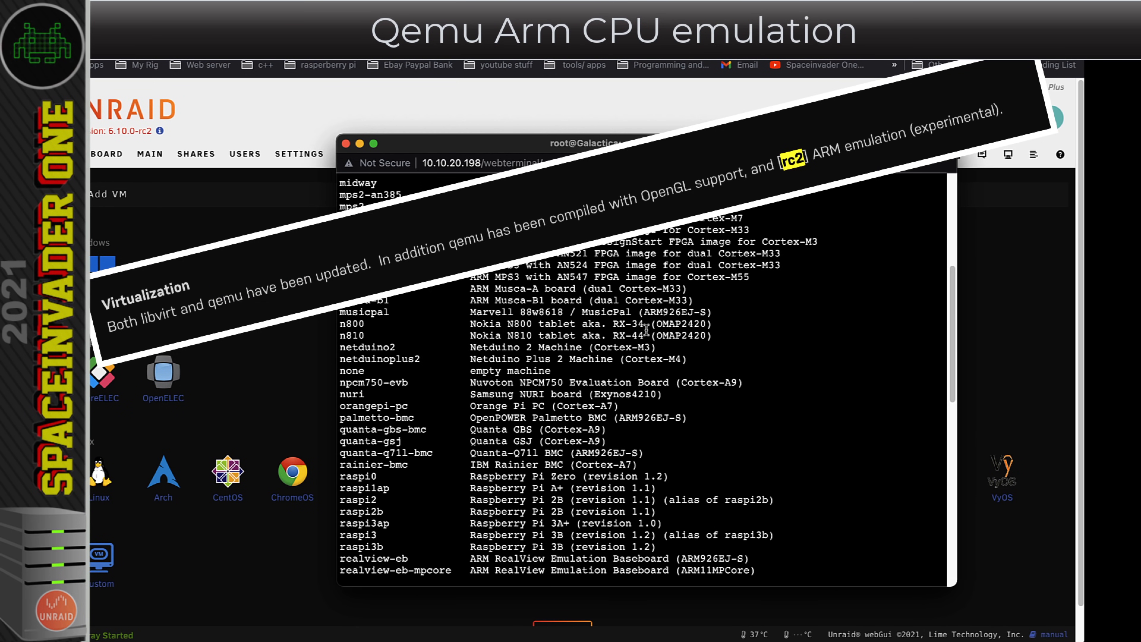
mouse_move(645, 329)
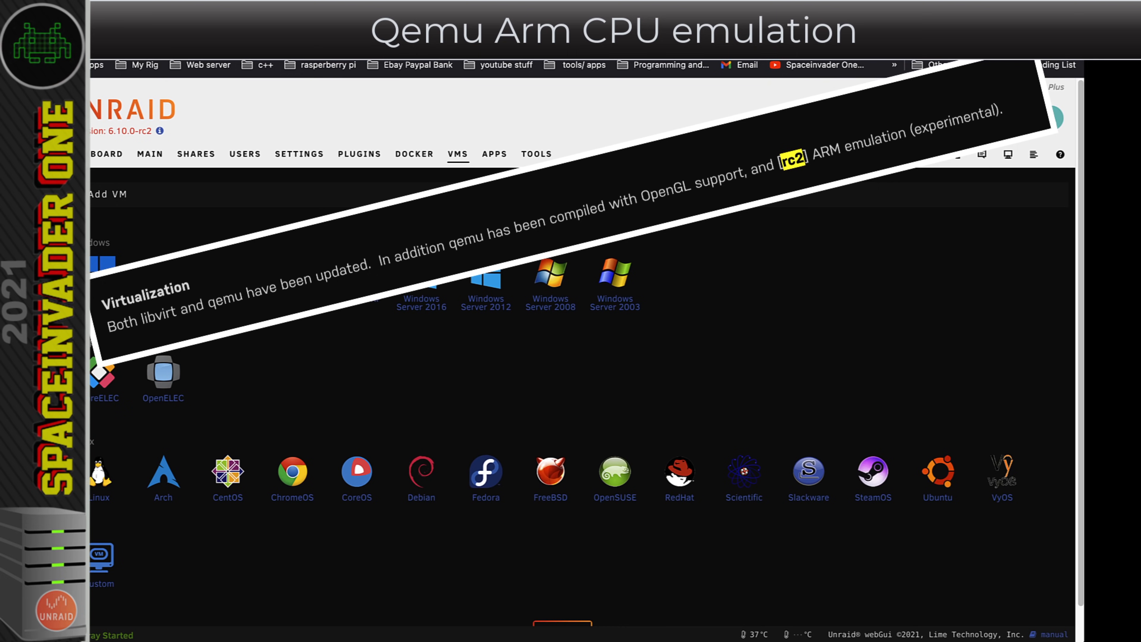
mouse_move(811, 455)
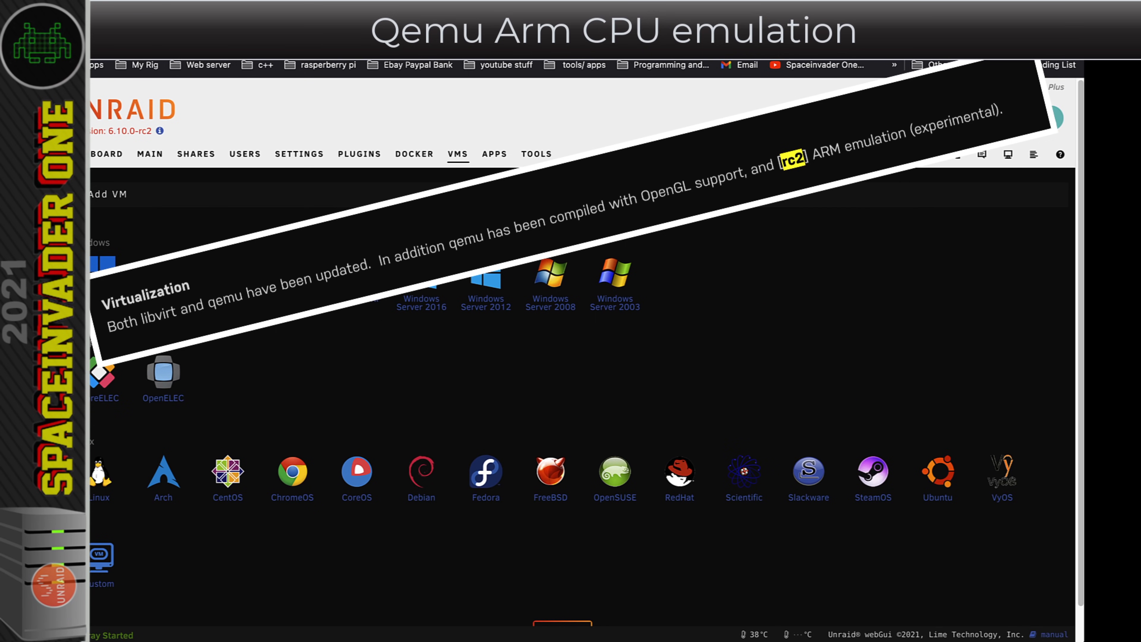
click(104, 279)
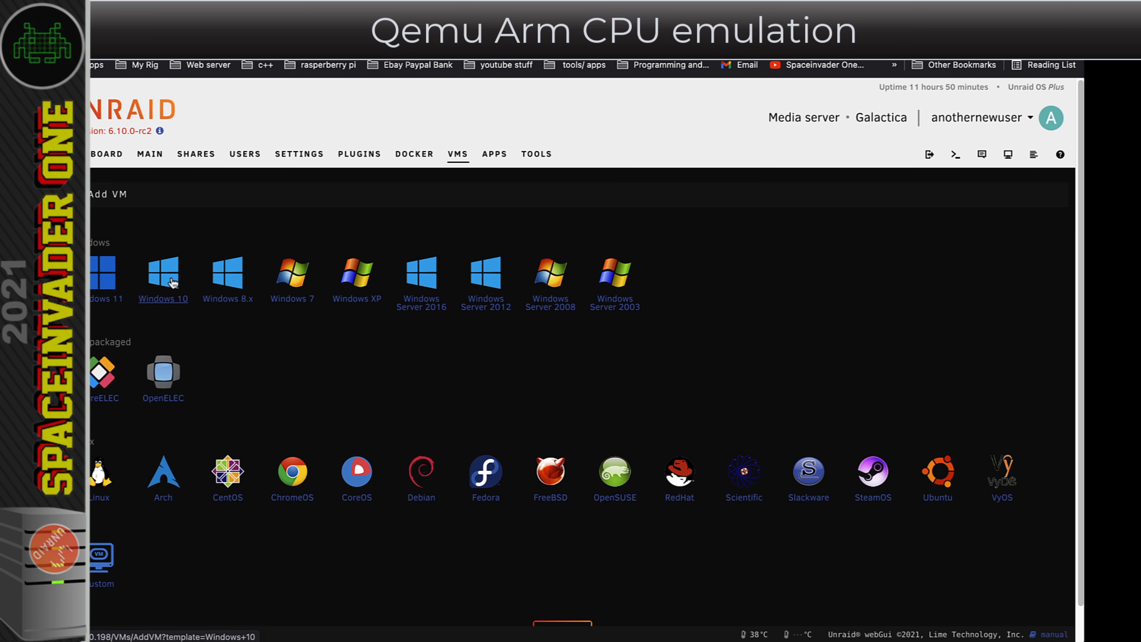
- Start a VM from the Windows 10 template and review CPU modes, keeping Host Passthrough over Emulated (QEMU64)
click(163, 273)
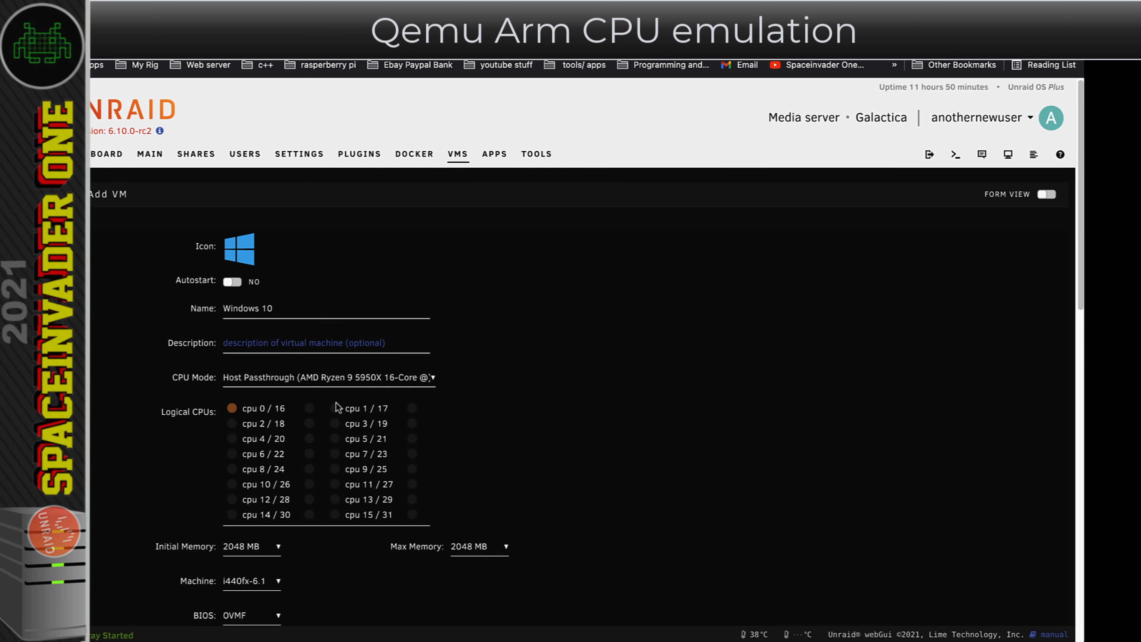
click(330, 377)
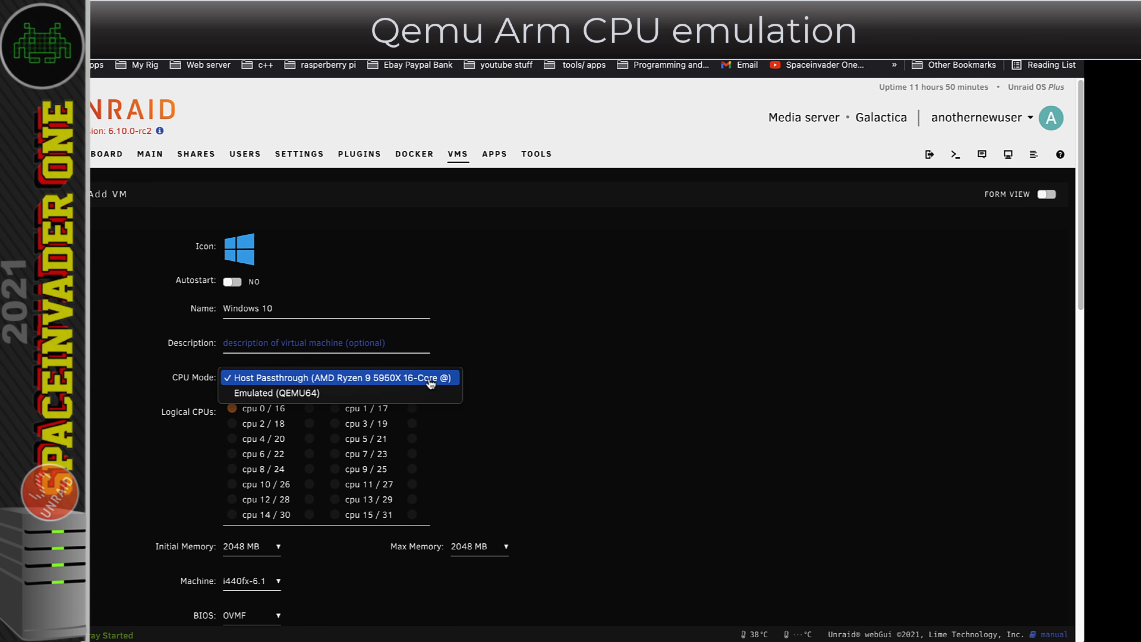
click(338, 378)
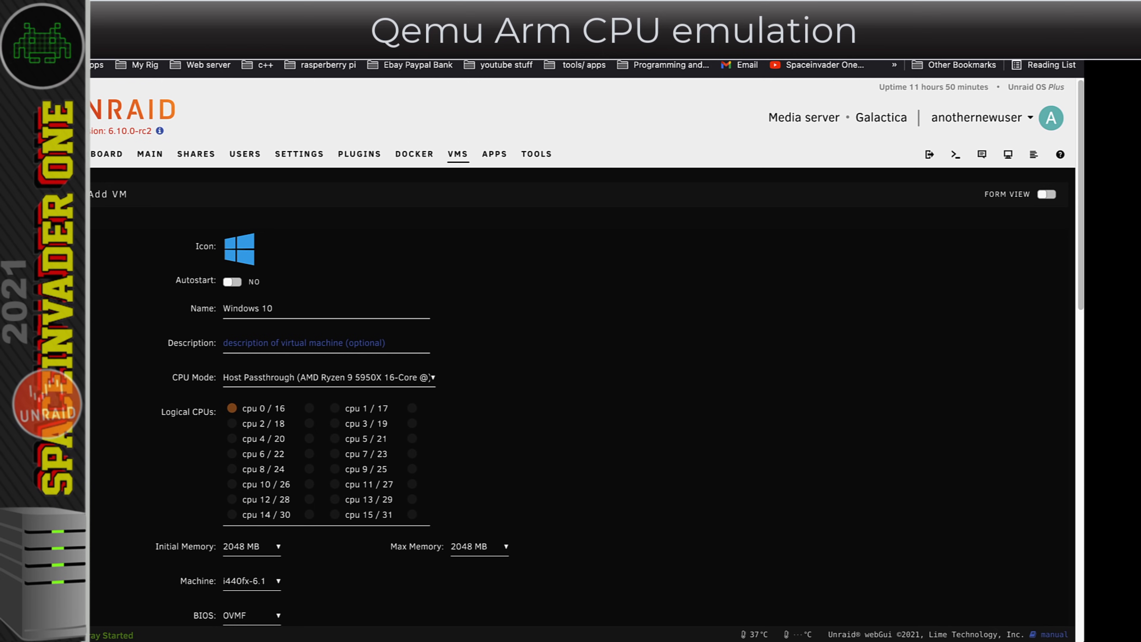
click(149, 153)
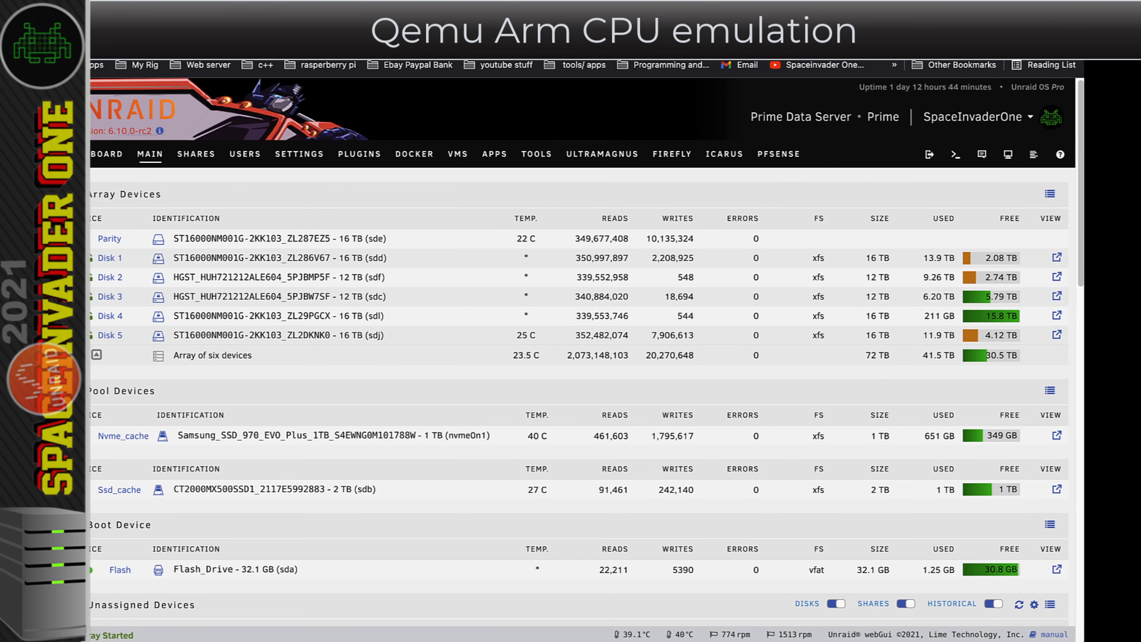
- From the VMS list, start the raspbian buster VM and bring up its desktop
click(457, 153)
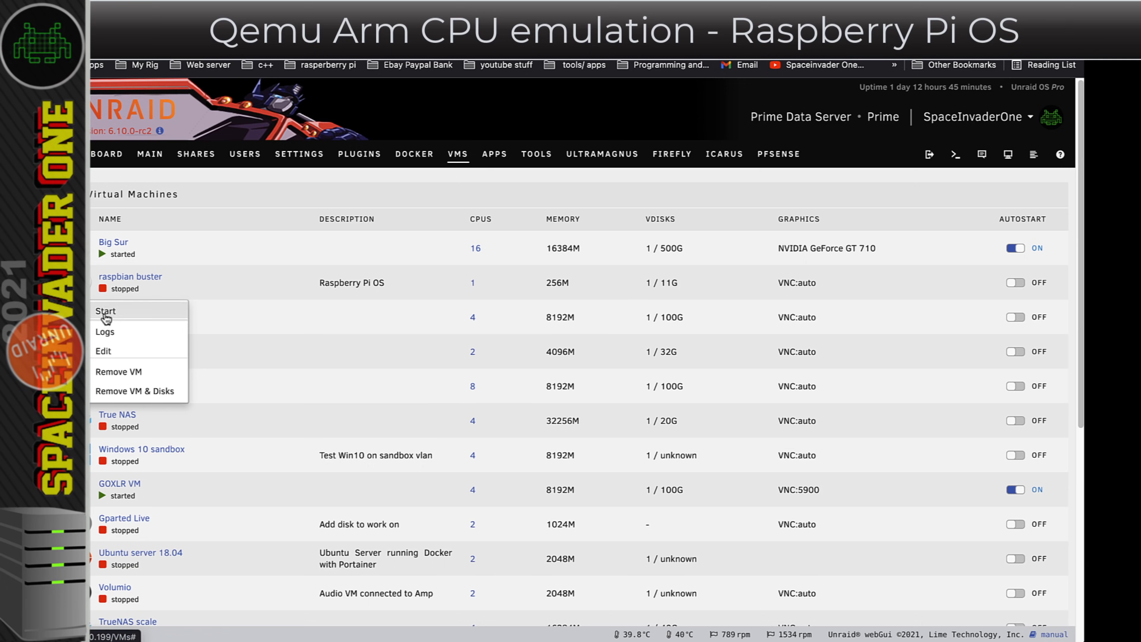
click(105, 312)
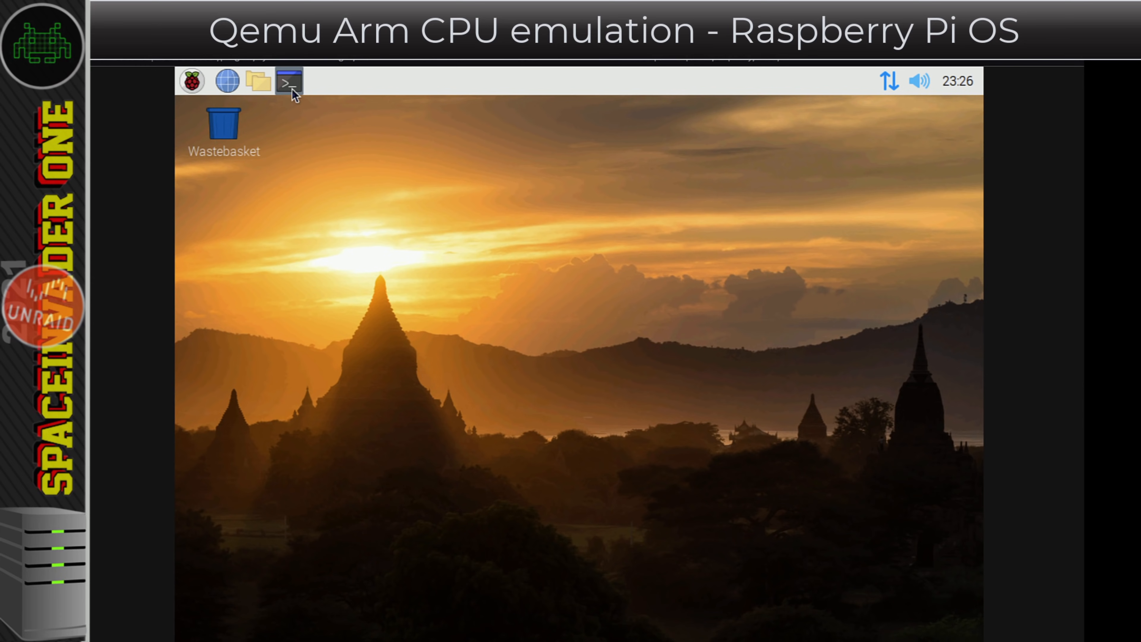
- In a Pi terminal run cat /proc/cpuinfo to show the ARMv6-compatible processor on ARM-Versatile
click(288, 81)
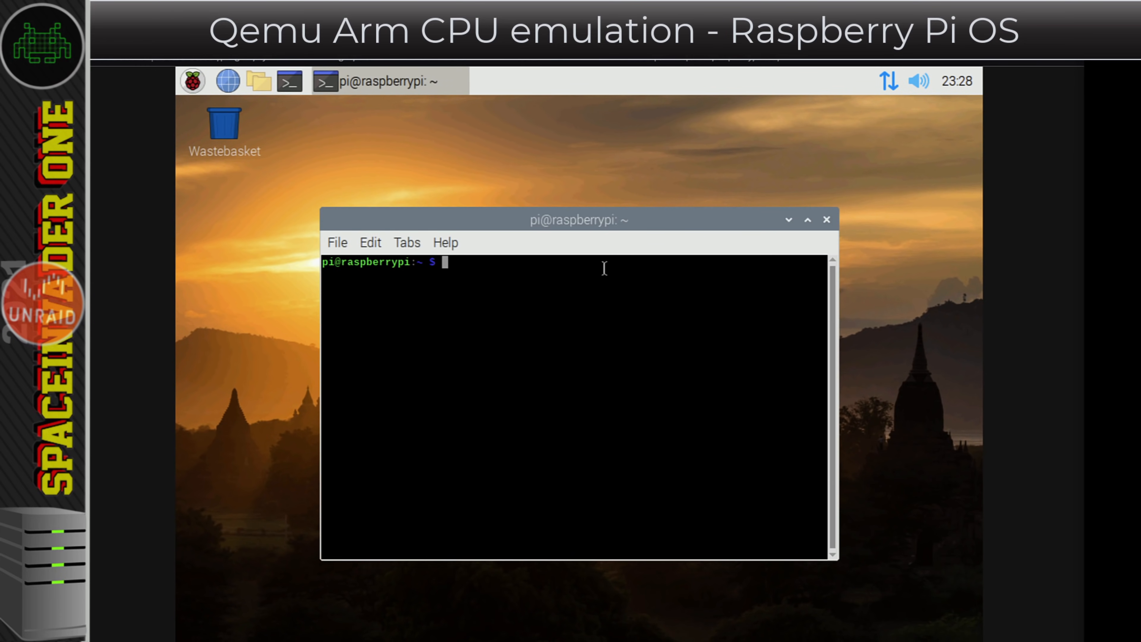
text(cat /)
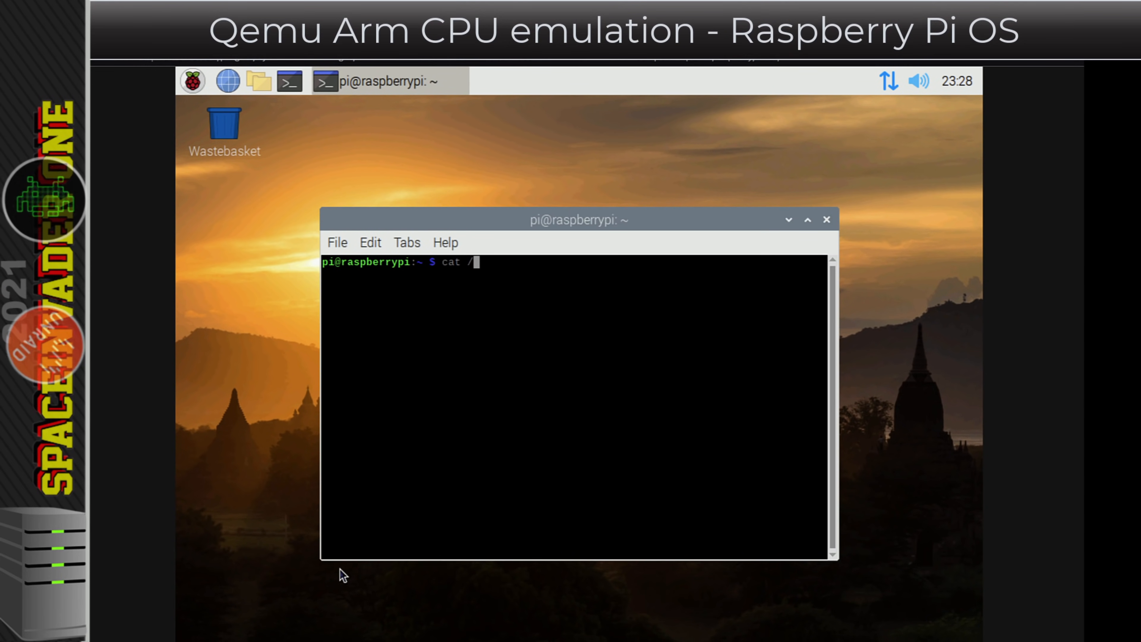
text(proc/cpuinfo)
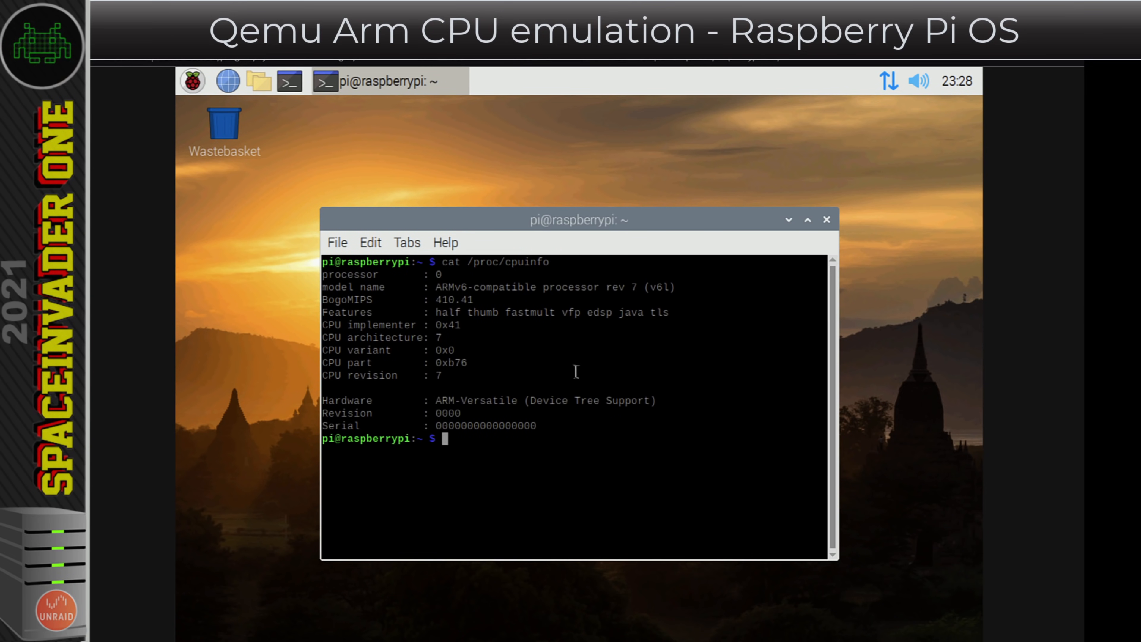
mouse_move(554, 333)
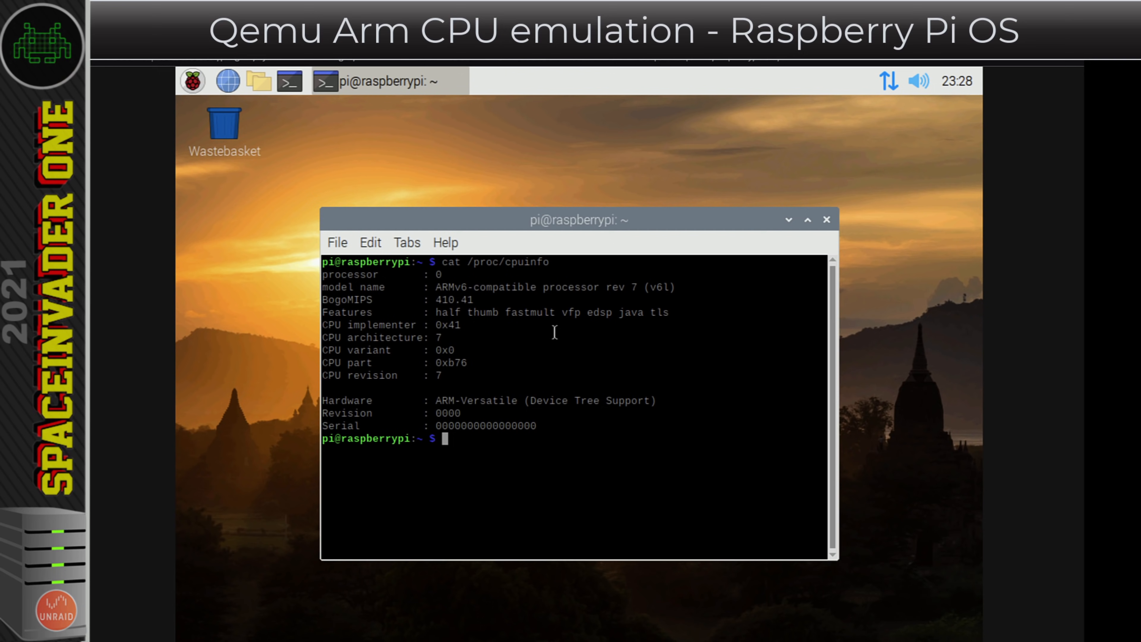
mouse_move(593, 315)
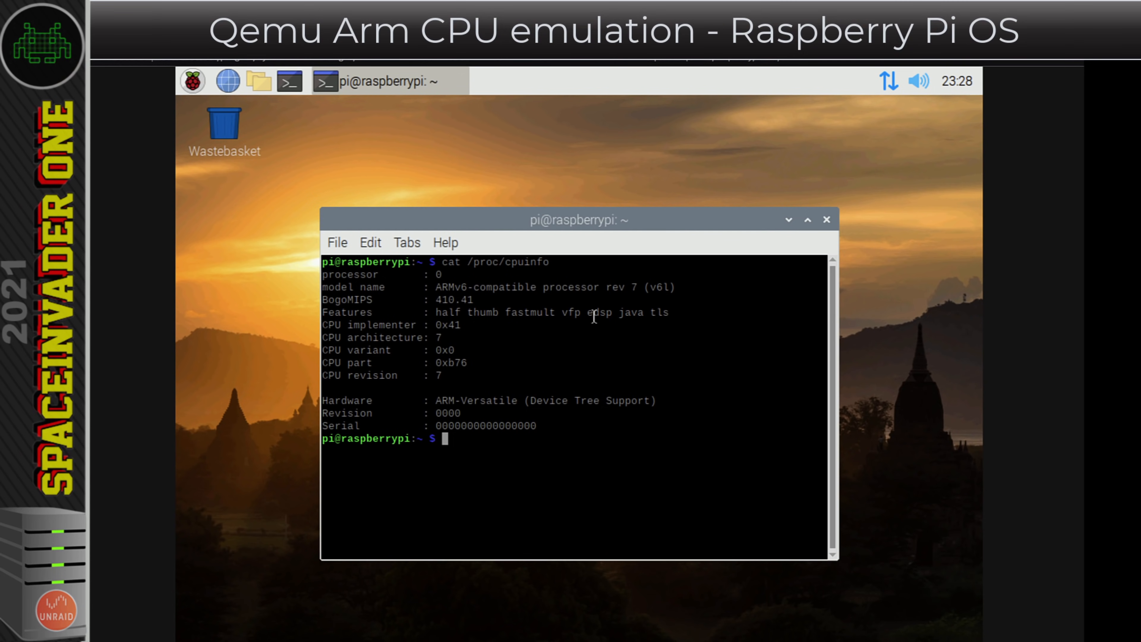